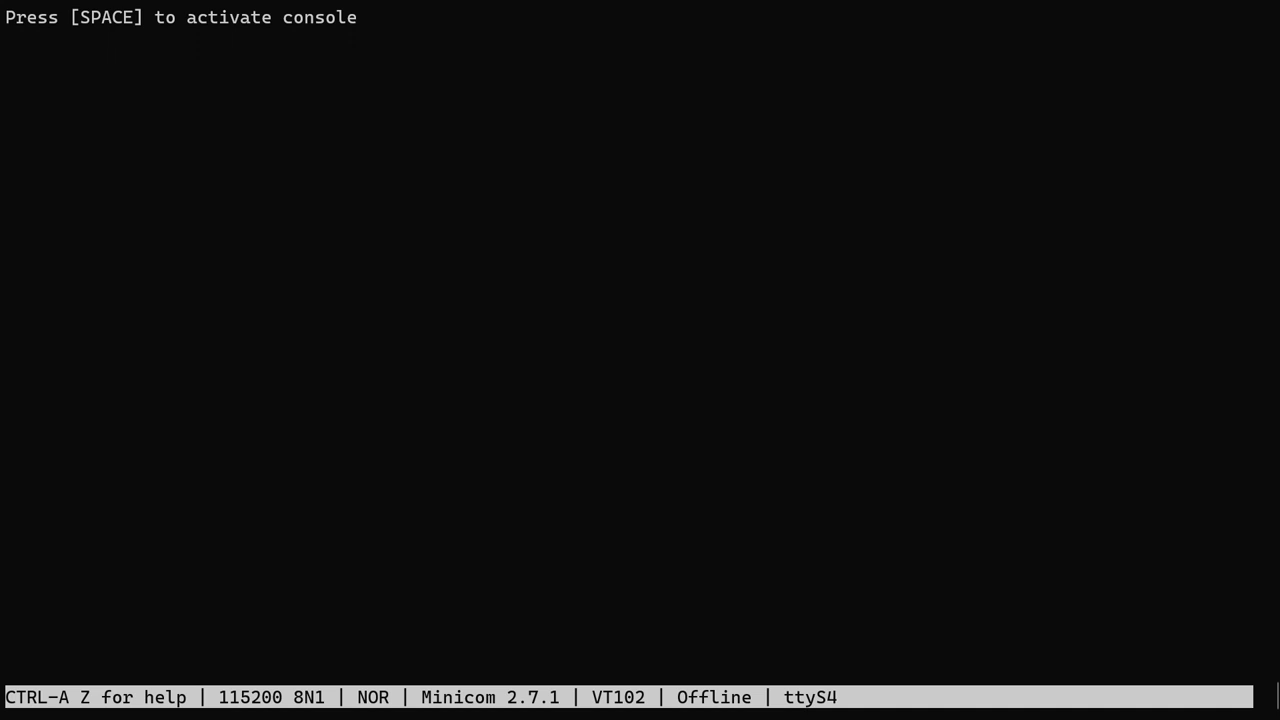
# Wake the RC2014 console, boot CP/M with x, and list the files on the first drives.
pyautogui.press('space')
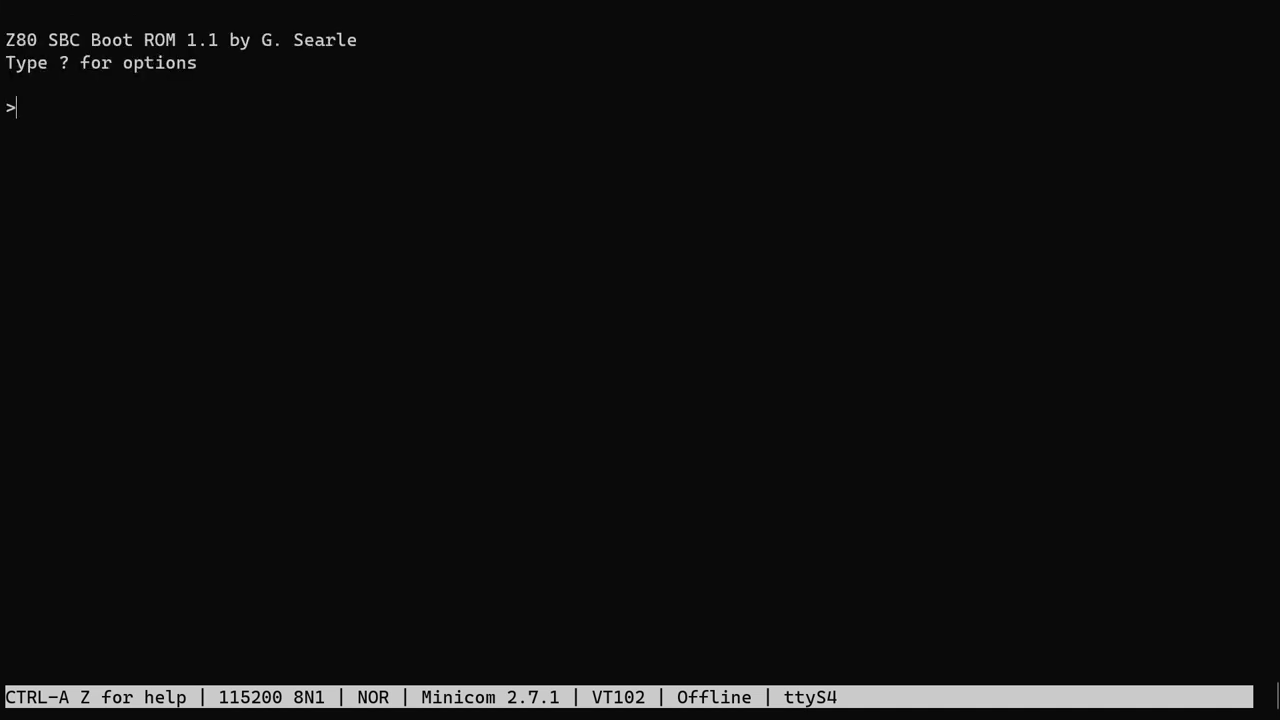
pyautogui.write('x')
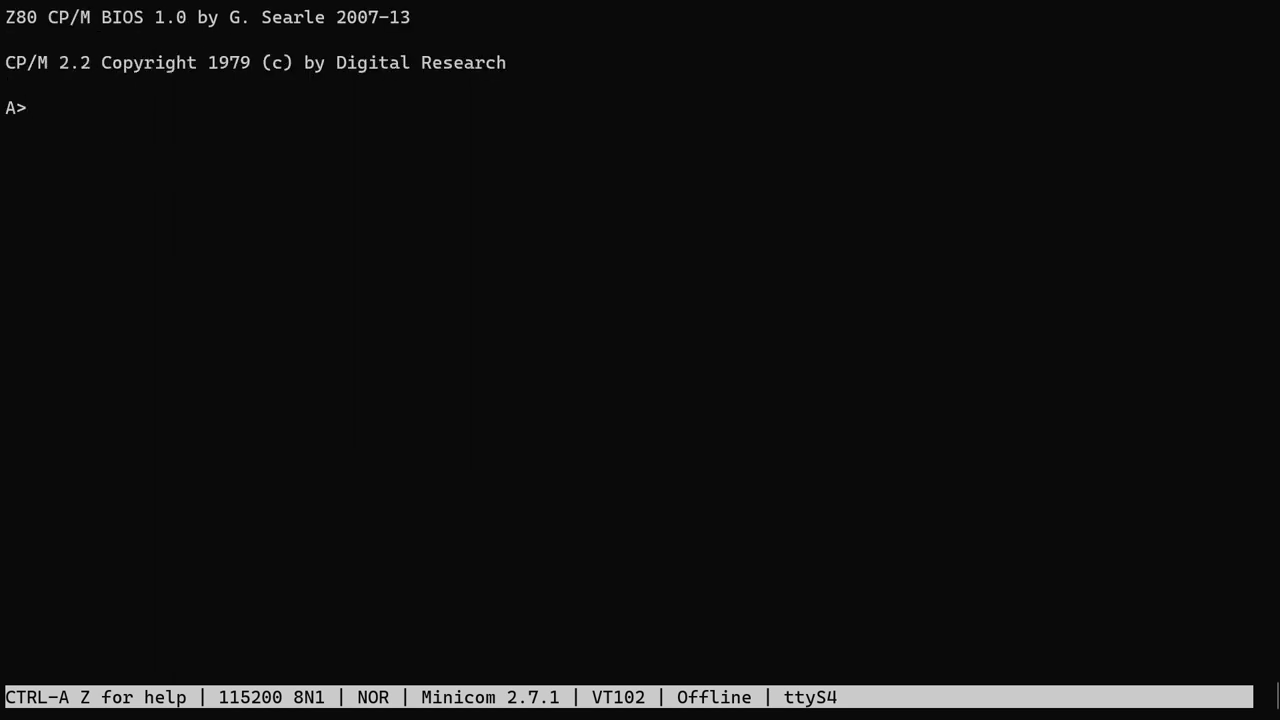
pyautogui.write('dir')
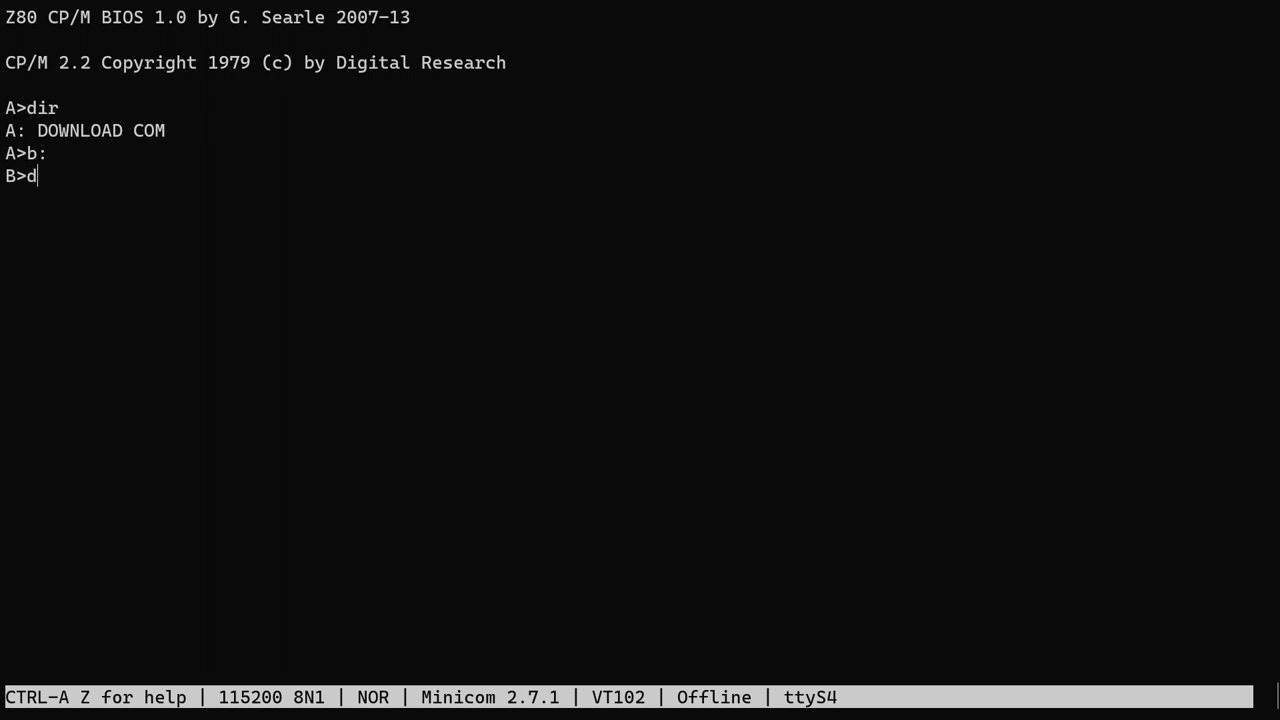
pyautogui.write('ir')
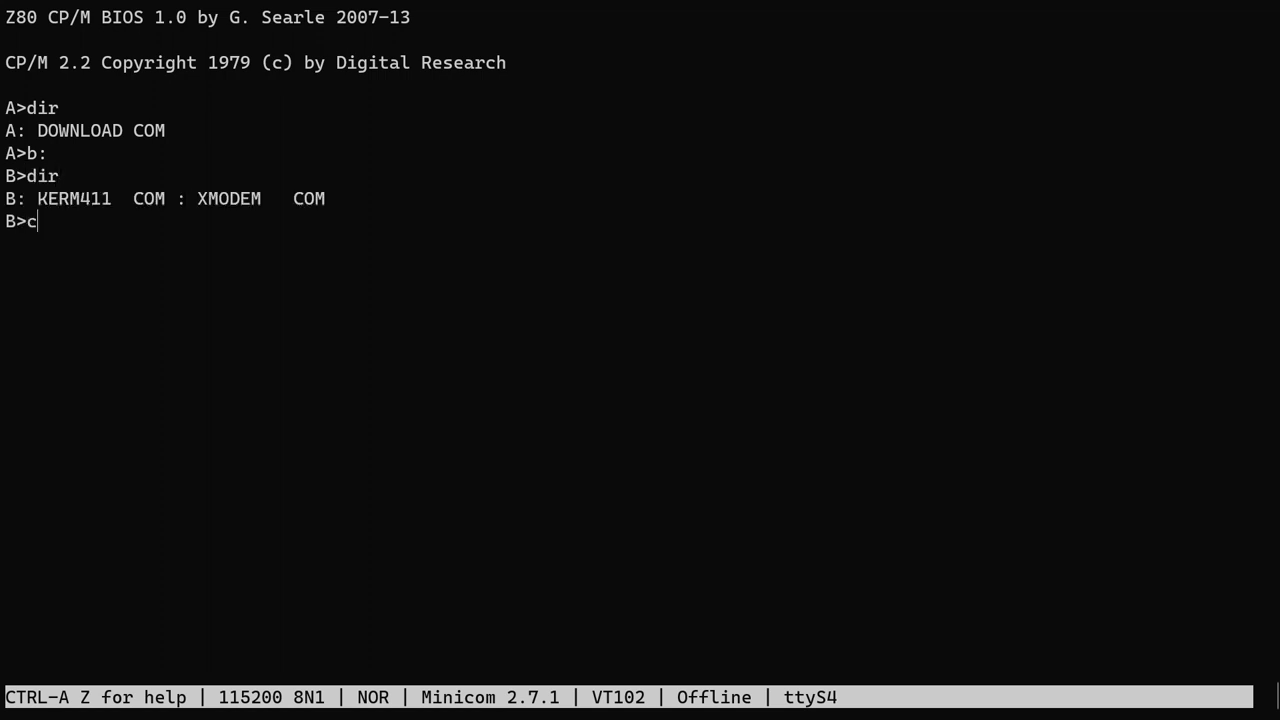
# Switch to drives C: and D:, list D:'s files, and launch Turbo Pascal.
pyautogui.write('c:')
pyautogui.write('stat')
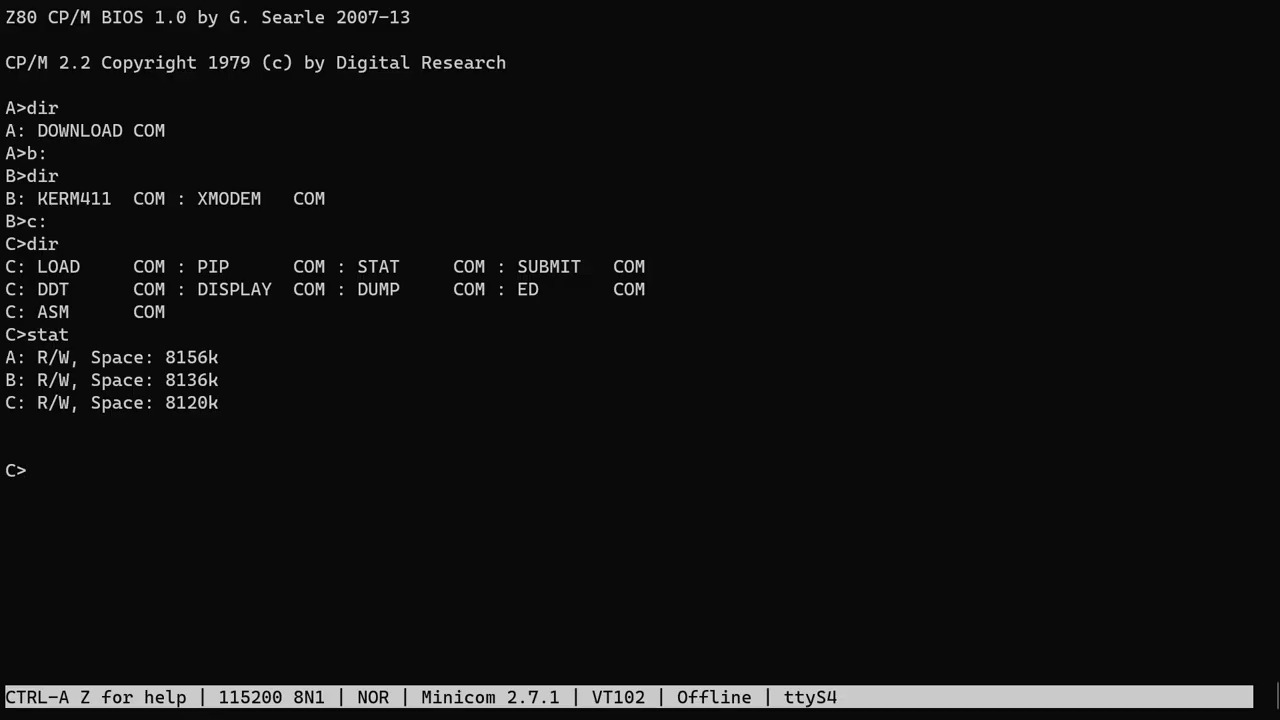
pyautogui.write('d:')
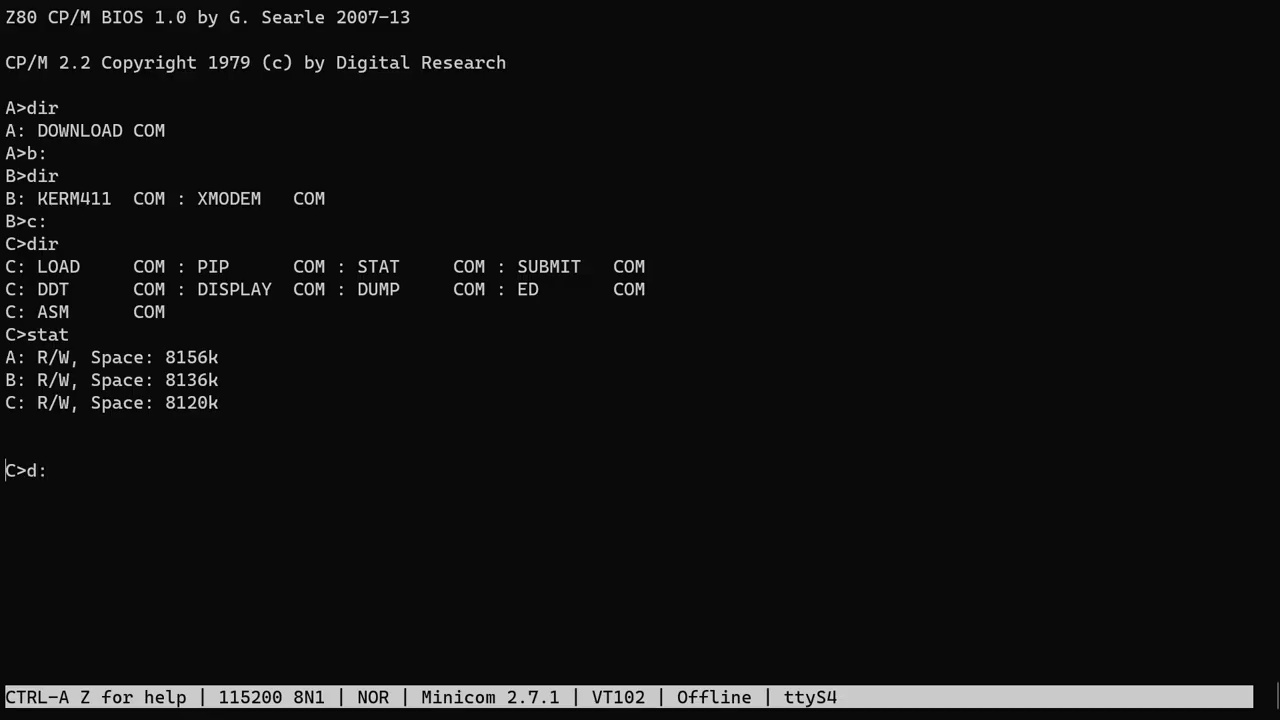
pyautogui.write('dir')
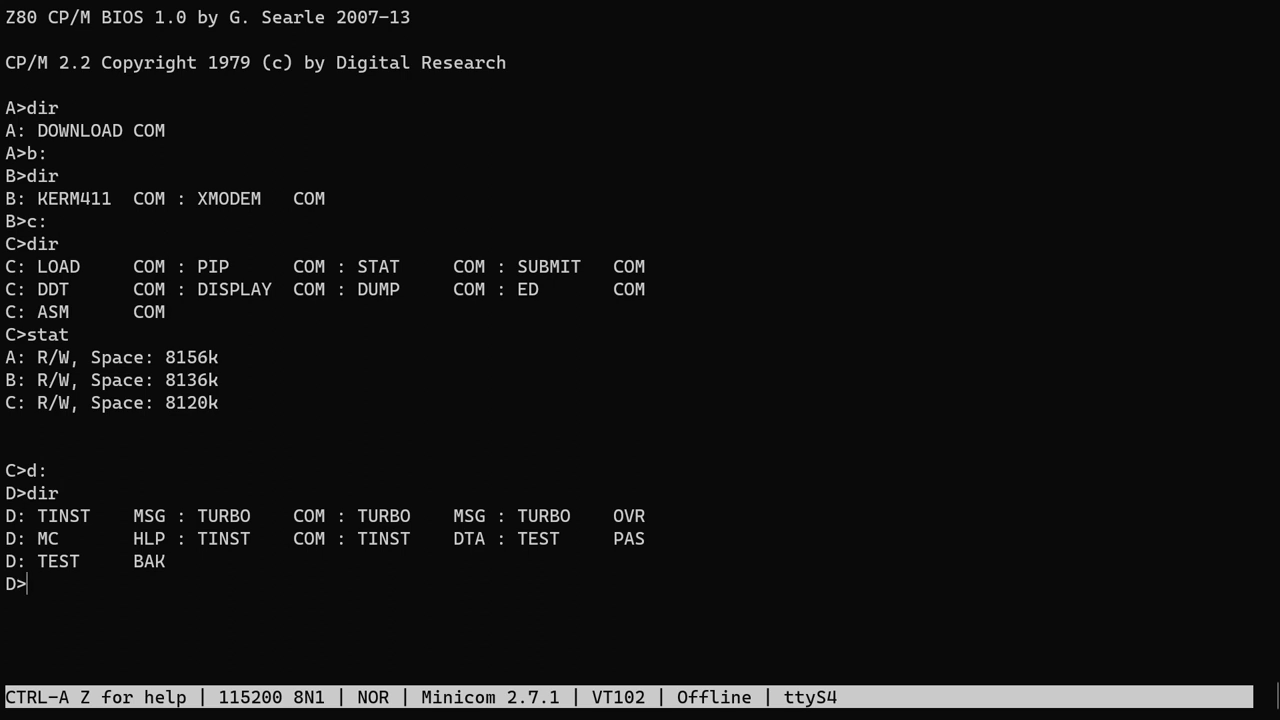
pyautogui.write('turbo')
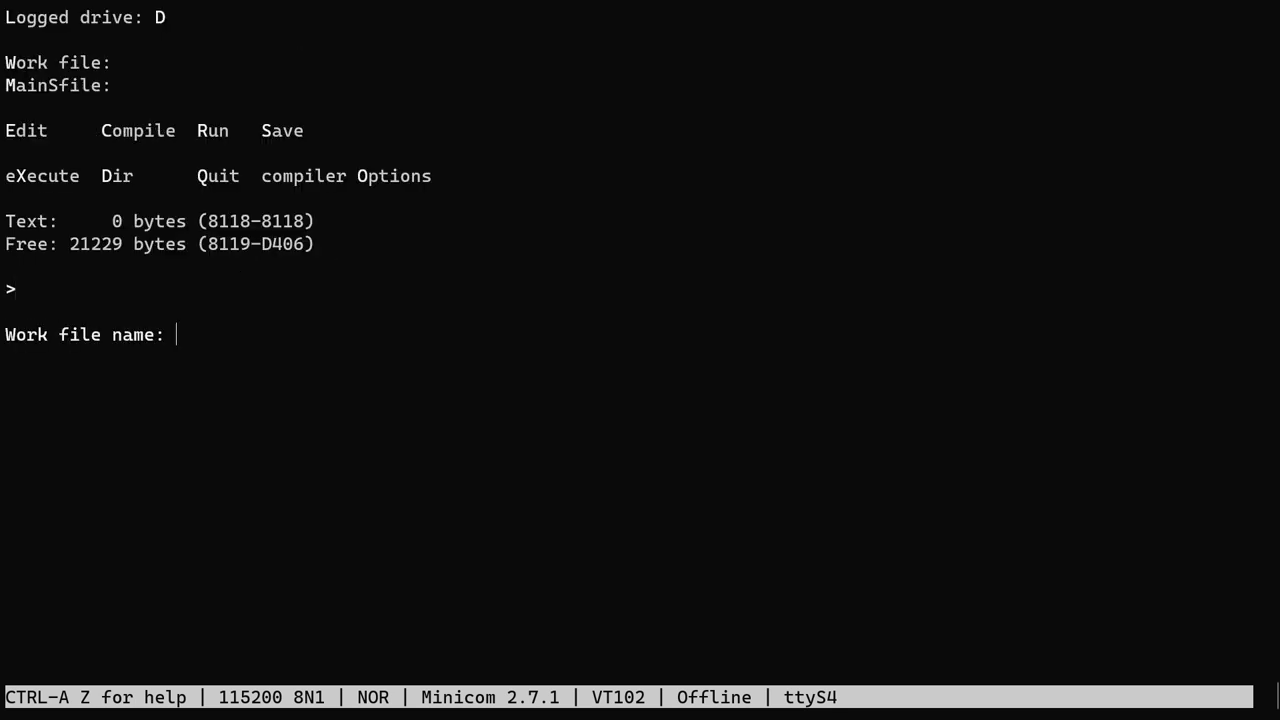
# Set test.pas as the Turbo Pascal work file and open it in the editor.
pyautogui.write('test.pa')
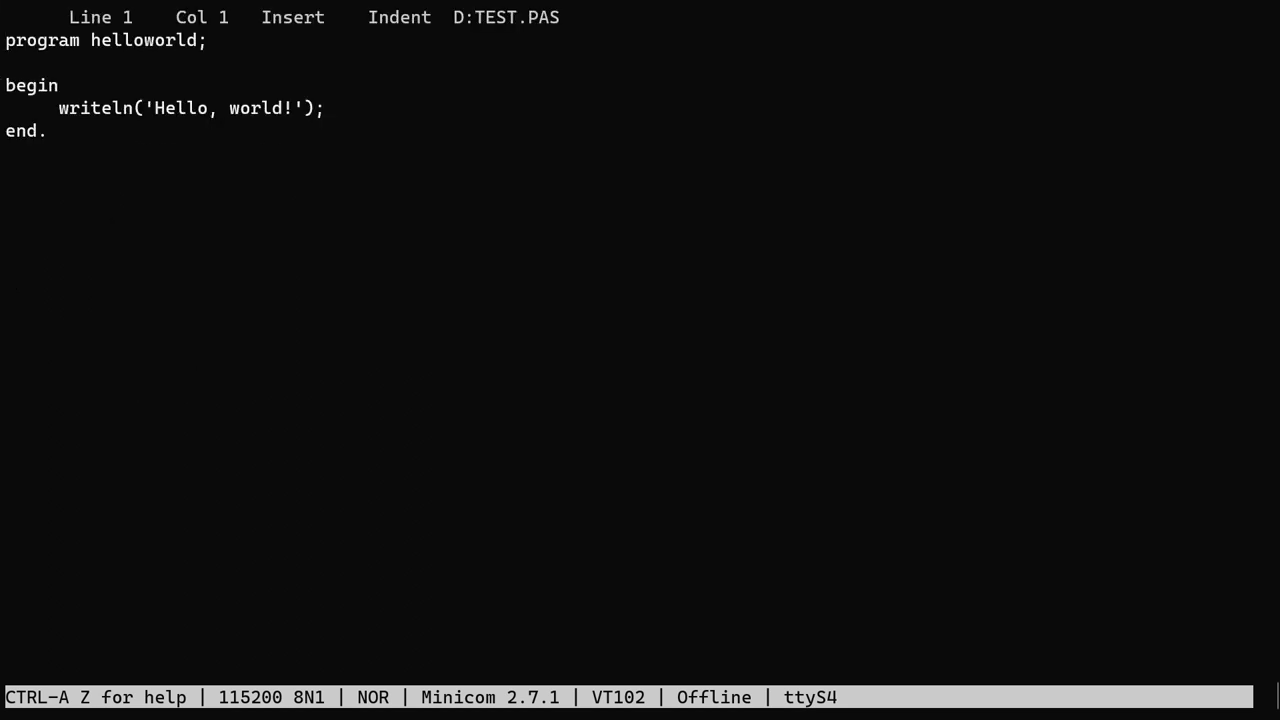
pyautogui.press('ctrl+k')
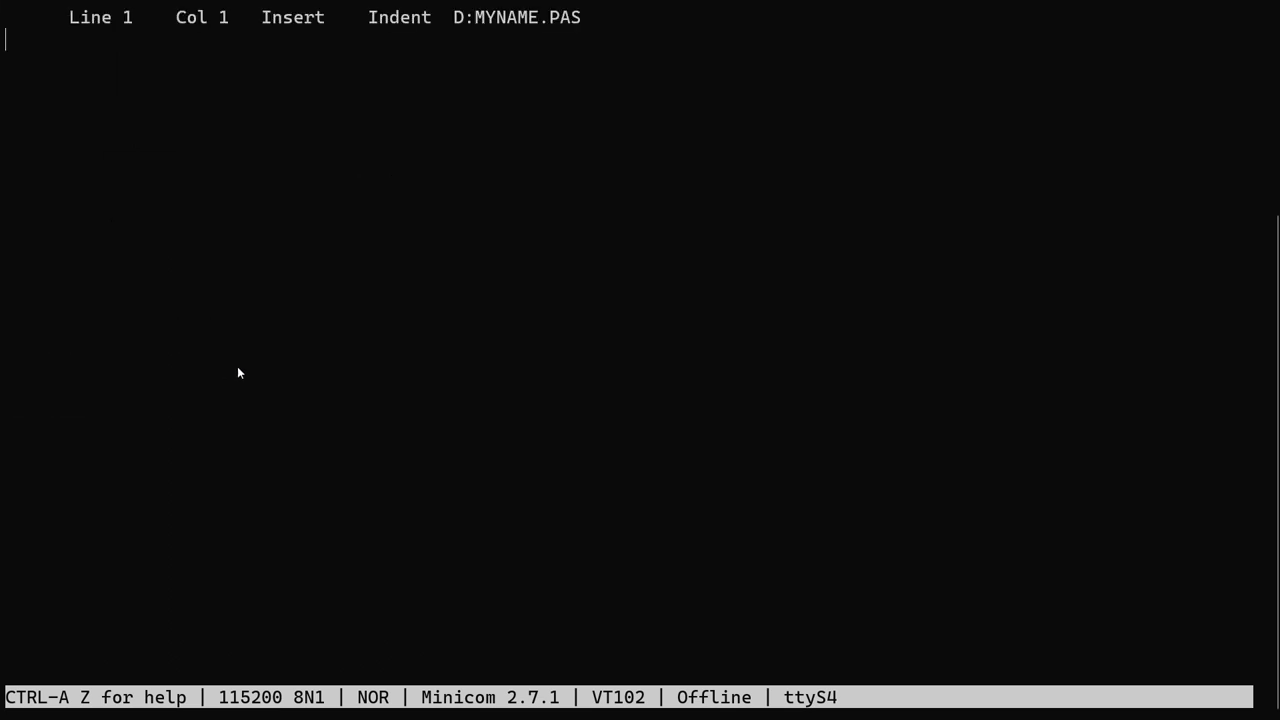
# Write the MyName program header: const totalTimes = 20, var name: String[25] and numberOfTimes: Integer.
pyautogui.write('program MyName;')
pyautogui.click(624, 108)
pyautogui.write('c')
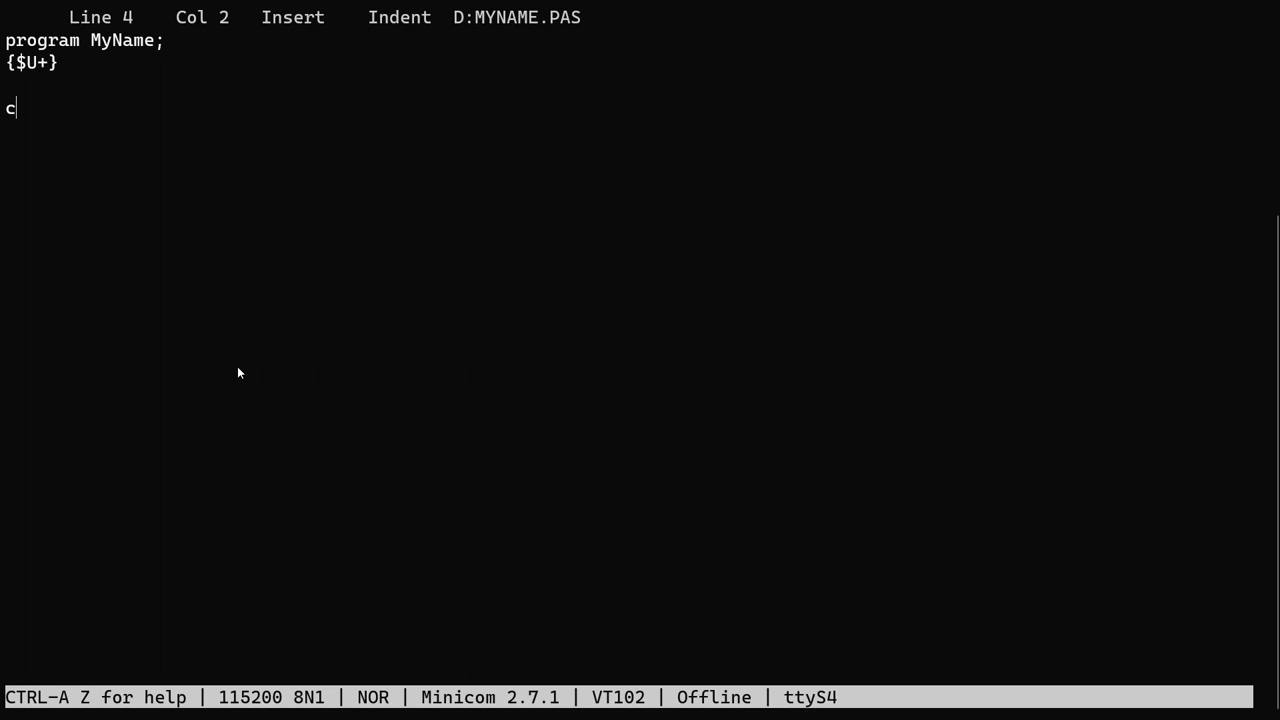
pyautogui.write('onst')
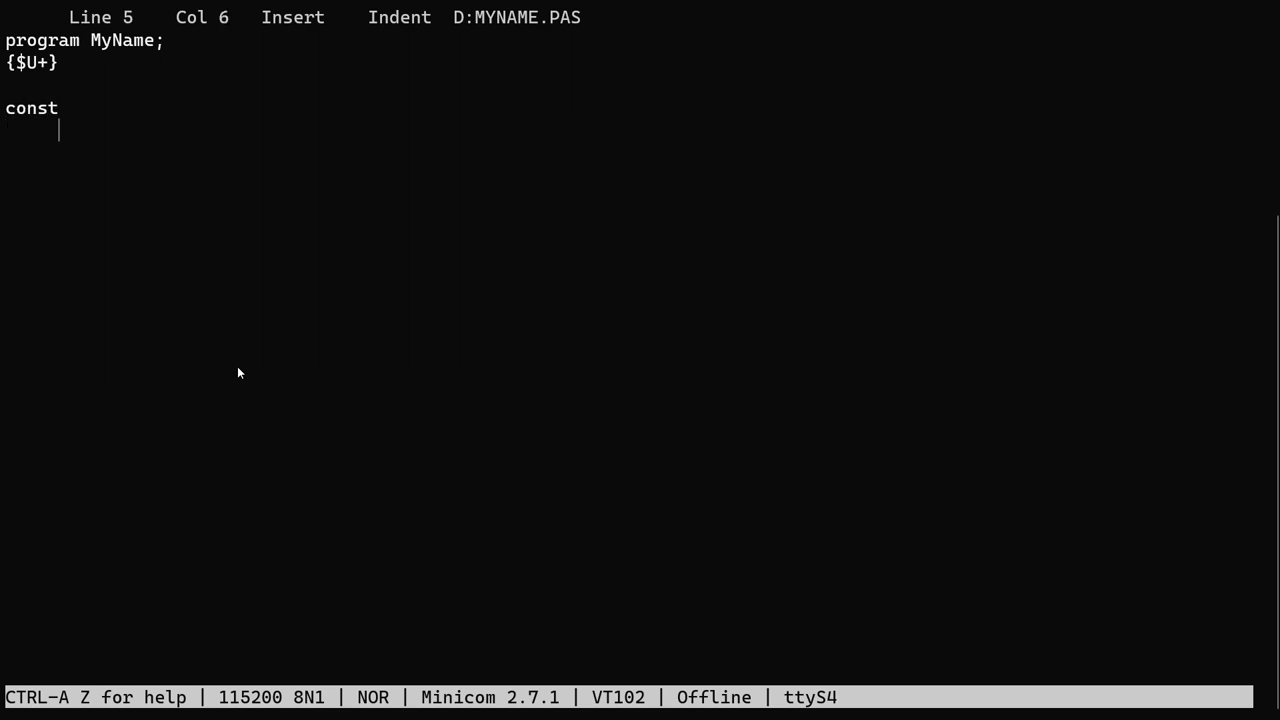
pyautogui.write('totalTimes = 20;')
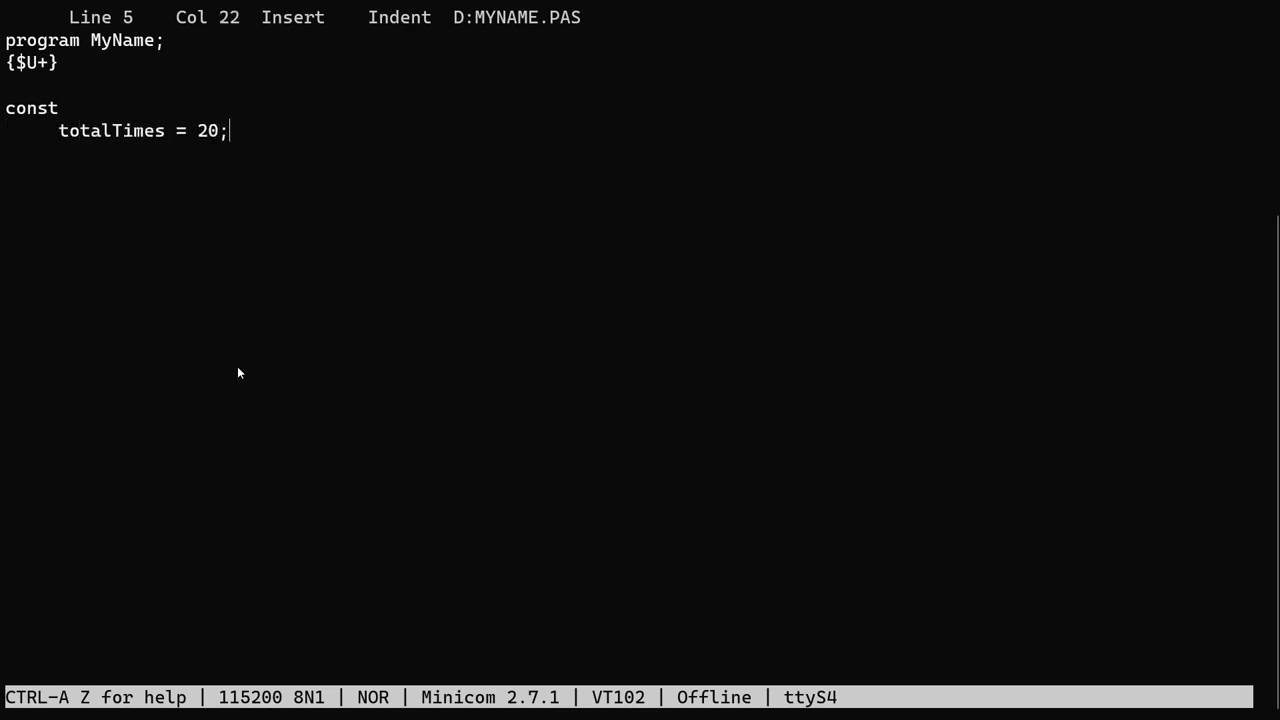
pyautogui.write('var')
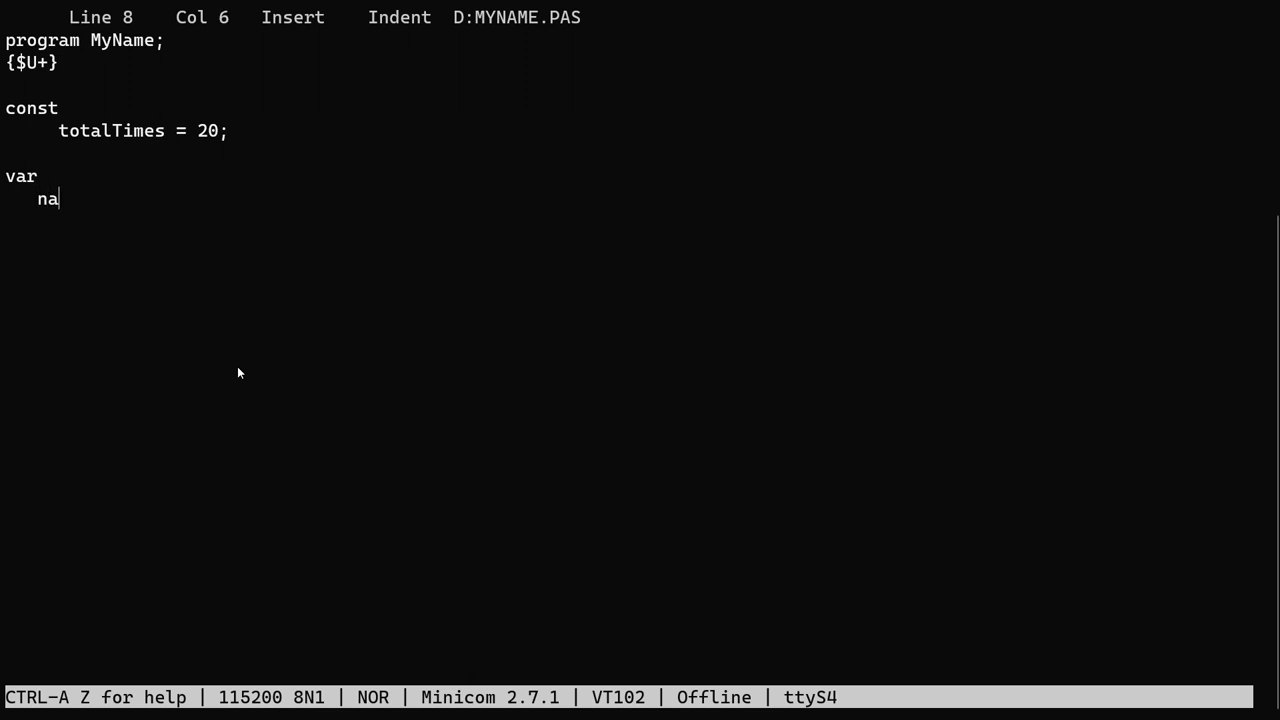
pyautogui.write('me : Stri')
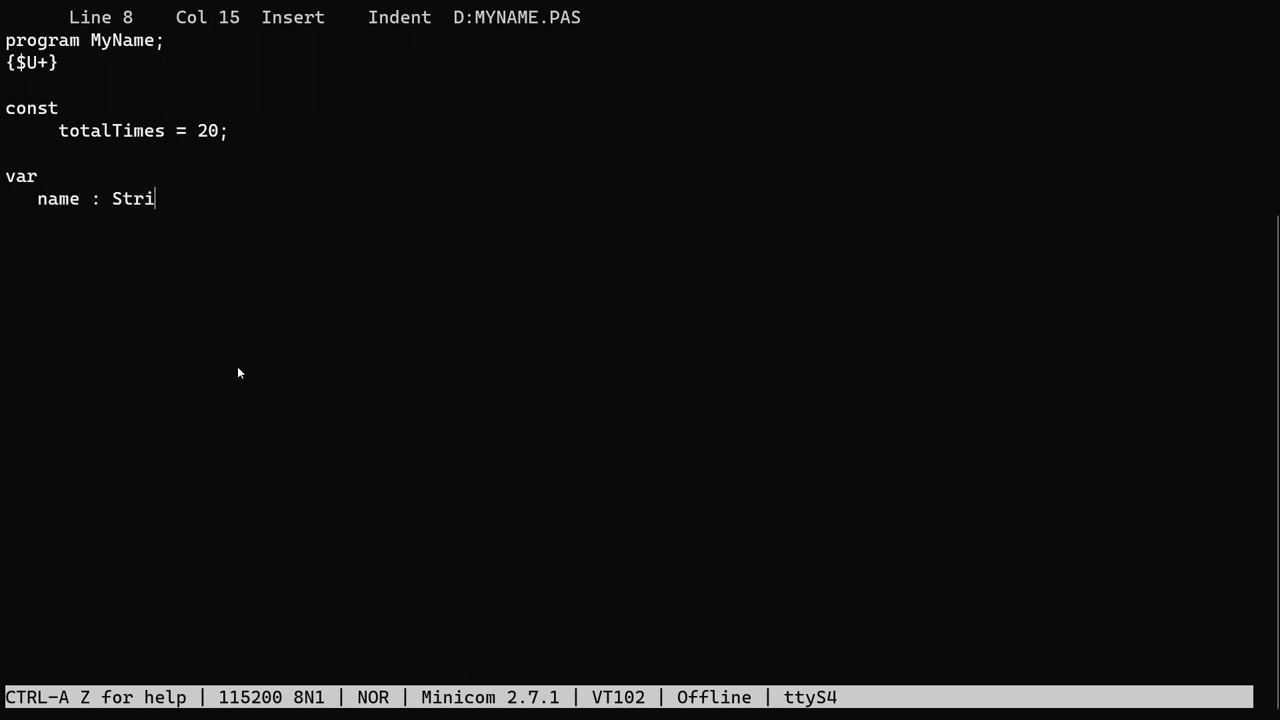
pyautogui.write('ng[25];')
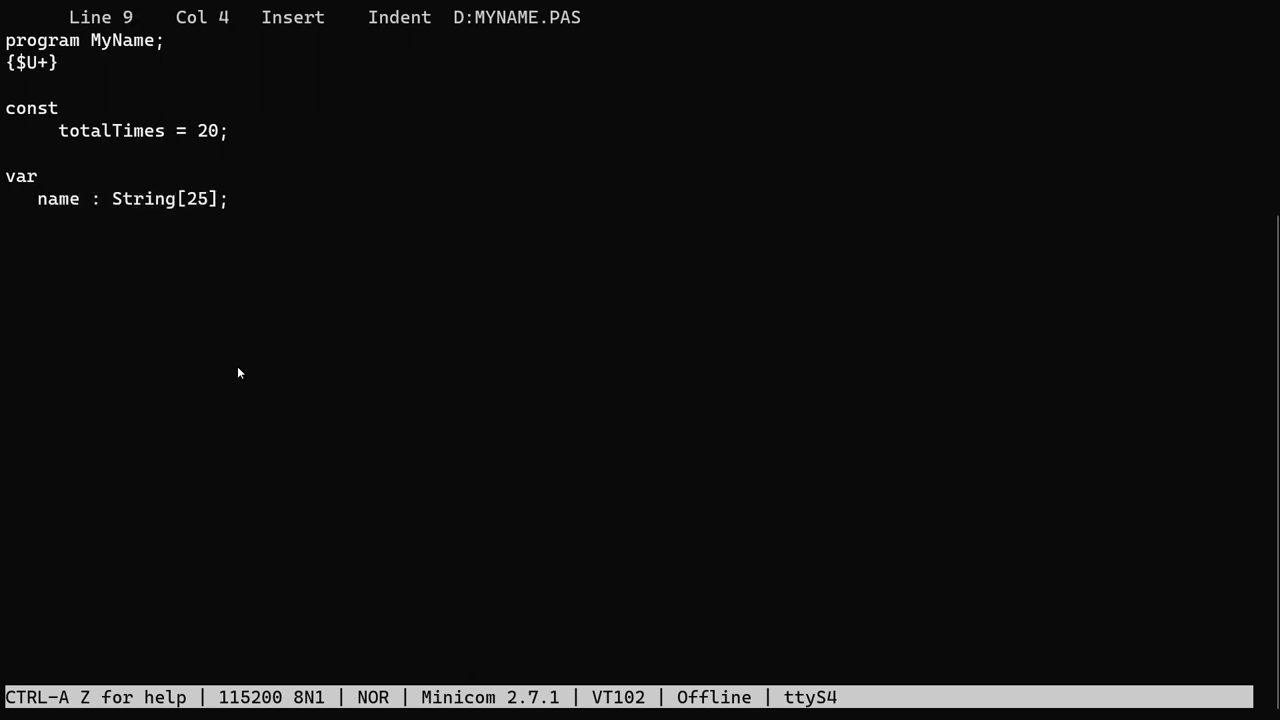
pyautogui.write('numberOfTimes :')
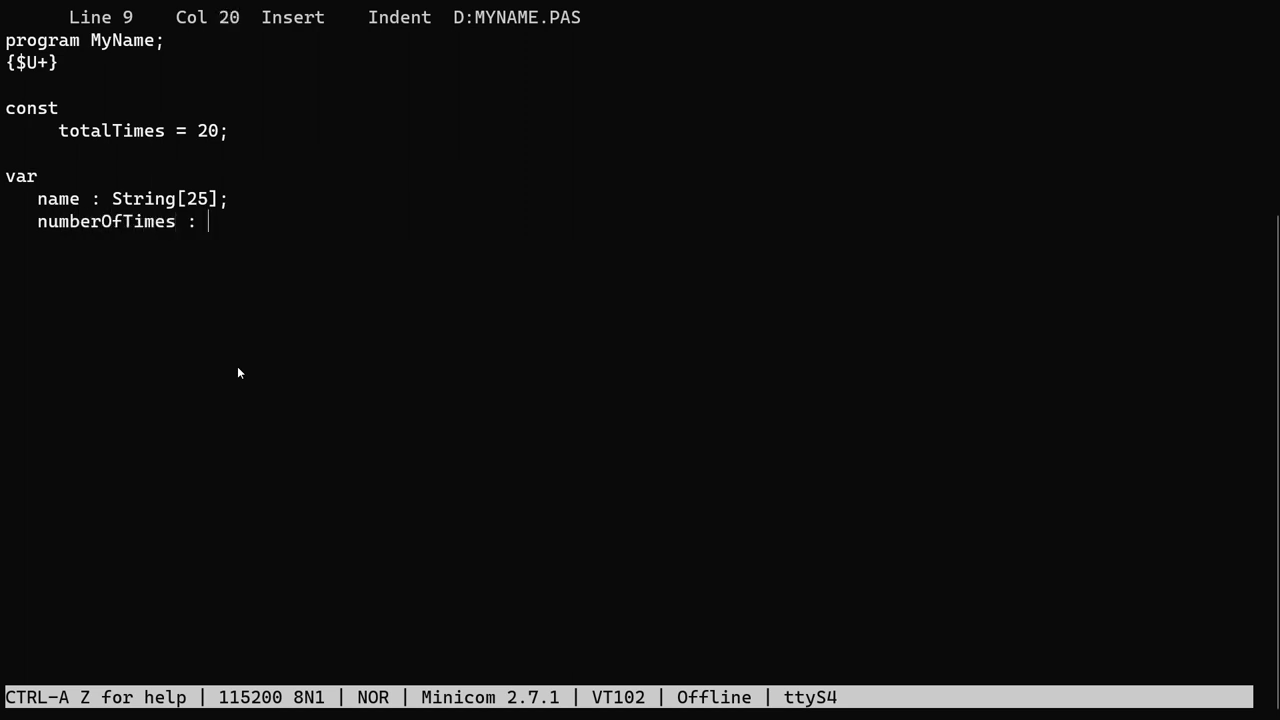
pyautogui.write('Integer;')
pyautogui.click(200, 290)
pyautogui.write('write')
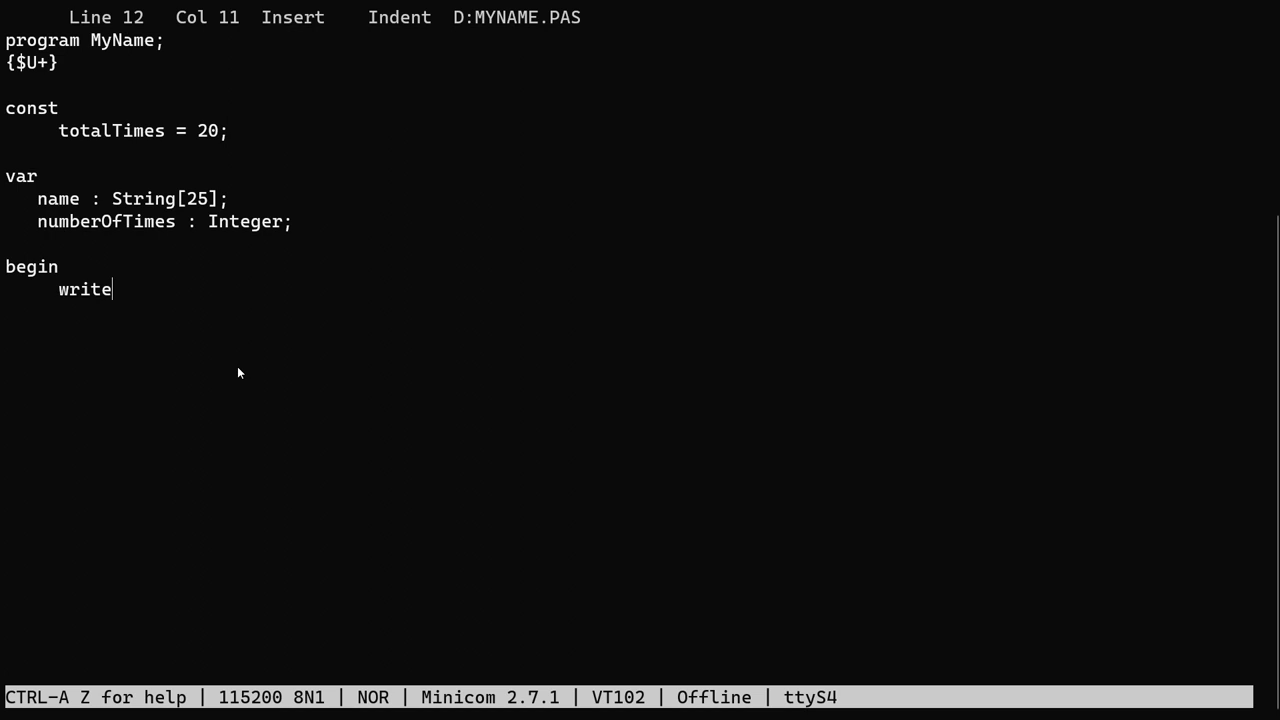
# Write the body: prompt 'What is your name?', readln(name), ClrScr, loop writing 'Your name is ', closing end.
pyautogui.write("('What is your name?")
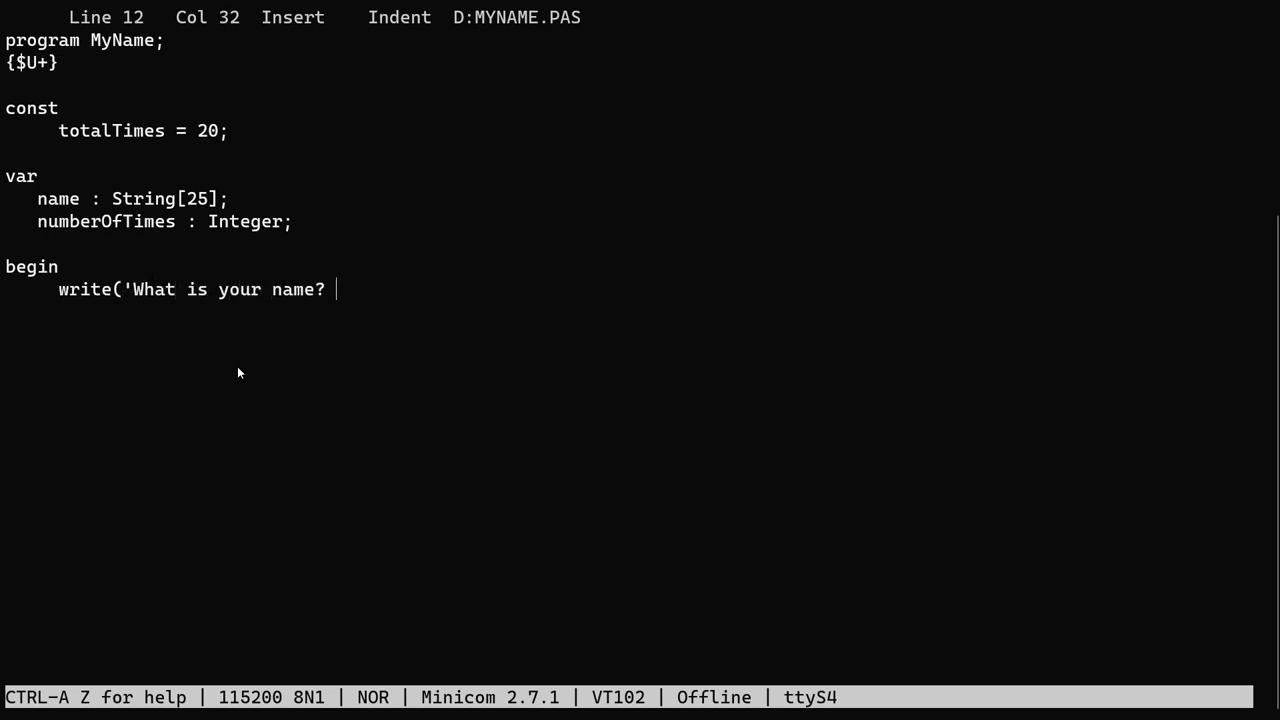
pyautogui.write(">');")
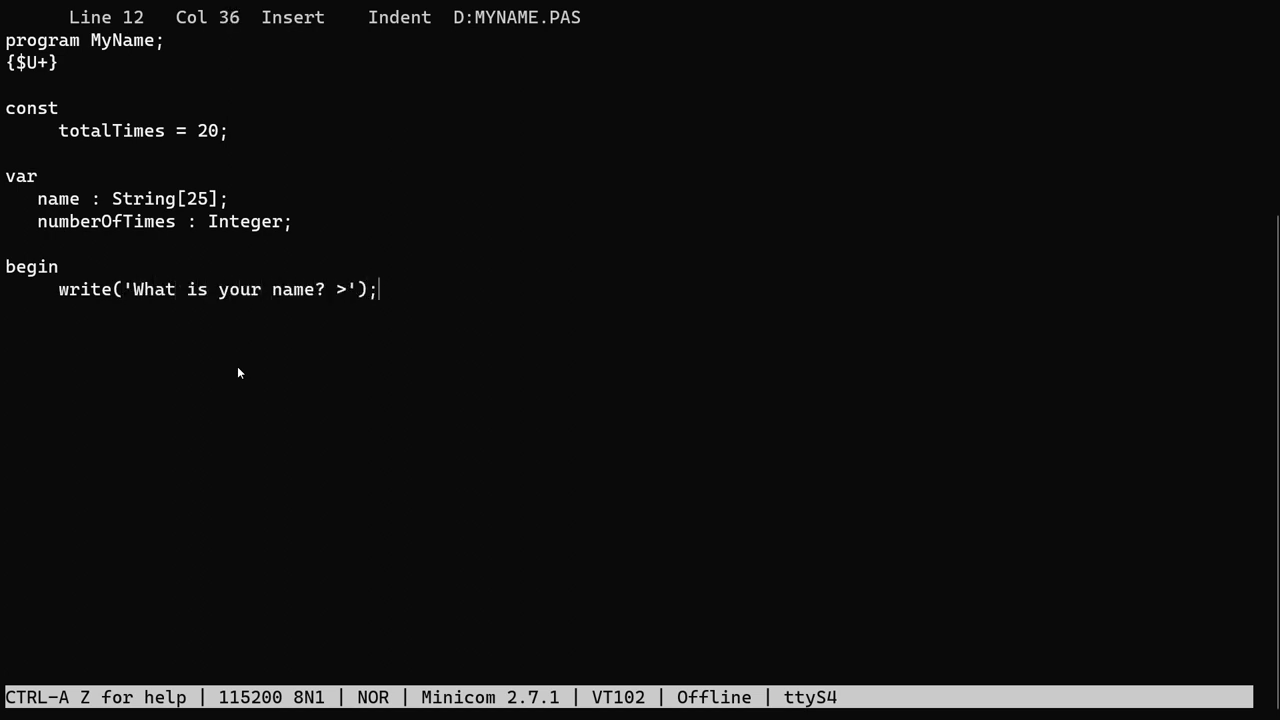
pyautogui.write('readln(')
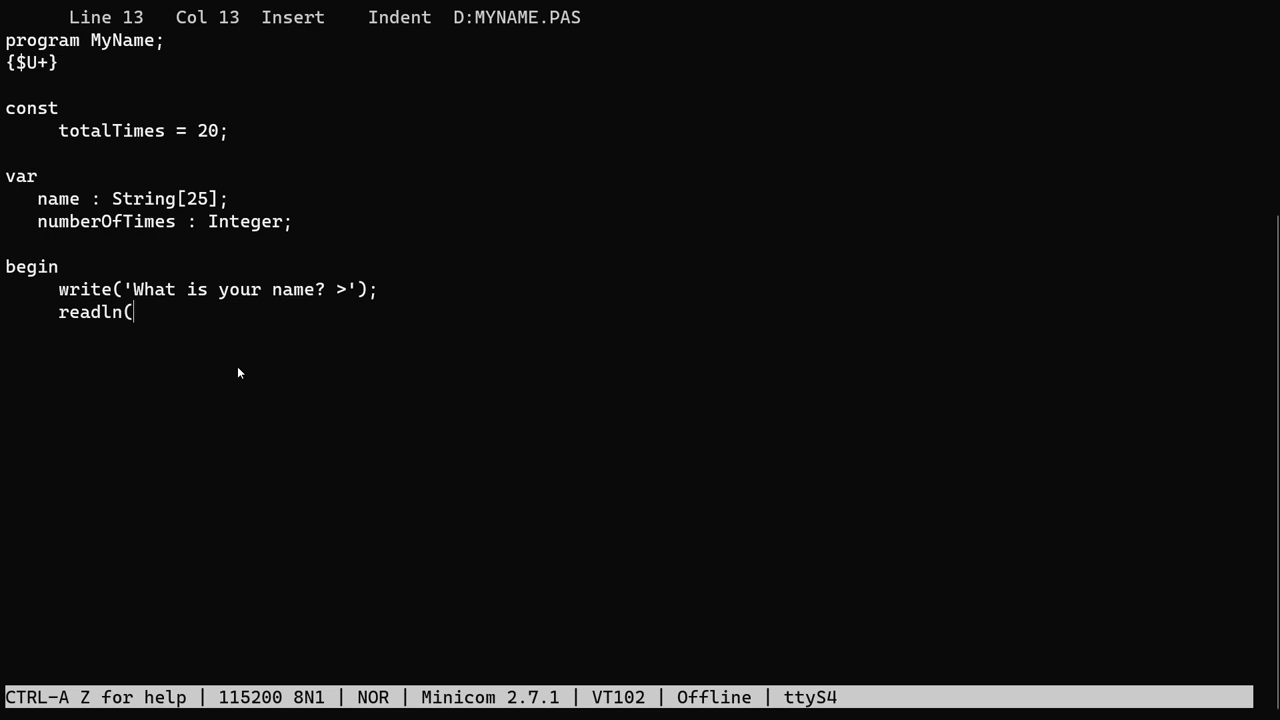
pyautogui.write('name);')
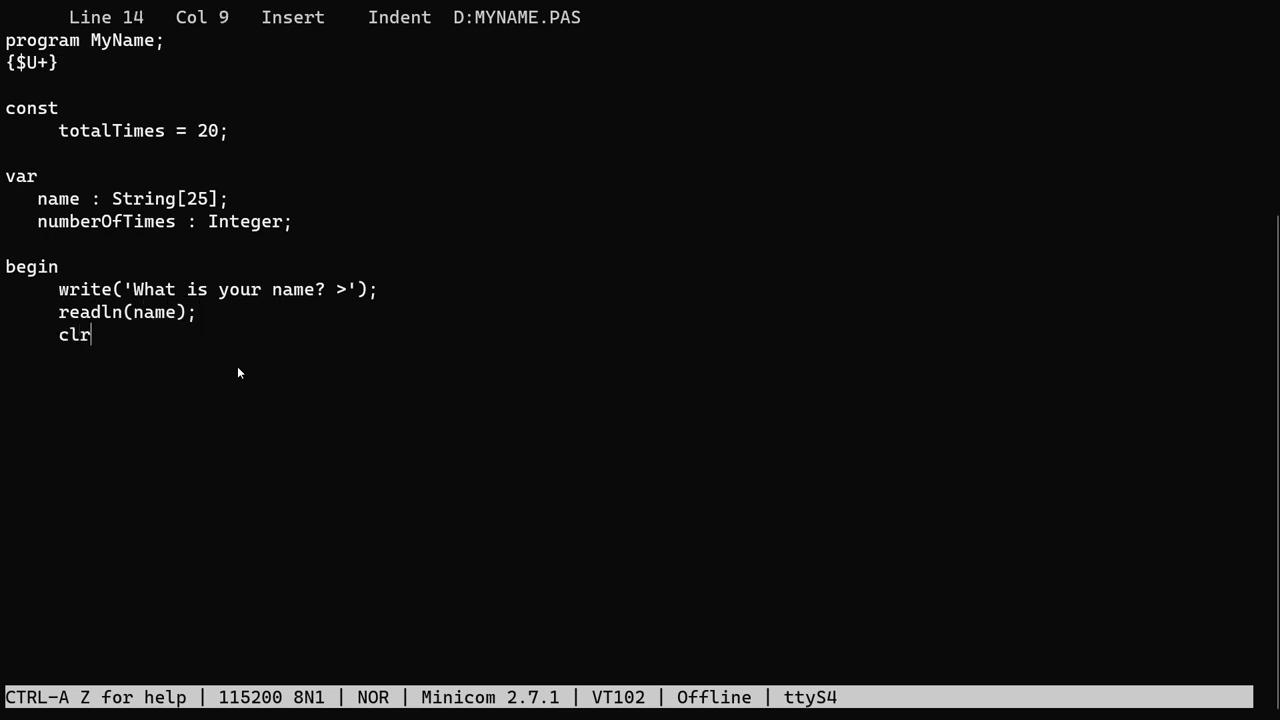
pyautogui.write('scr();')
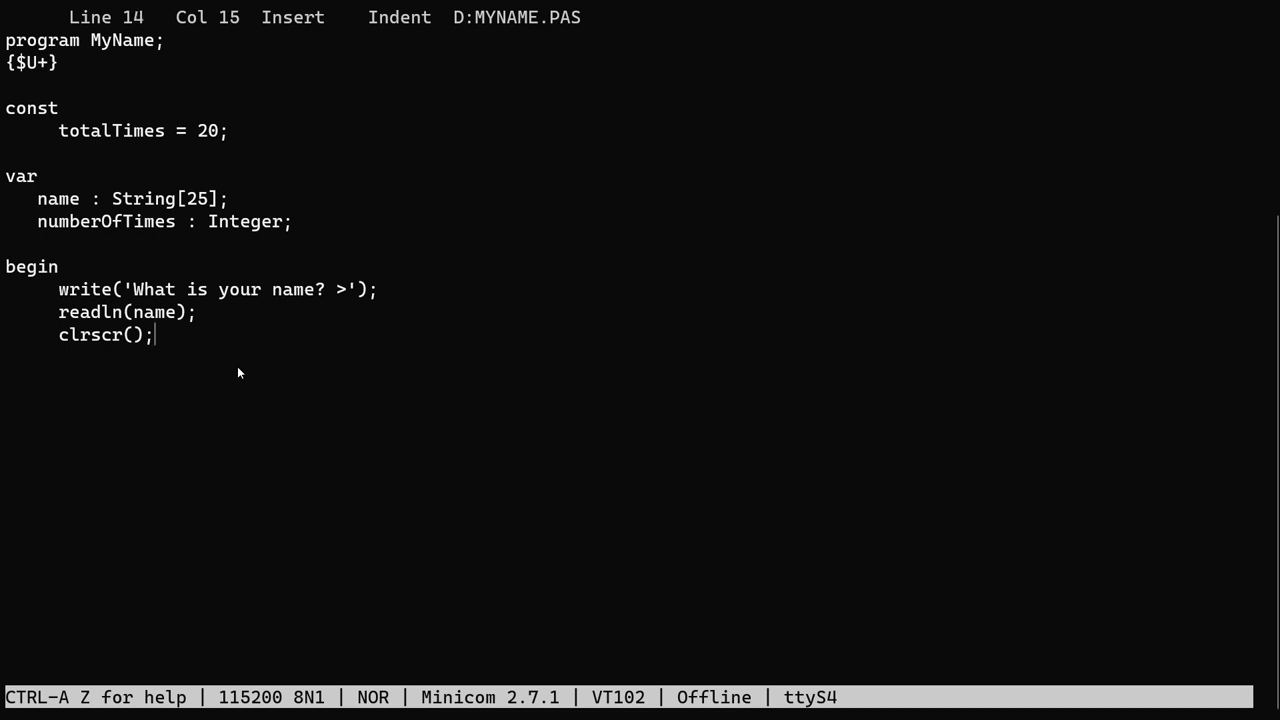
pyautogui.write('for')
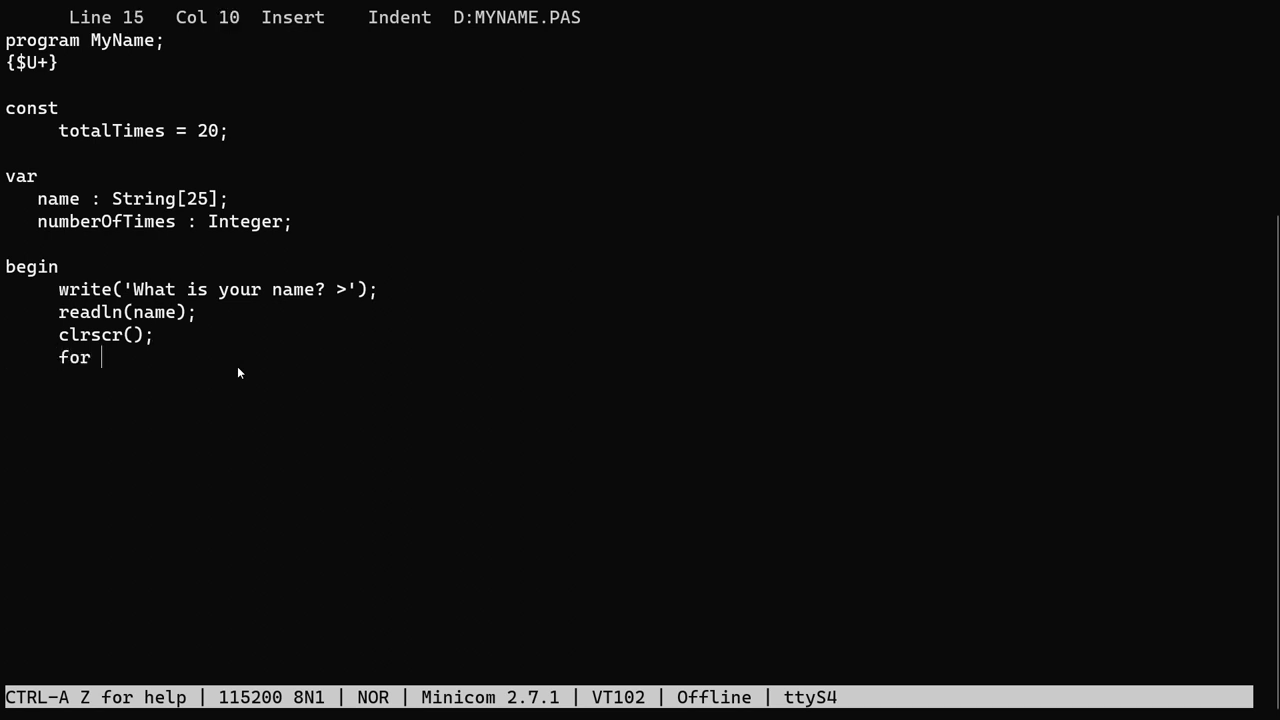
pyautogui.write('numberOfTimes := 1 to ti')
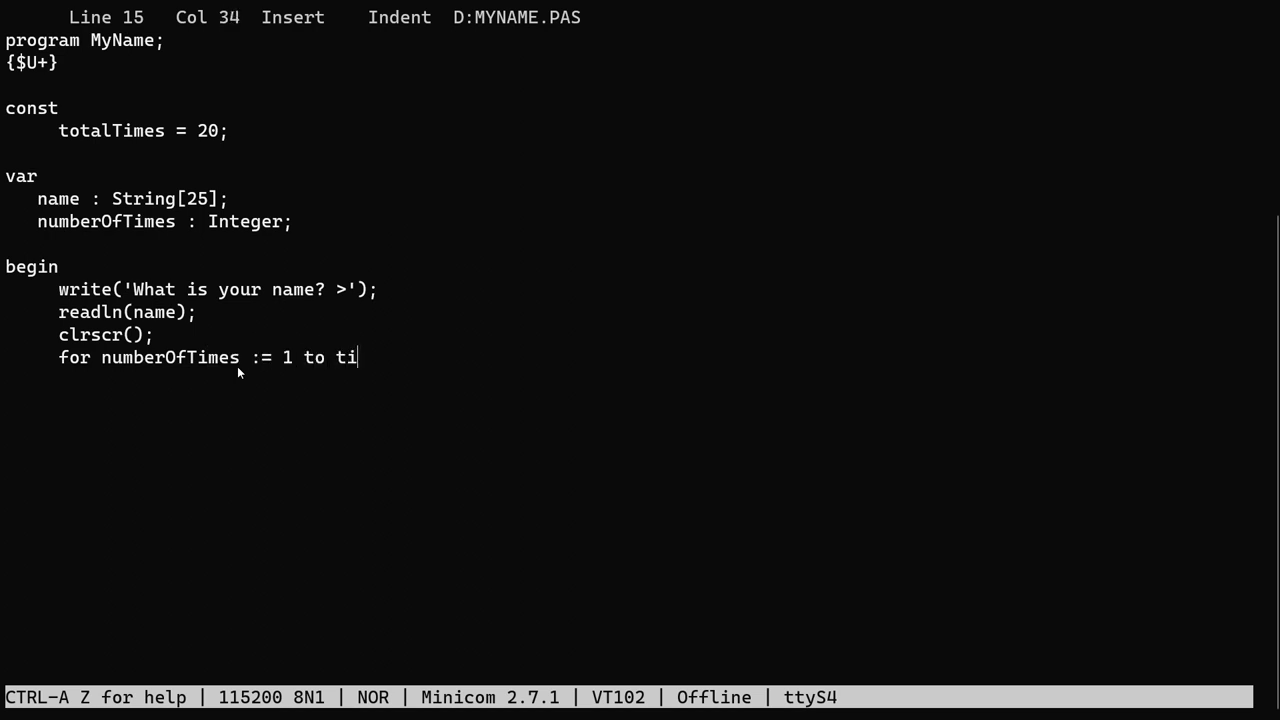
pyautogui.write('otalTimes do')
pyautogui.write('begin')
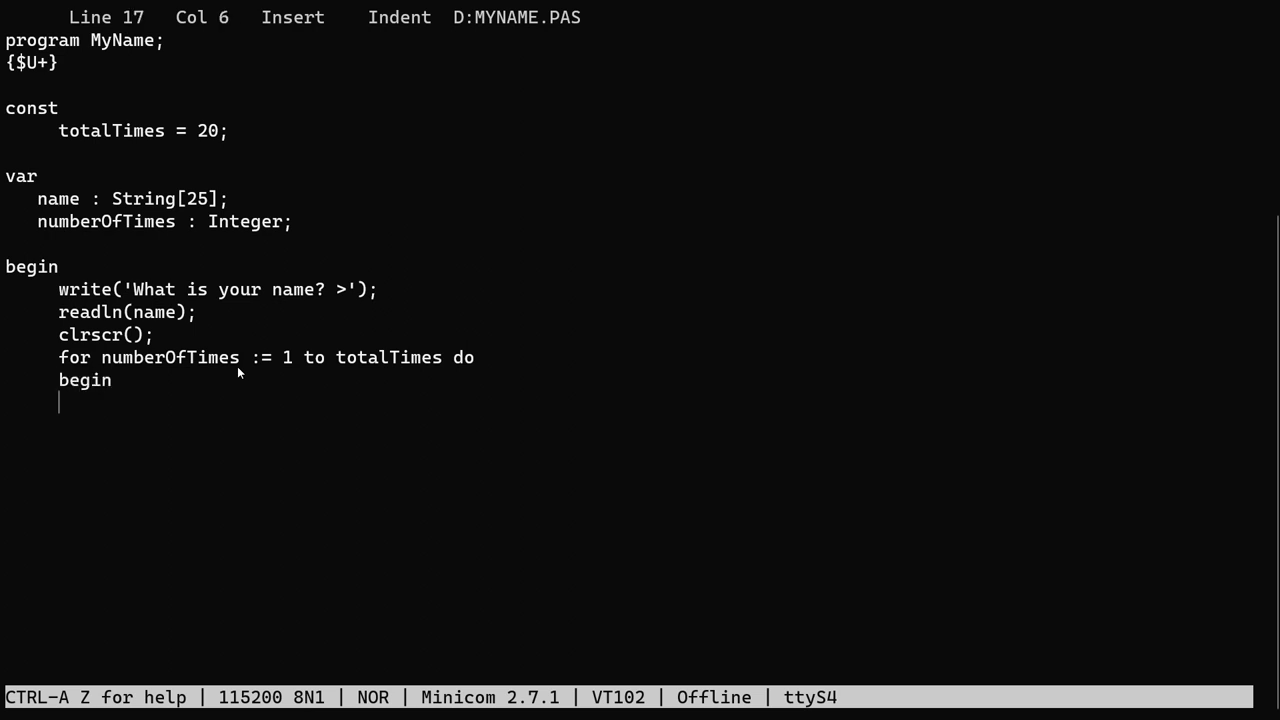
pyautogui.write('writeln(')
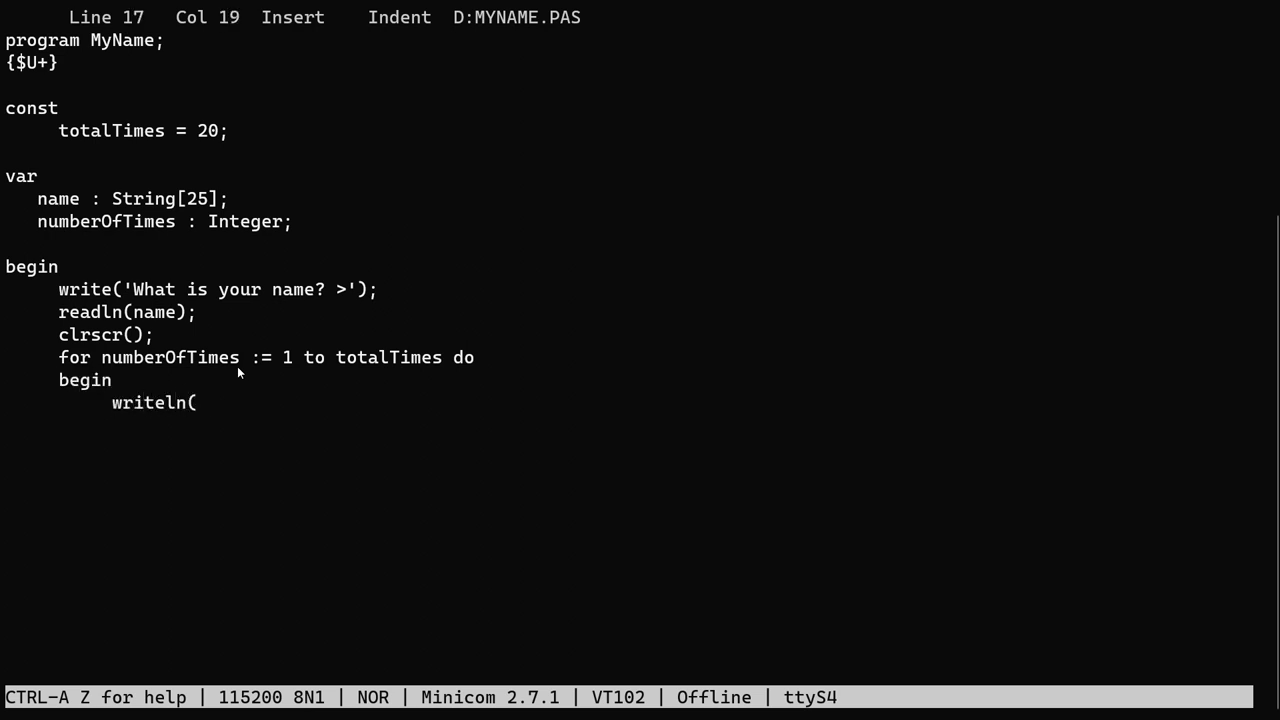
pyautogui.write("'Your name is ', name);")
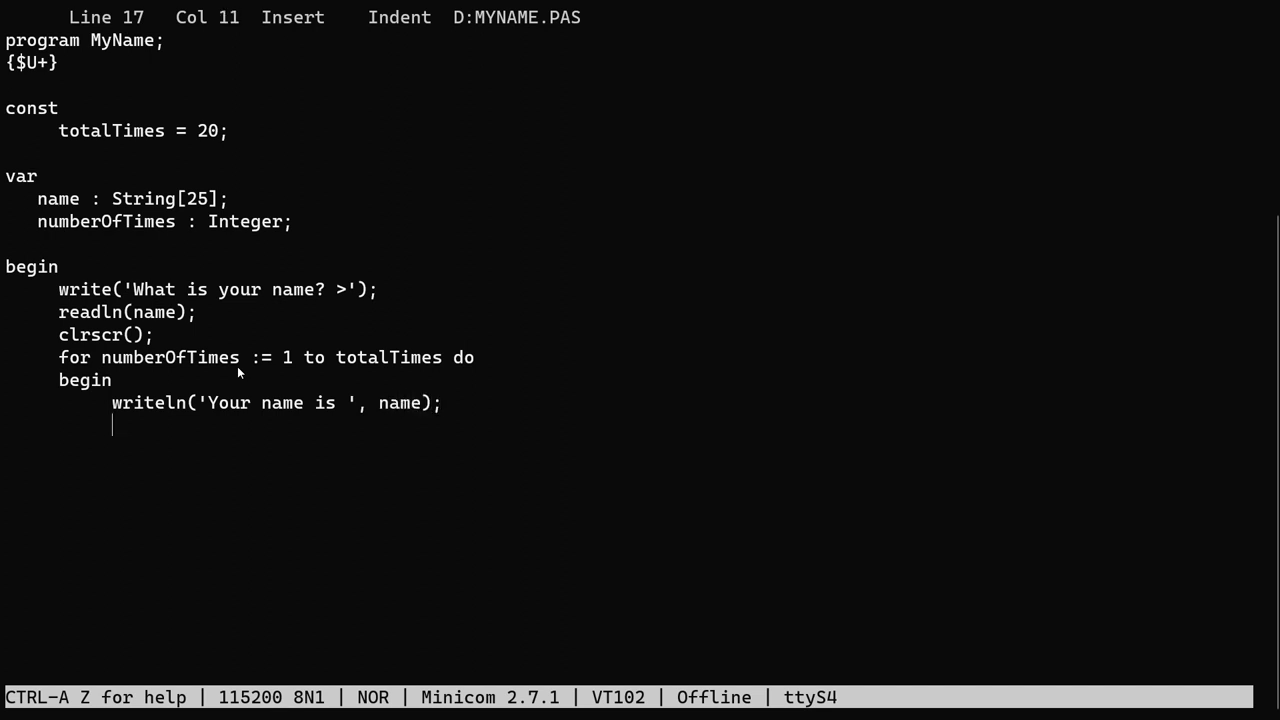
pyautogui.write('end')
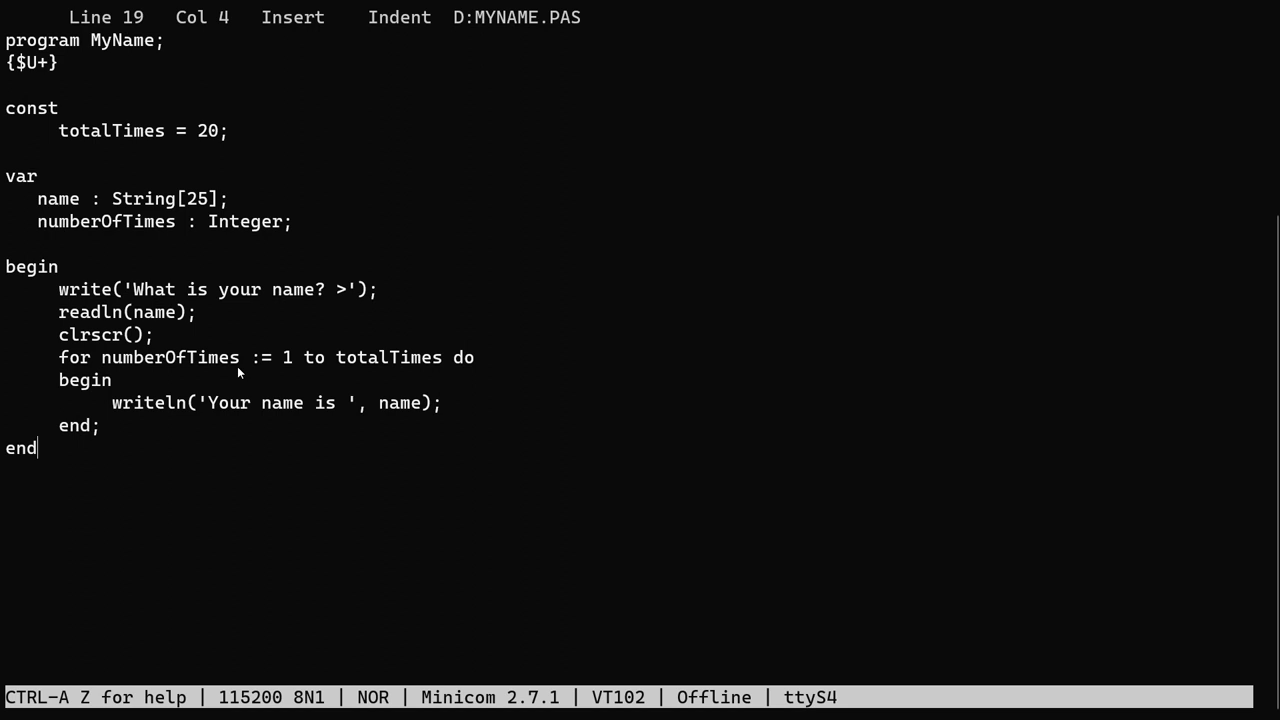
pyautogui.write('.')
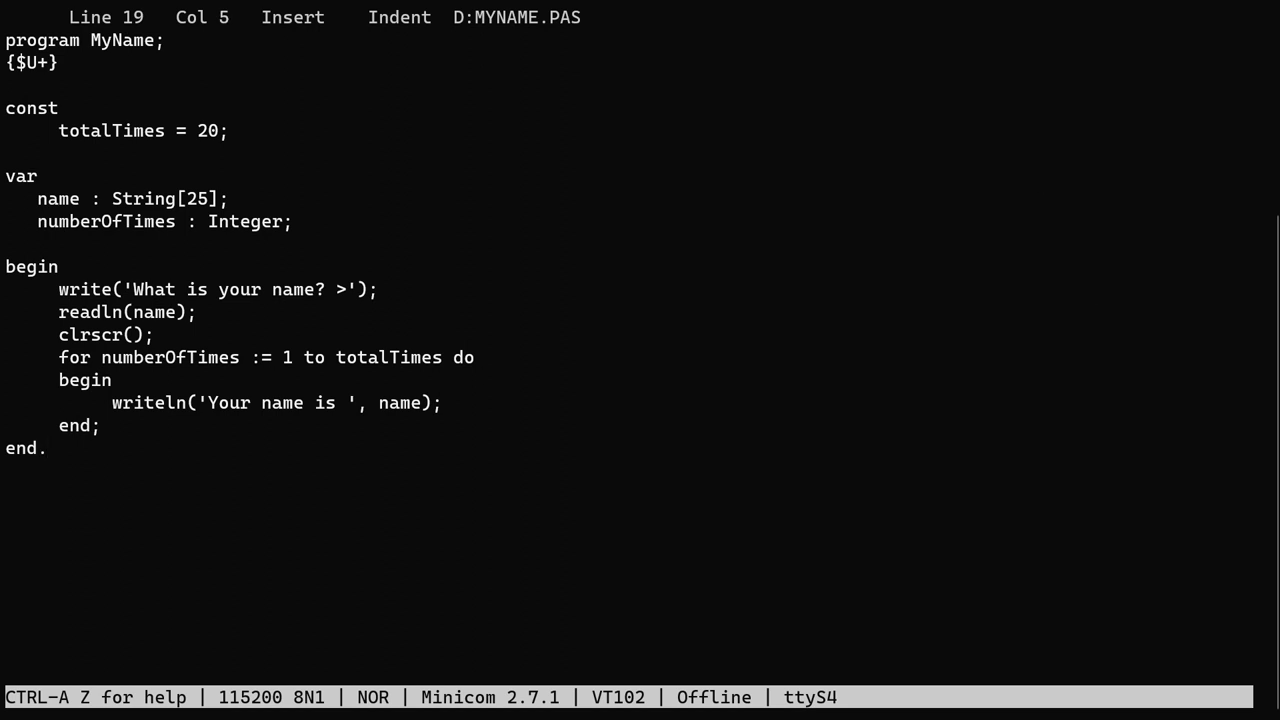
# Save MYNAME.PAS with Ctrl+K D, run it and answer the name prompt with James.
pyautogui.press('ctrl+k d')
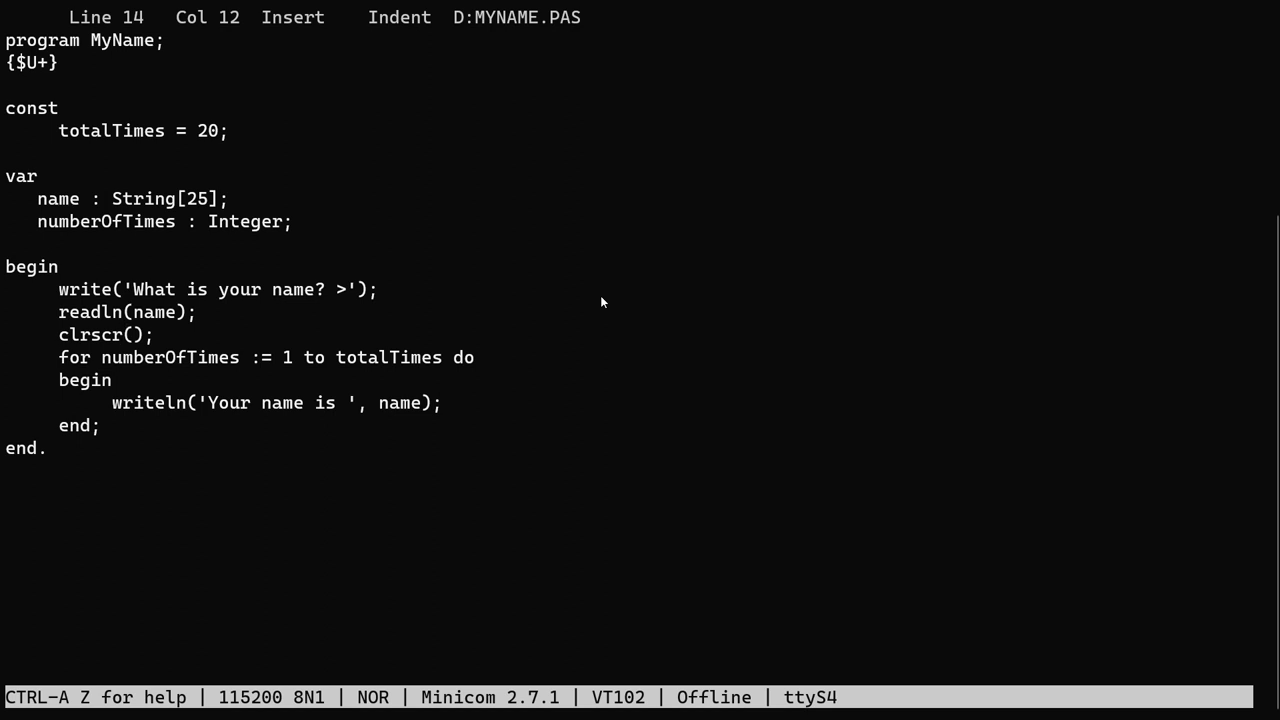
pyautogui.press('Right')
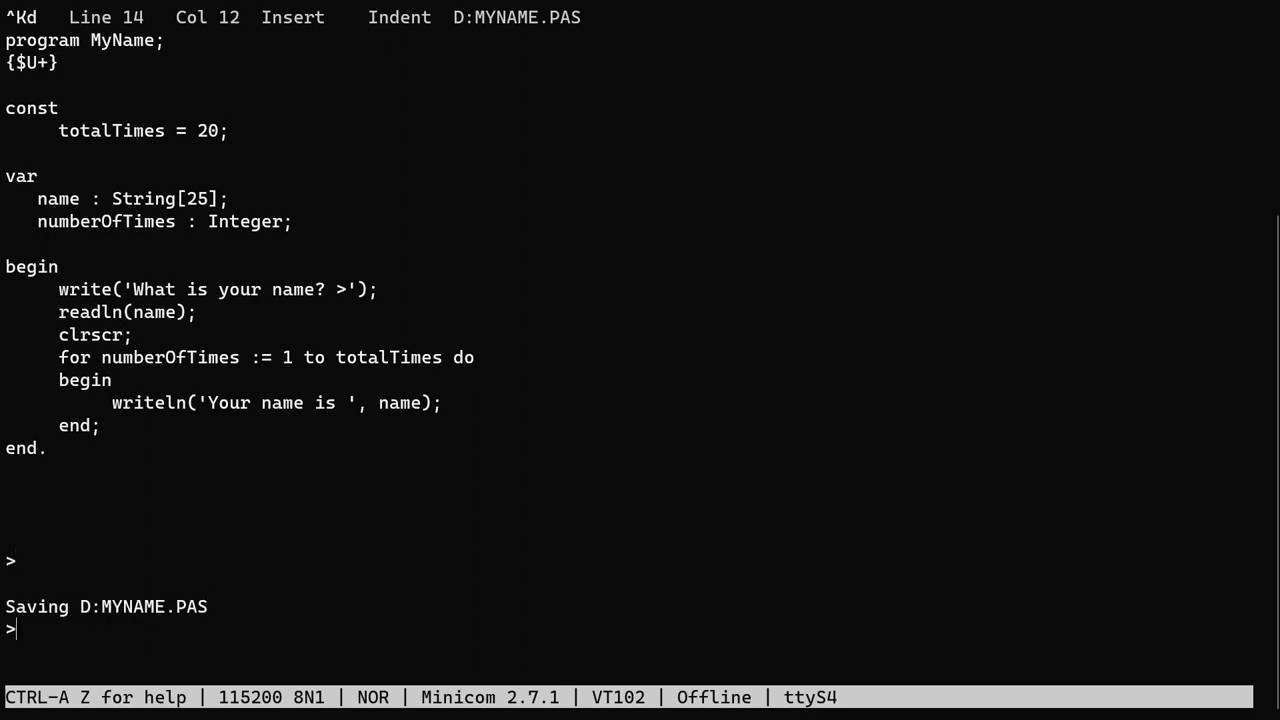
pyautogui.write('James')
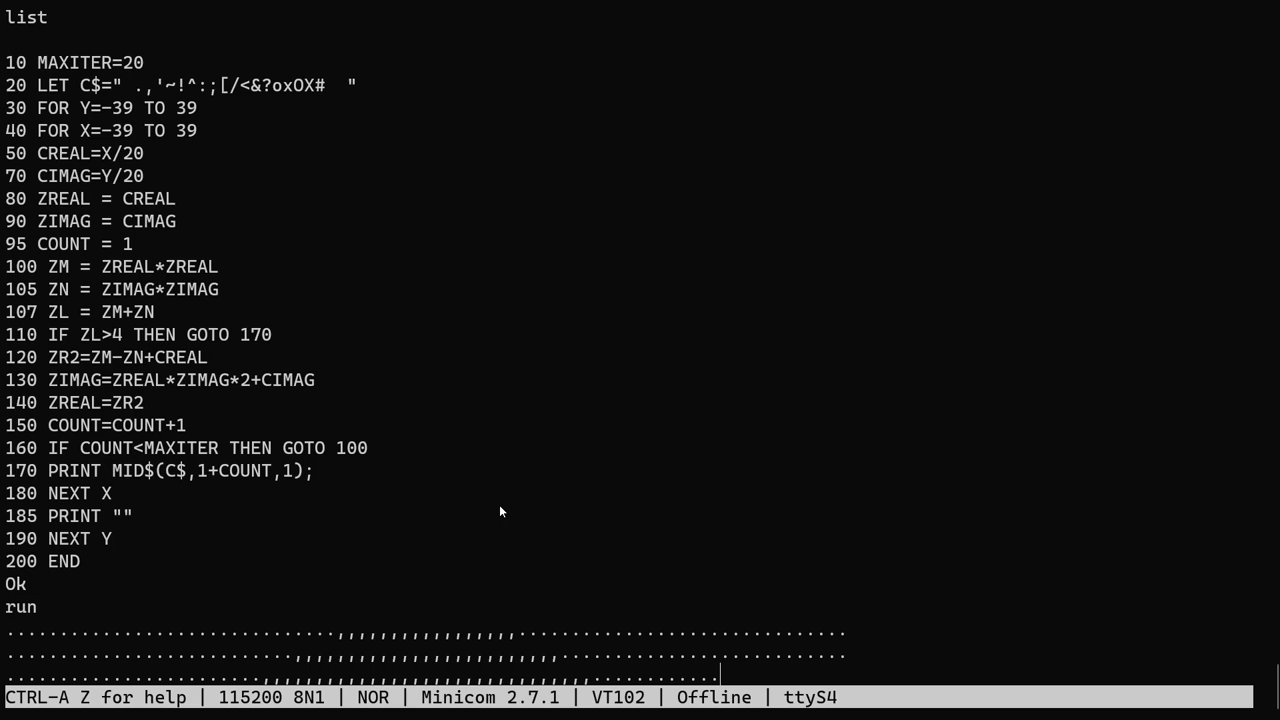
# Scroll down through the terminal output as the ASCII Mandelbrot redraws.
pyautogui.scroll(-3)
pyautogui.write('run')
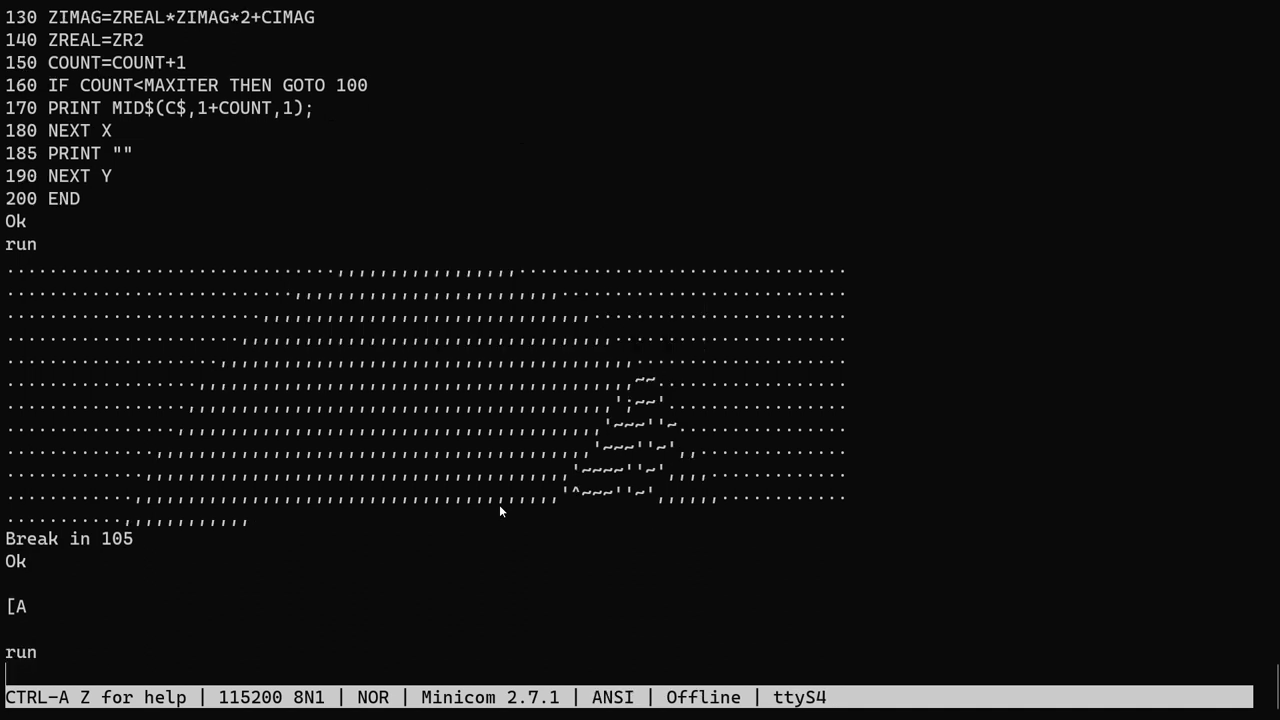
pyautogui.scroll(-3)
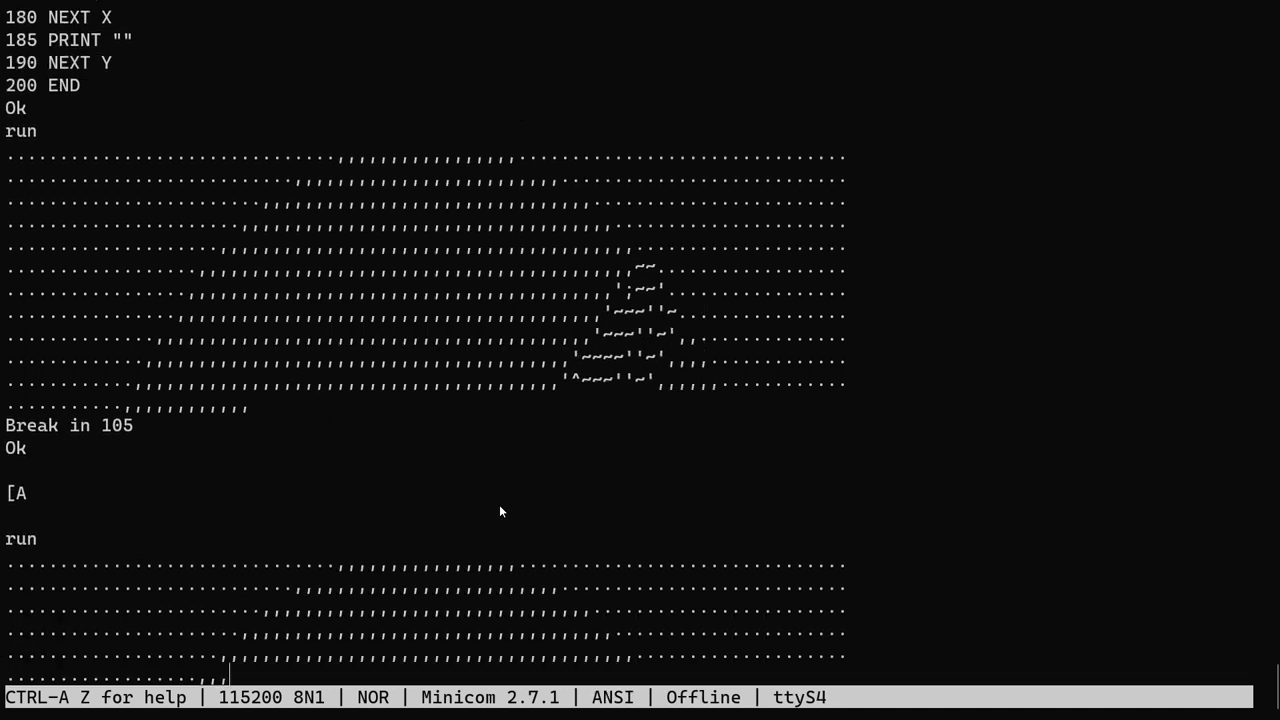
pyautogui.scroll(-3)
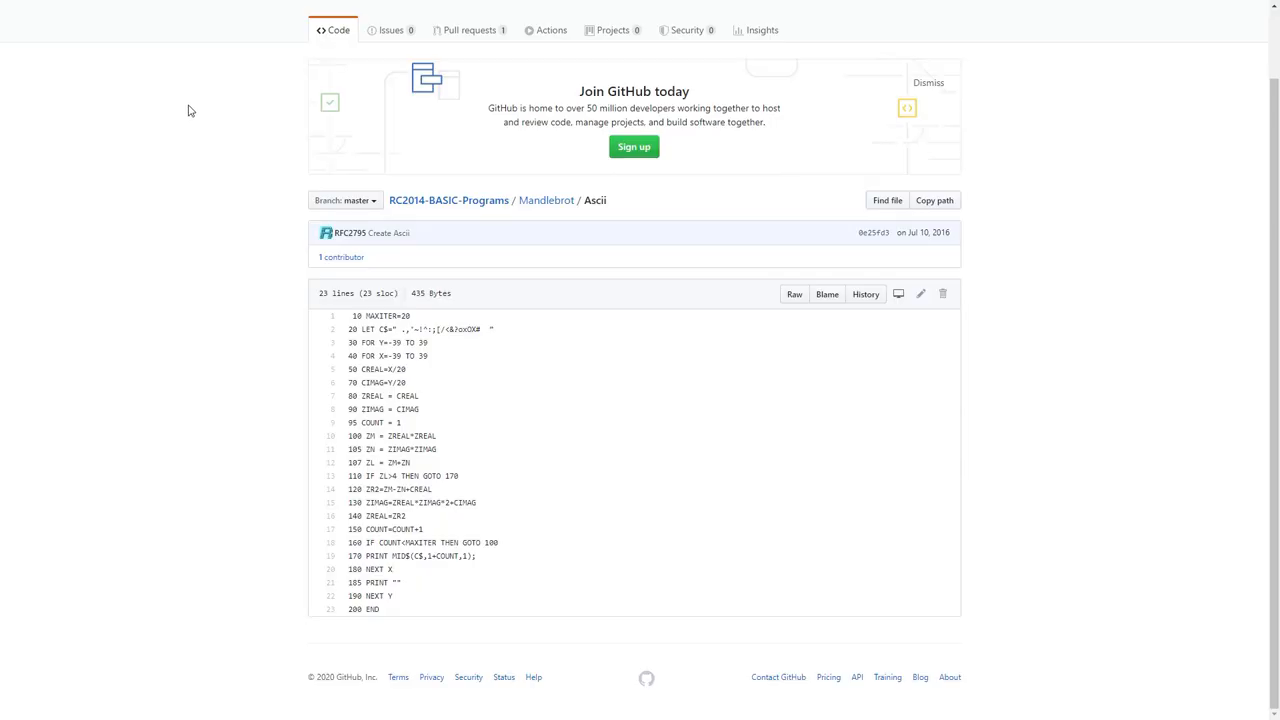
pyautogui.moveTo(1104, 172)
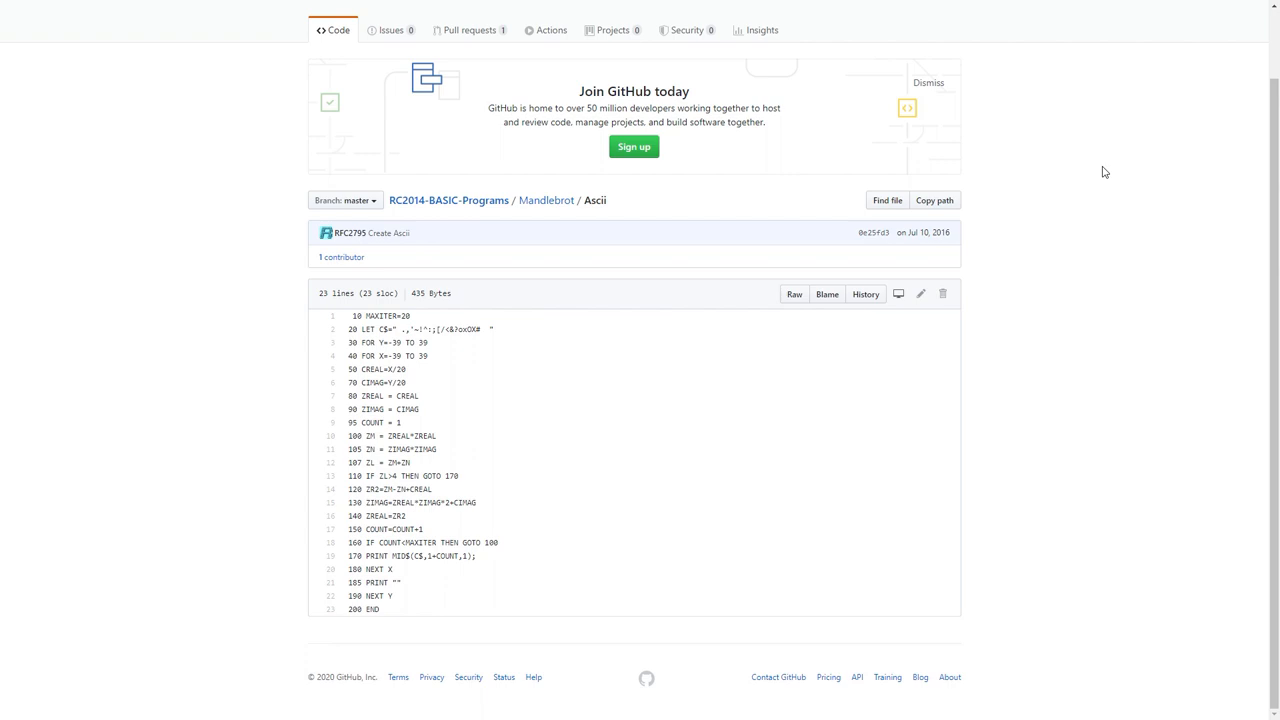
pyautogui.moveTo(932, 412)
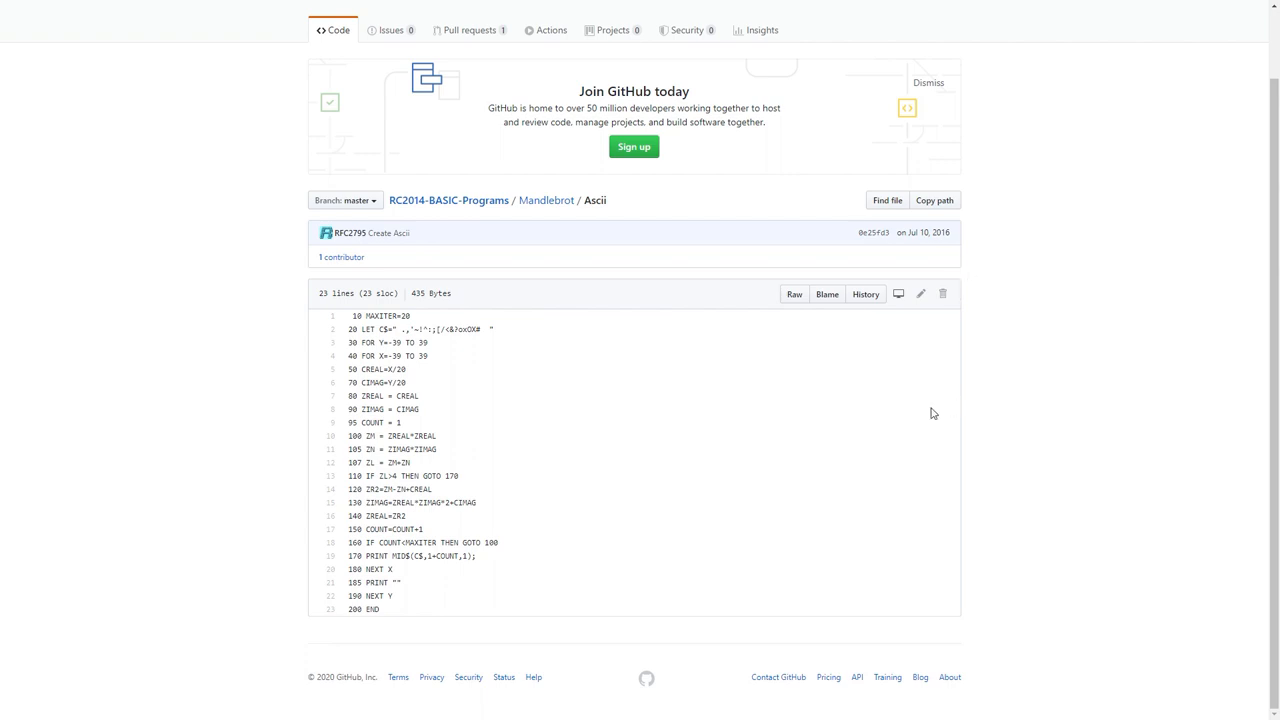
pyautogui.moveTo(816, 412)
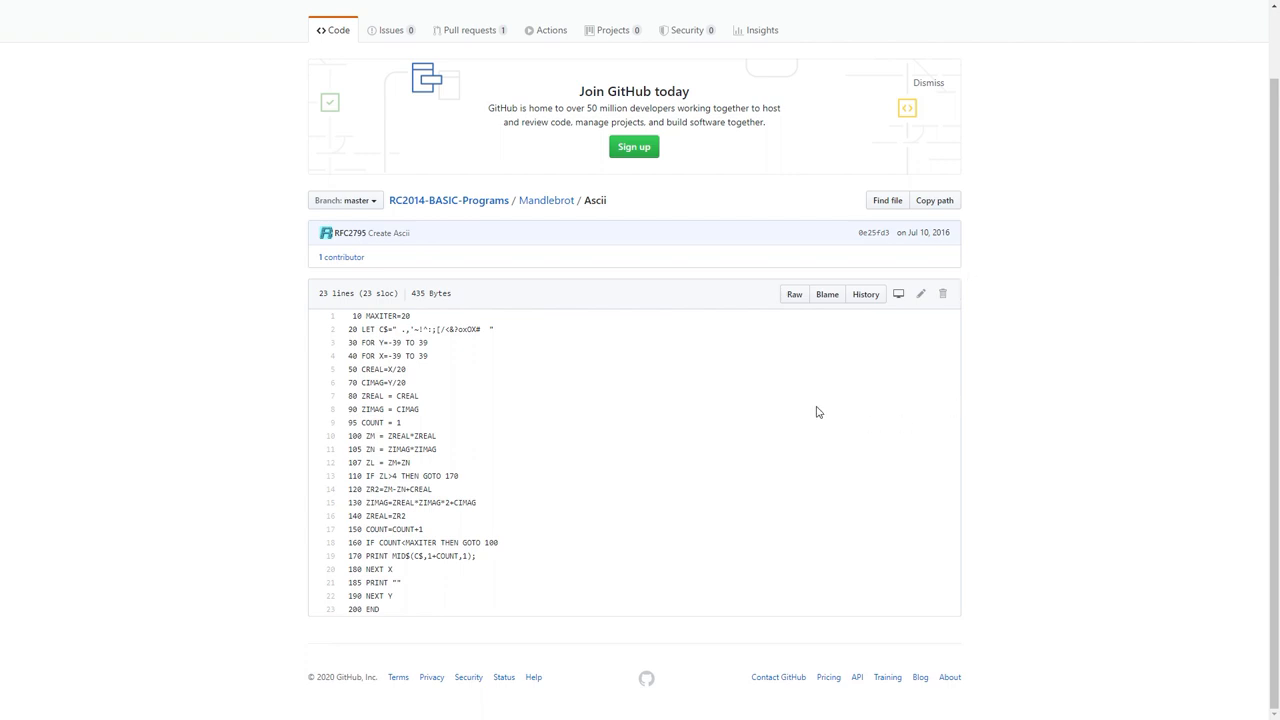
pyautogui.moveTo(1060, 316)
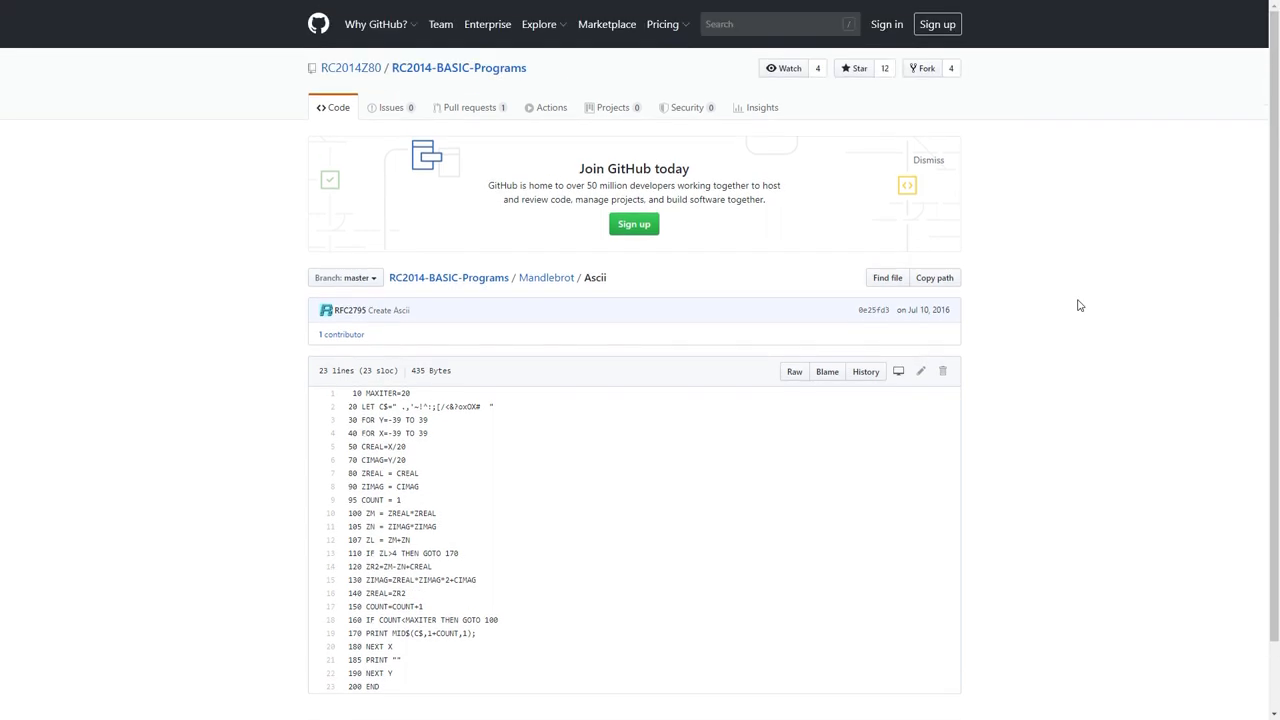
# Read down the Ascii Mandelbrot source, then return to the Mandelbrot folder via the breadcrumb.
pyautogui.scroll(-3)
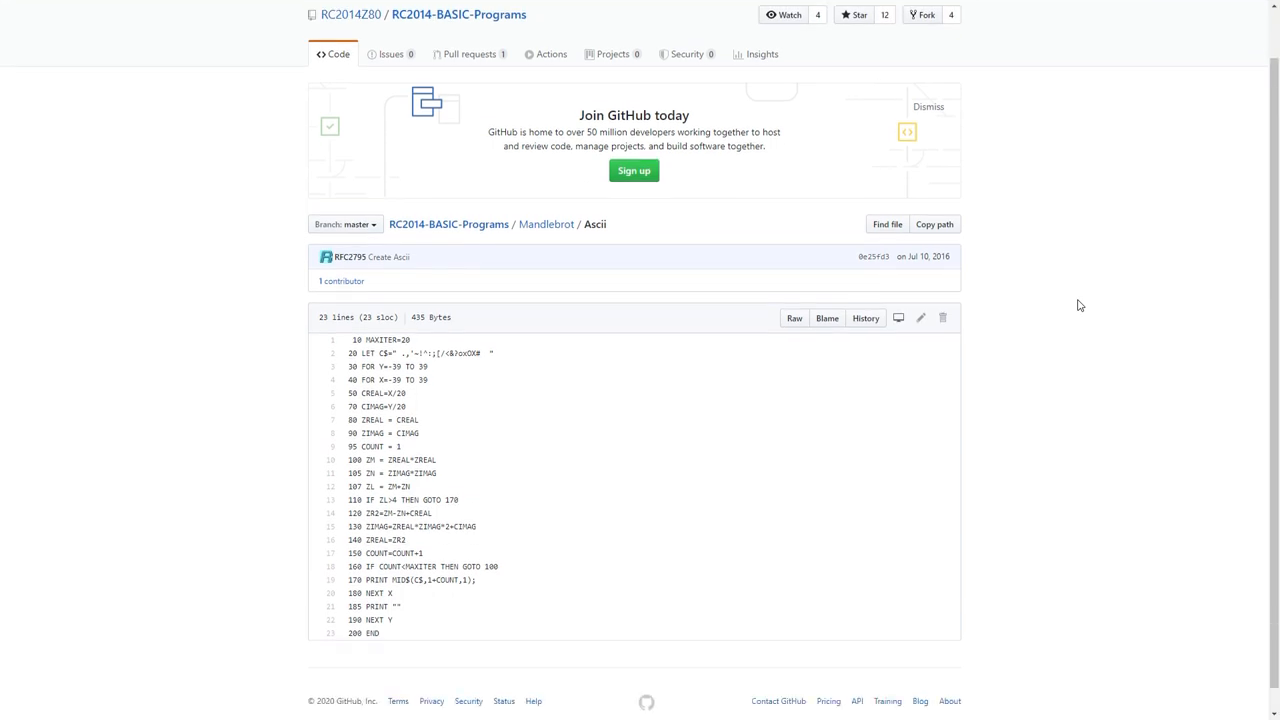
pyautogui.scroll(-3)
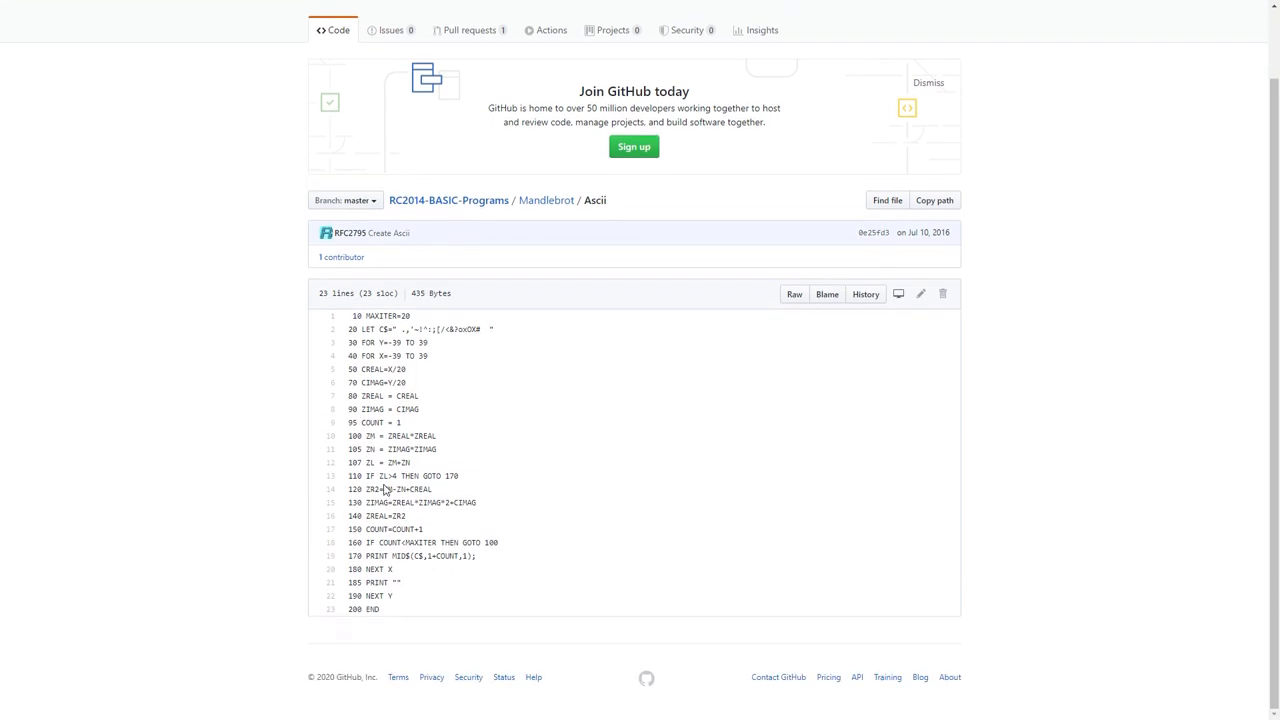
pyautogui.moveTo(420, 328)
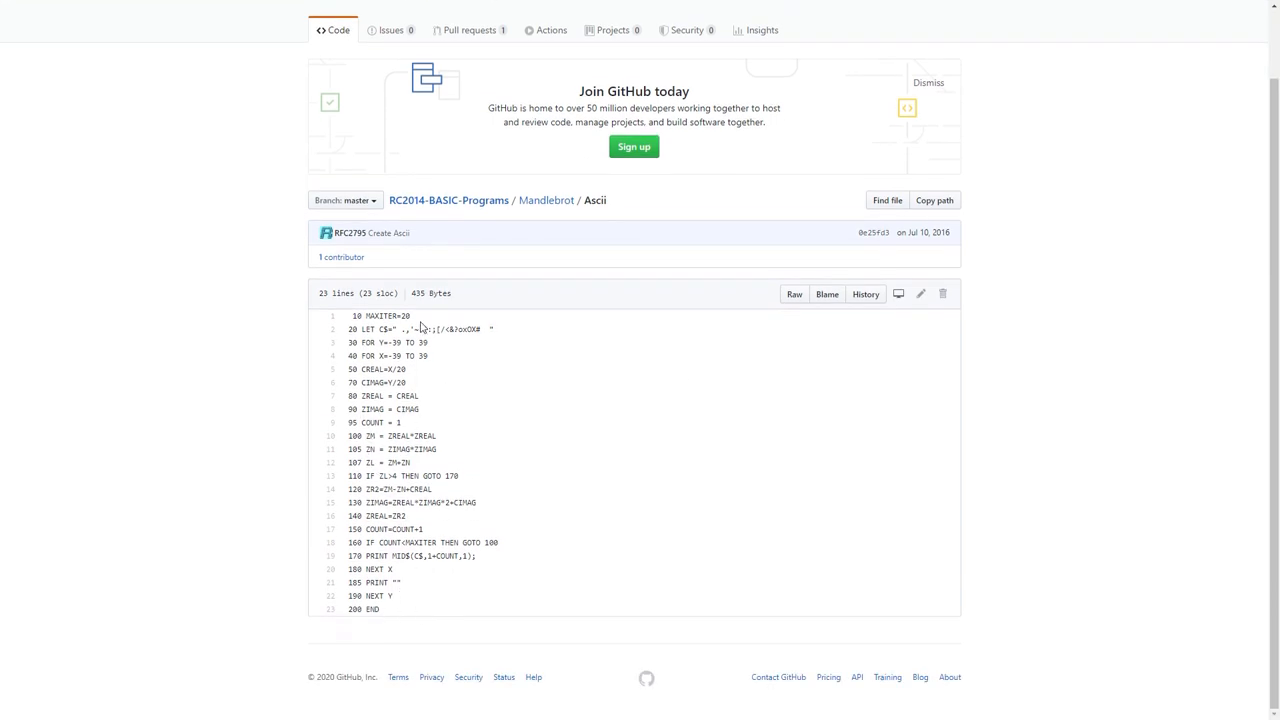
pyautogui.moveTo(714, 380)
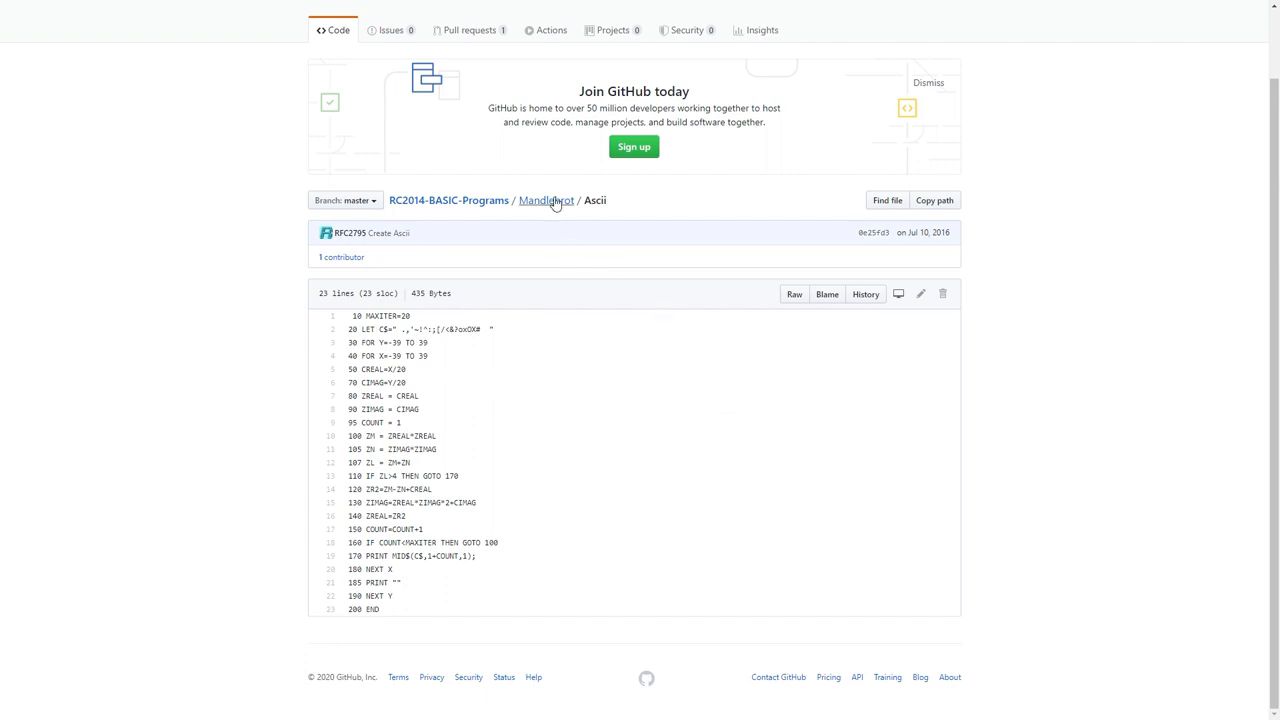
pyautogui.click(546, 200)
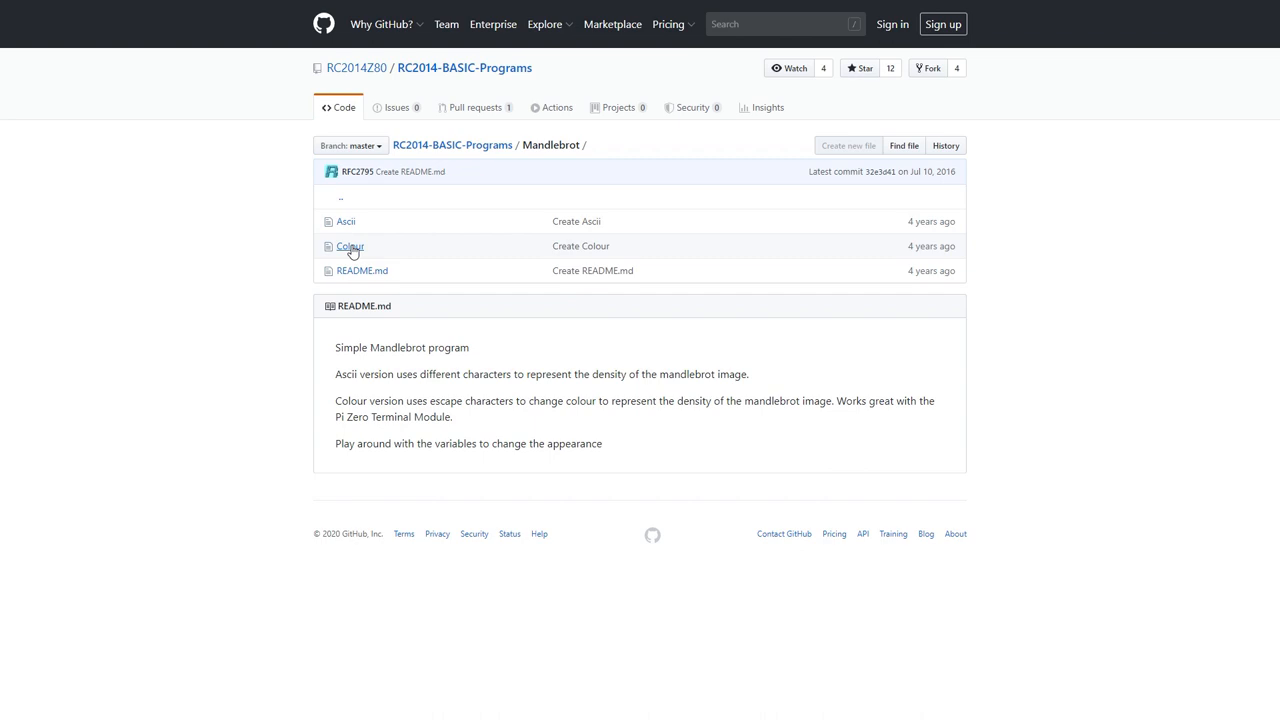
# Open the Colour Mandelbrot file and scroll through its BASIC source to the end.
pyautogui.click(352, 246)
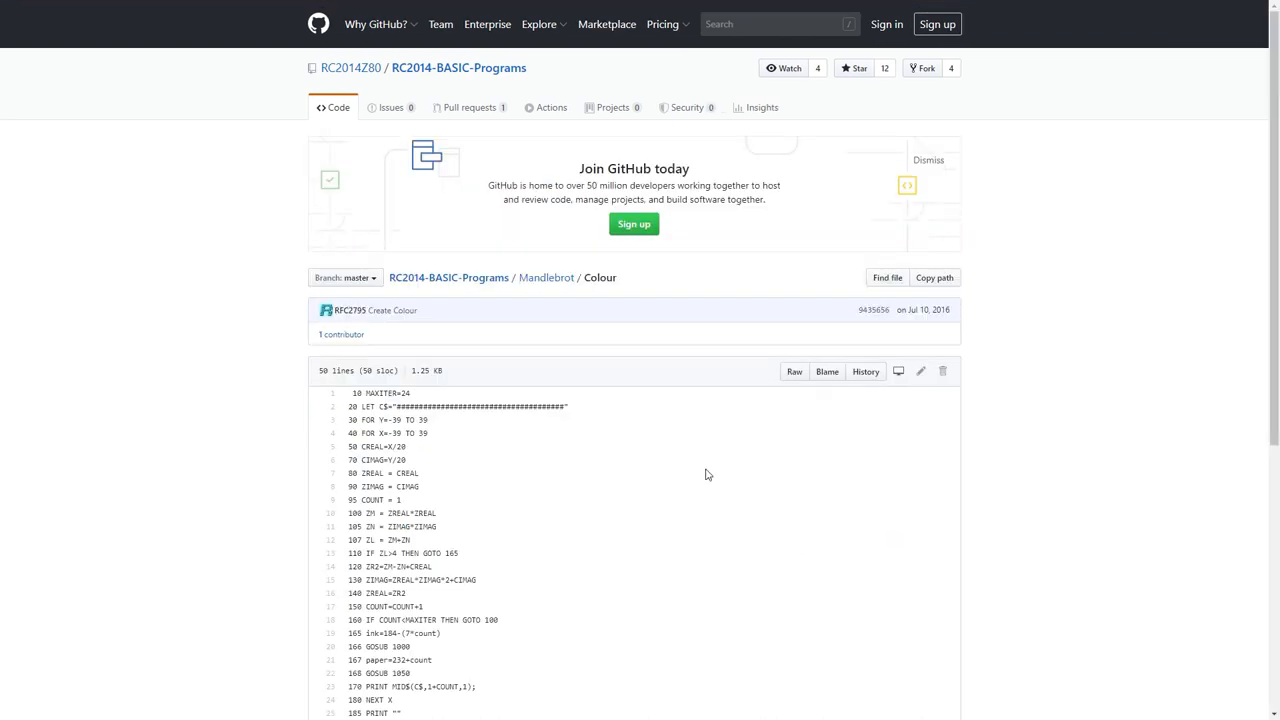
pyautogui.scroll(-3)
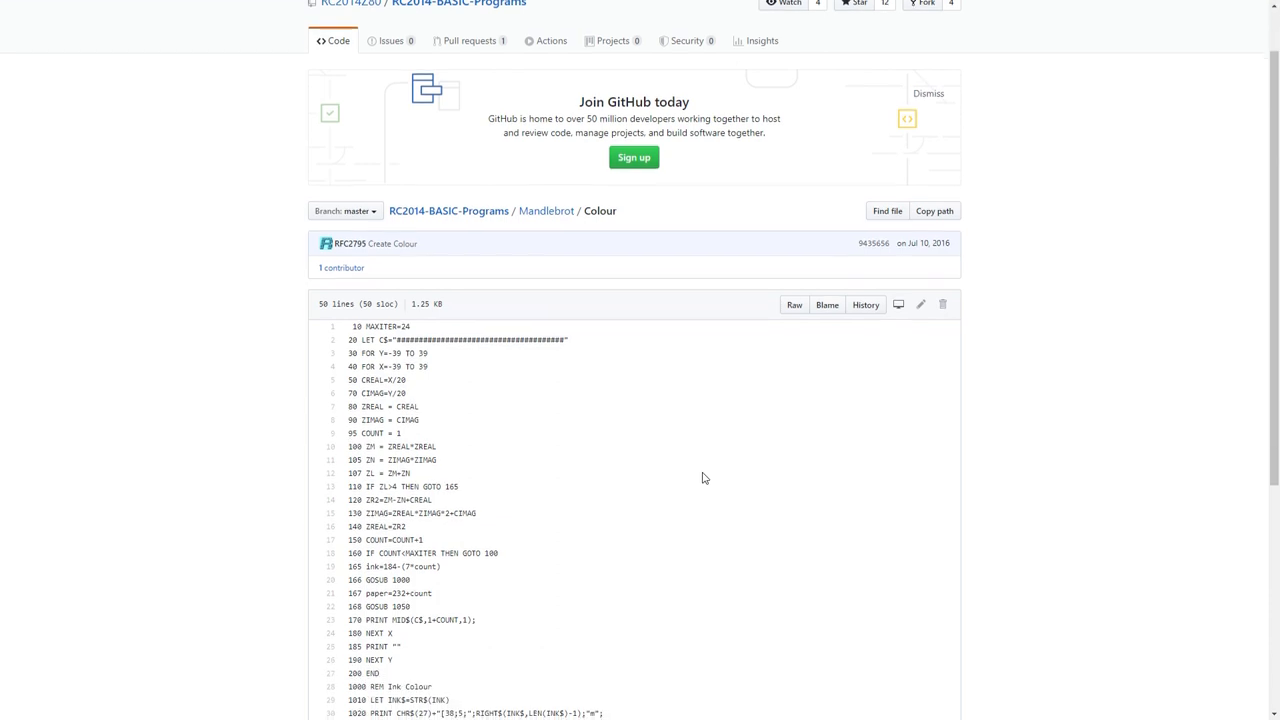
pyautogui.scroll(-3)
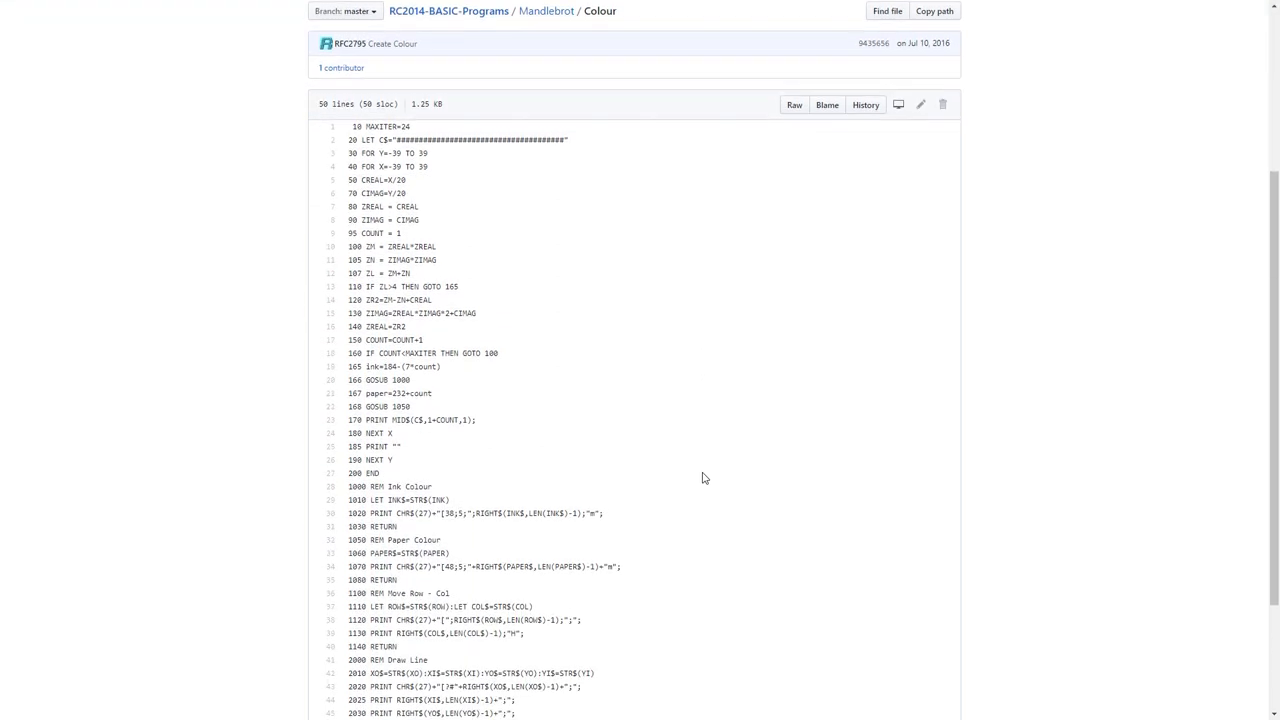
pyautogui.moveTo(724, 472)
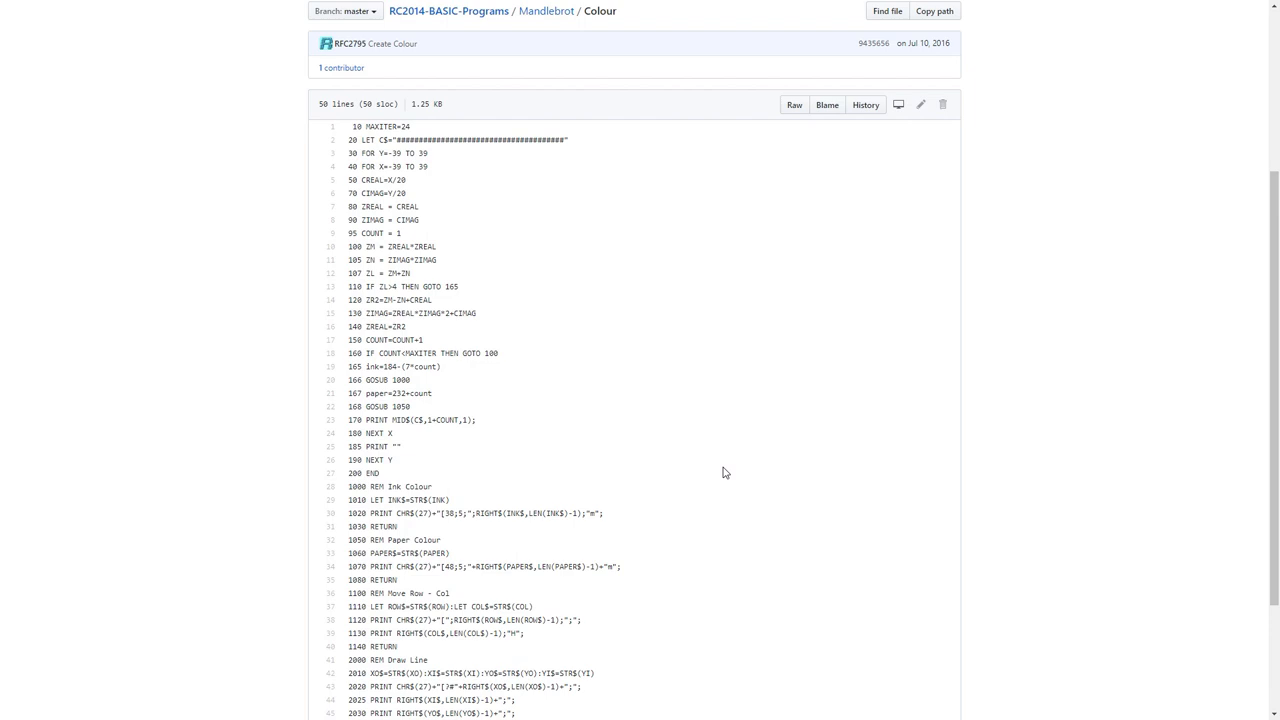
pyautogui.scroll(-3)
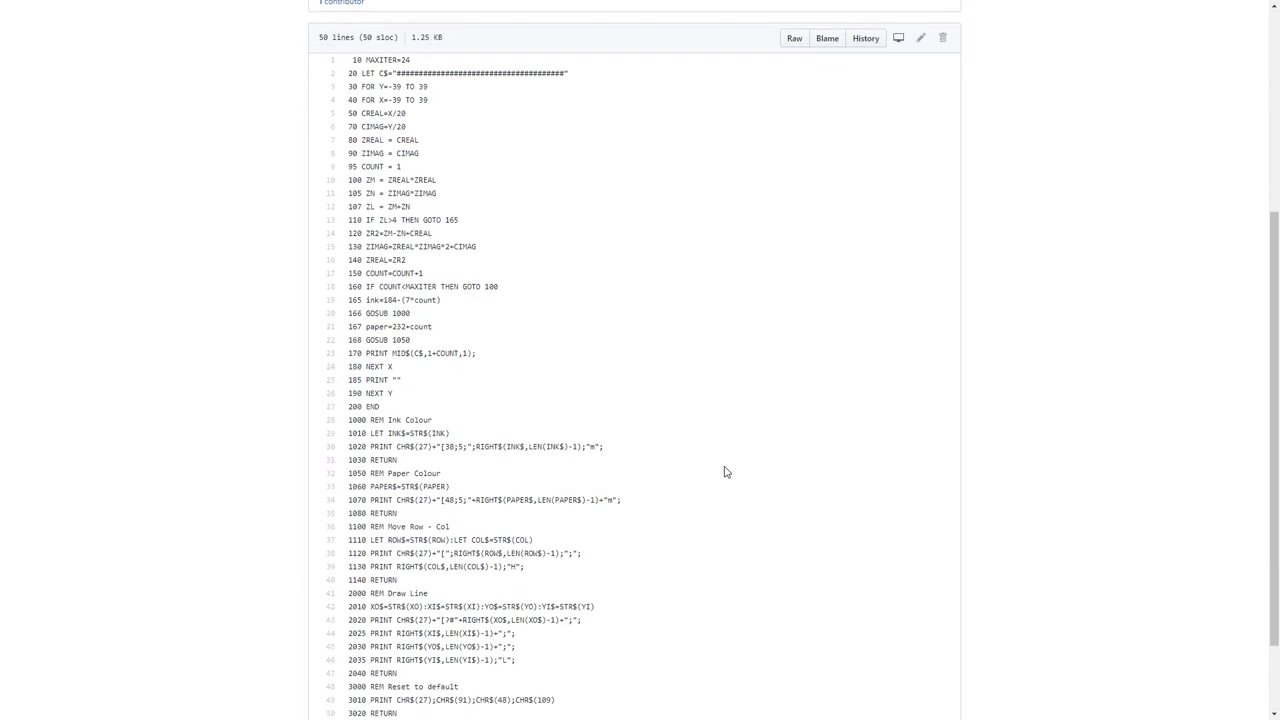
pyautogui.scroll(-3)
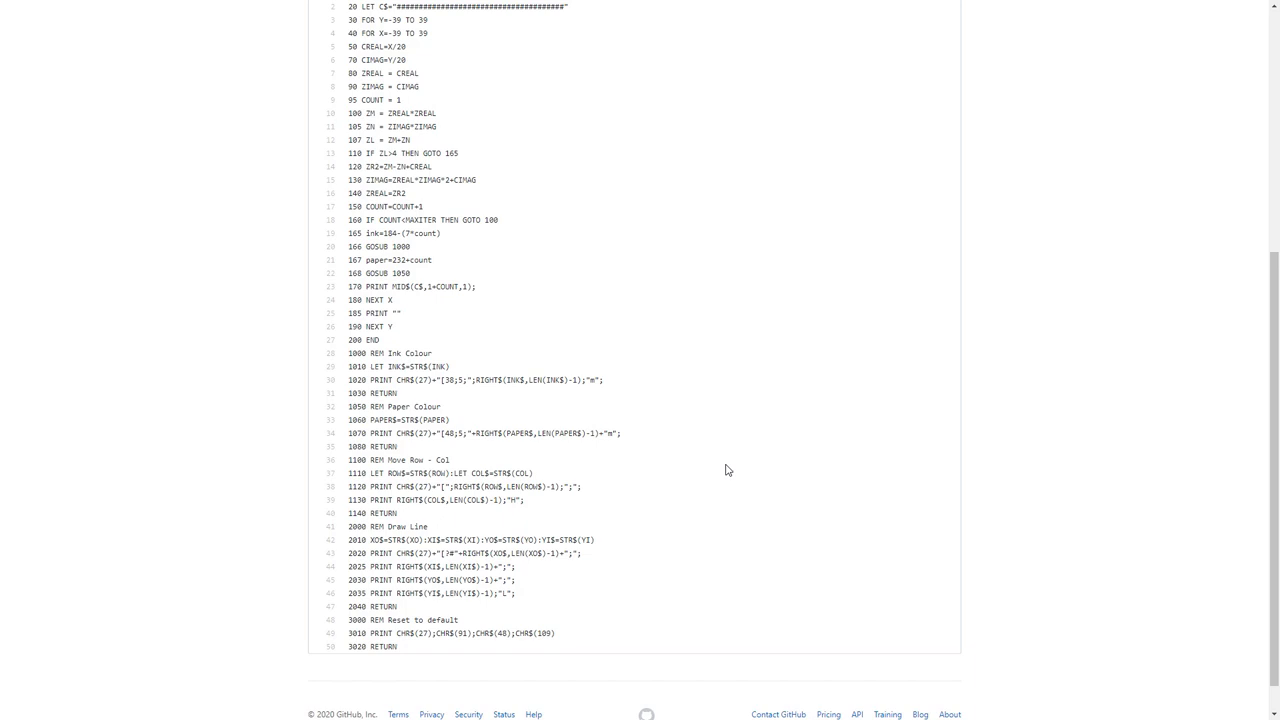
pyautogui.scroll(3)
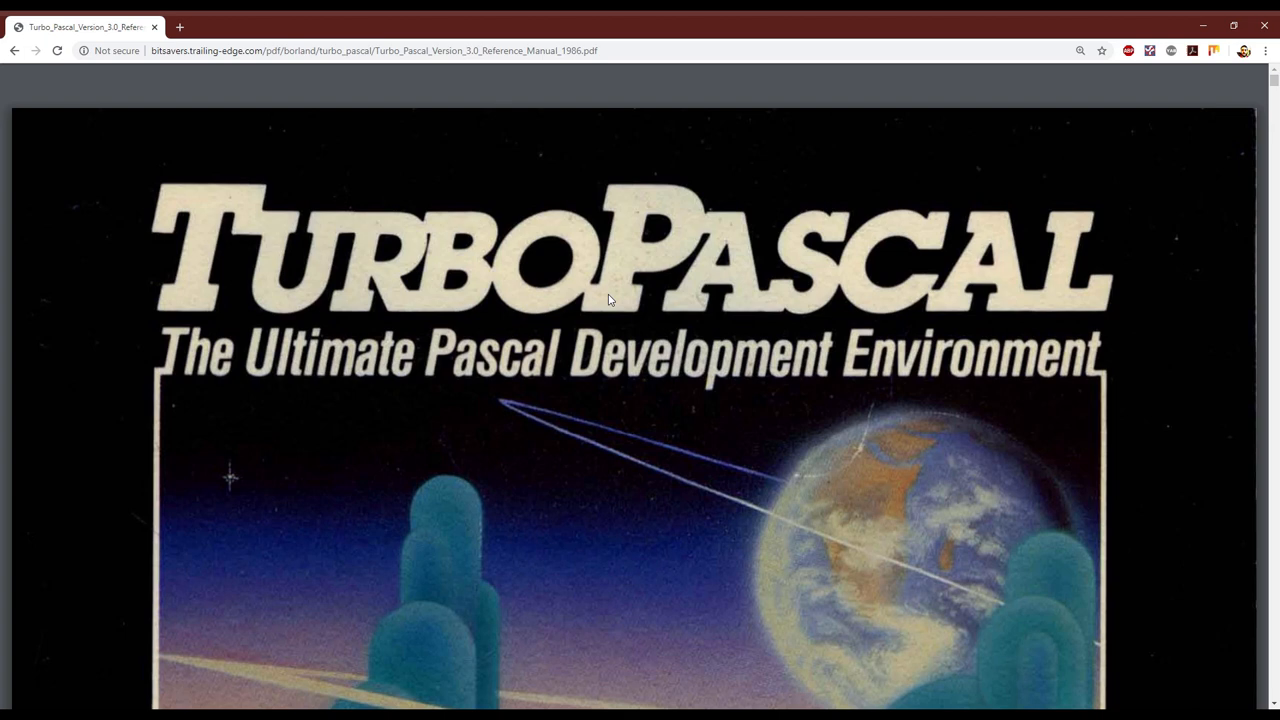
# Page down the Turbo Pascal 3.0 manual from its cover to Borland's No-Nonsense License Statement.
pyautogui.scroll(-3)
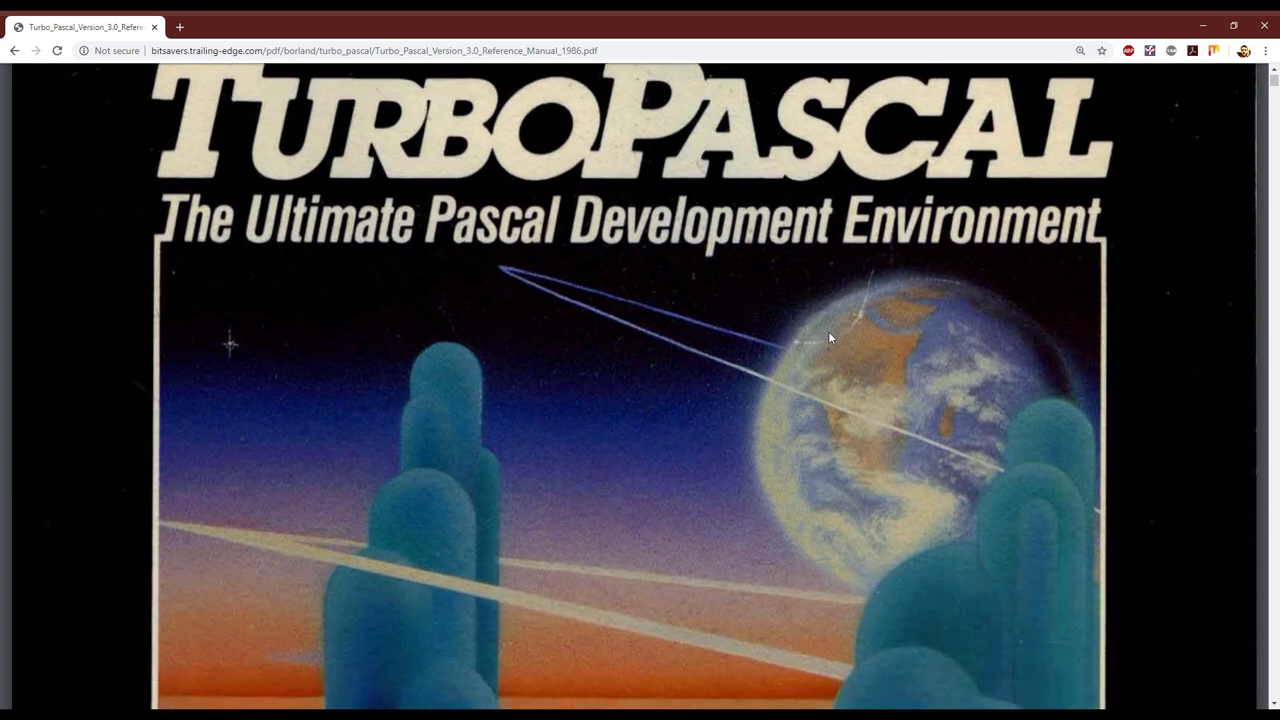
pyautogui.scroll(-3)
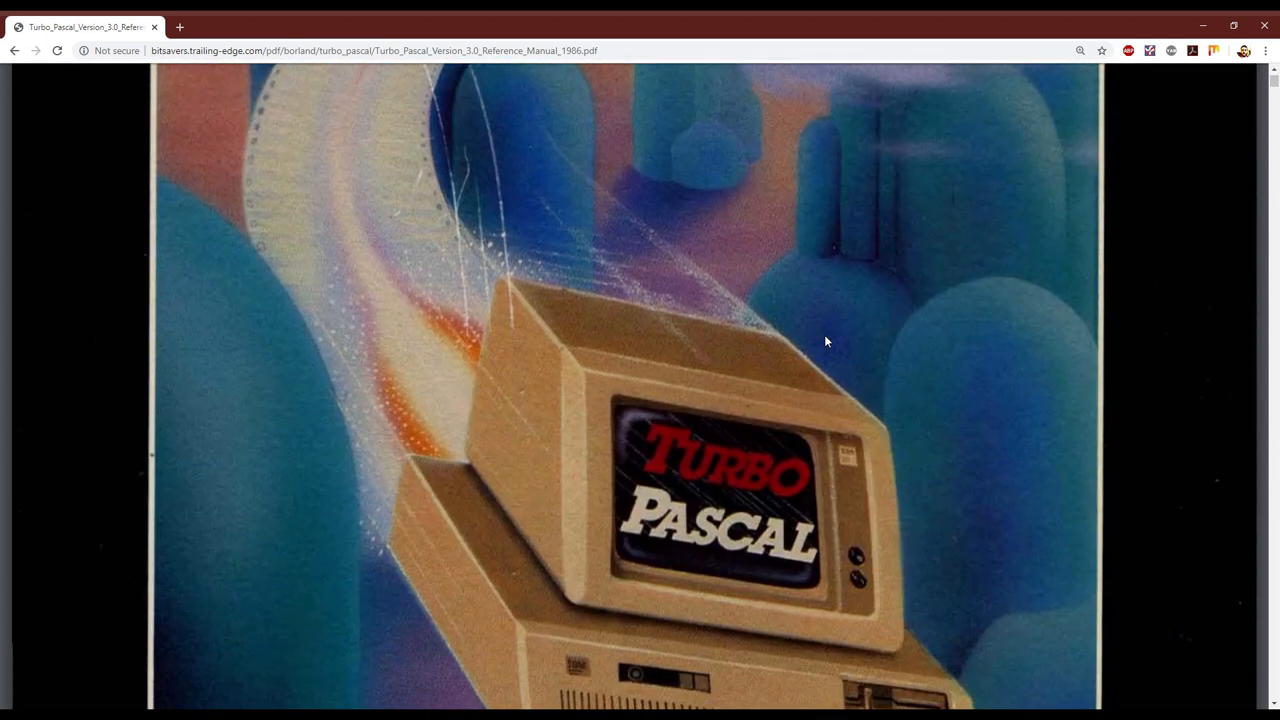
pyautogui.scroll(-3)
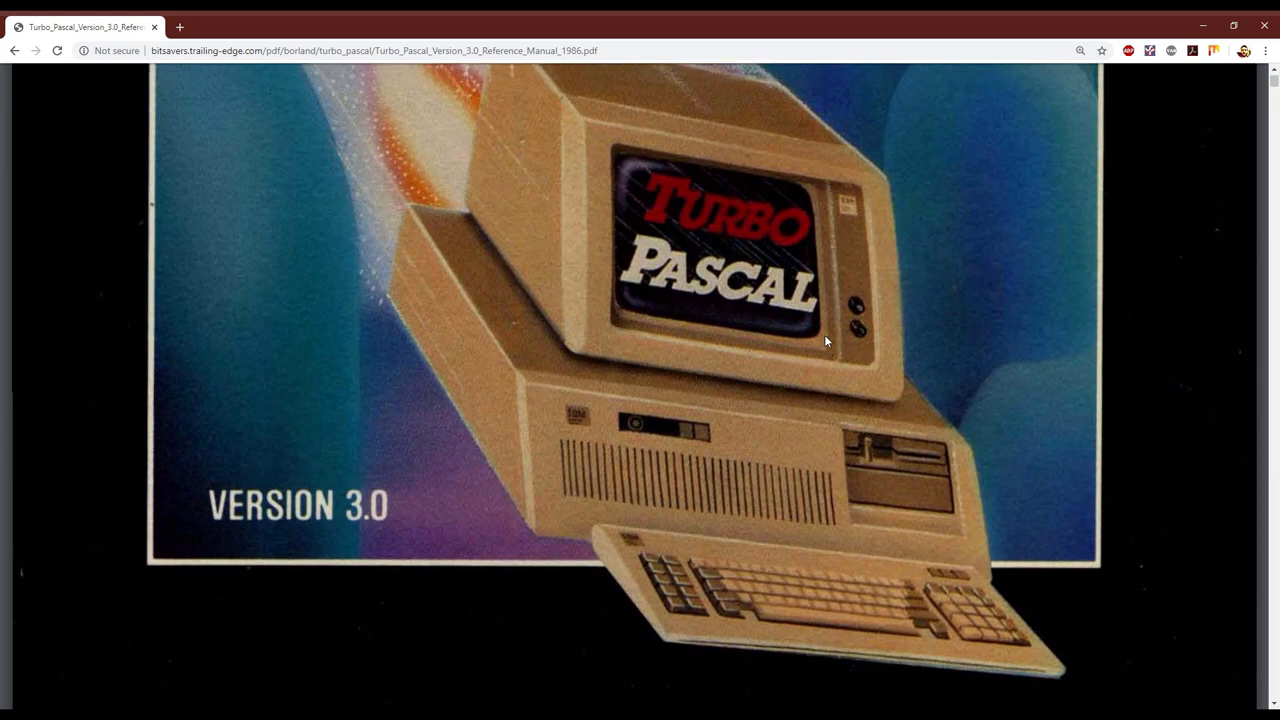
pyautogui.scroll(-3)
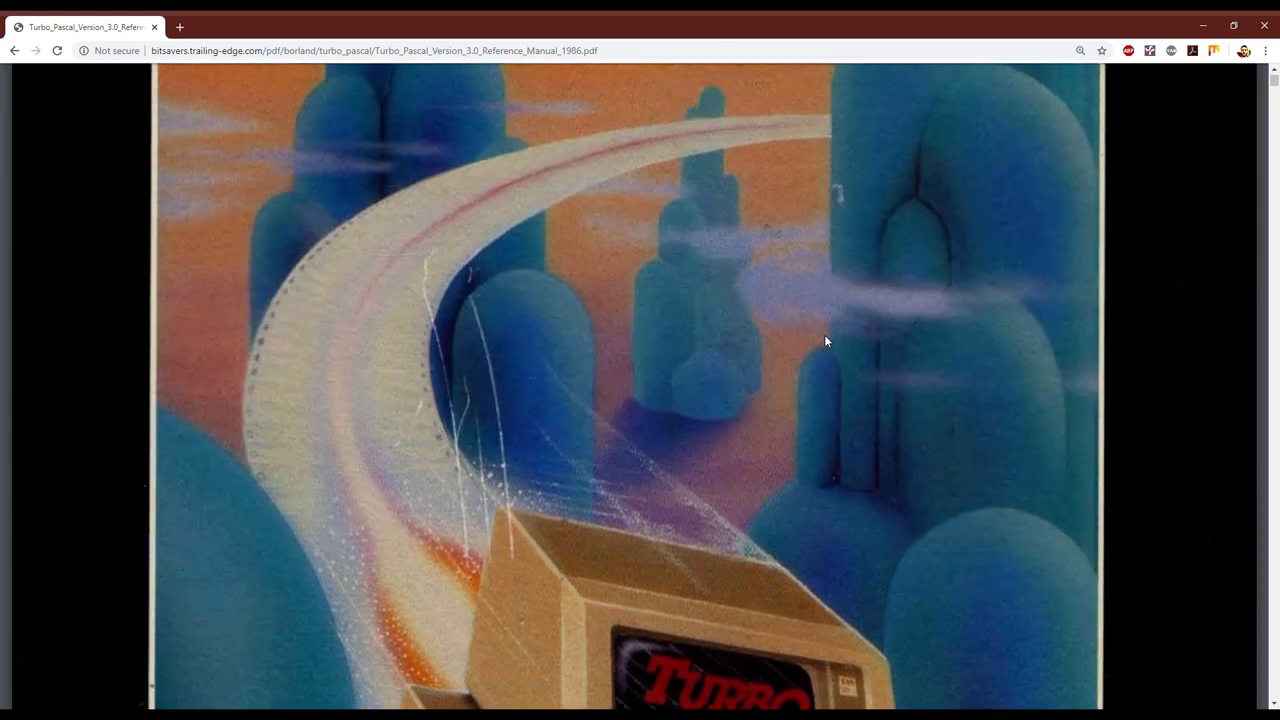
pyautogui.scroll(-3)
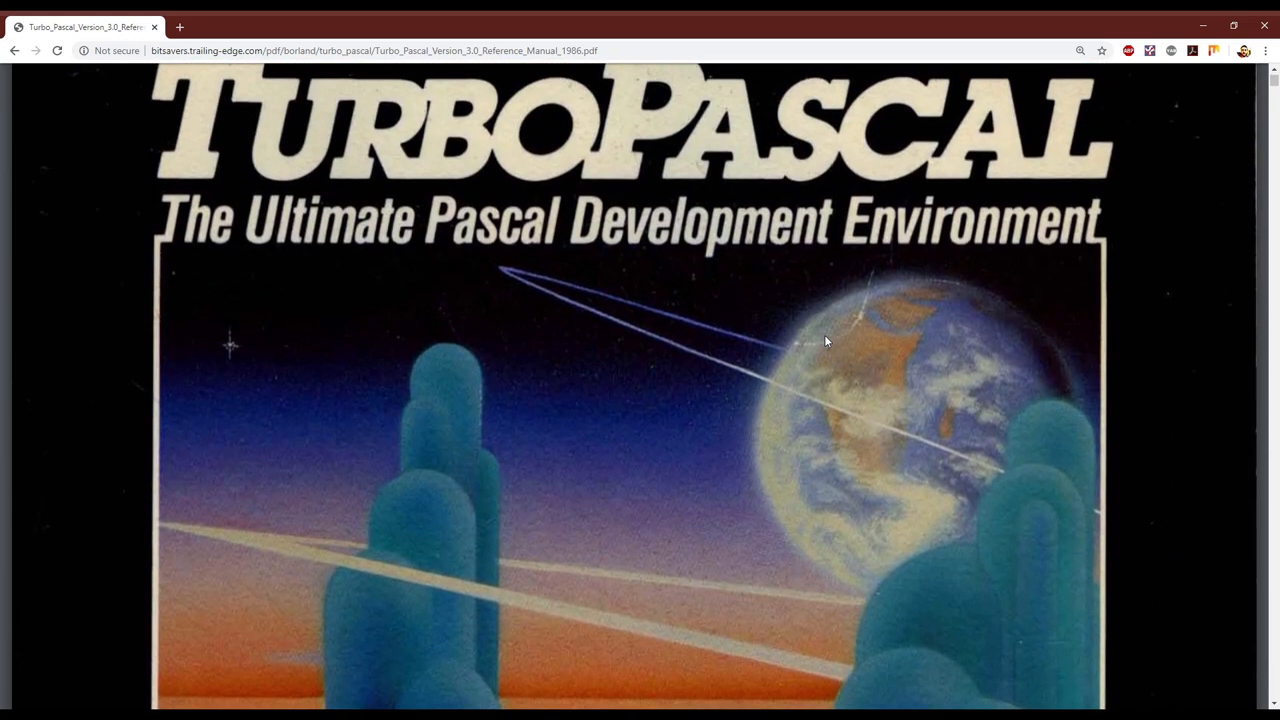
pyautogui.scroll(-3)
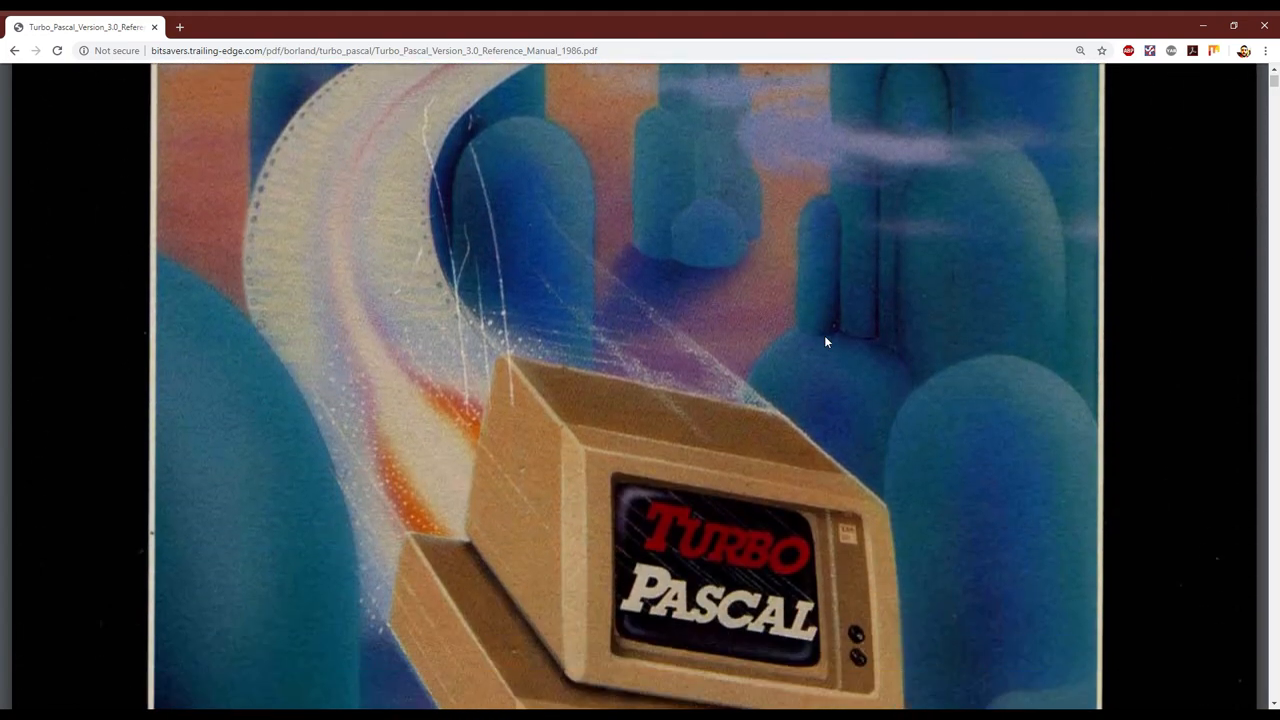
pyautogui.scroll(-3)
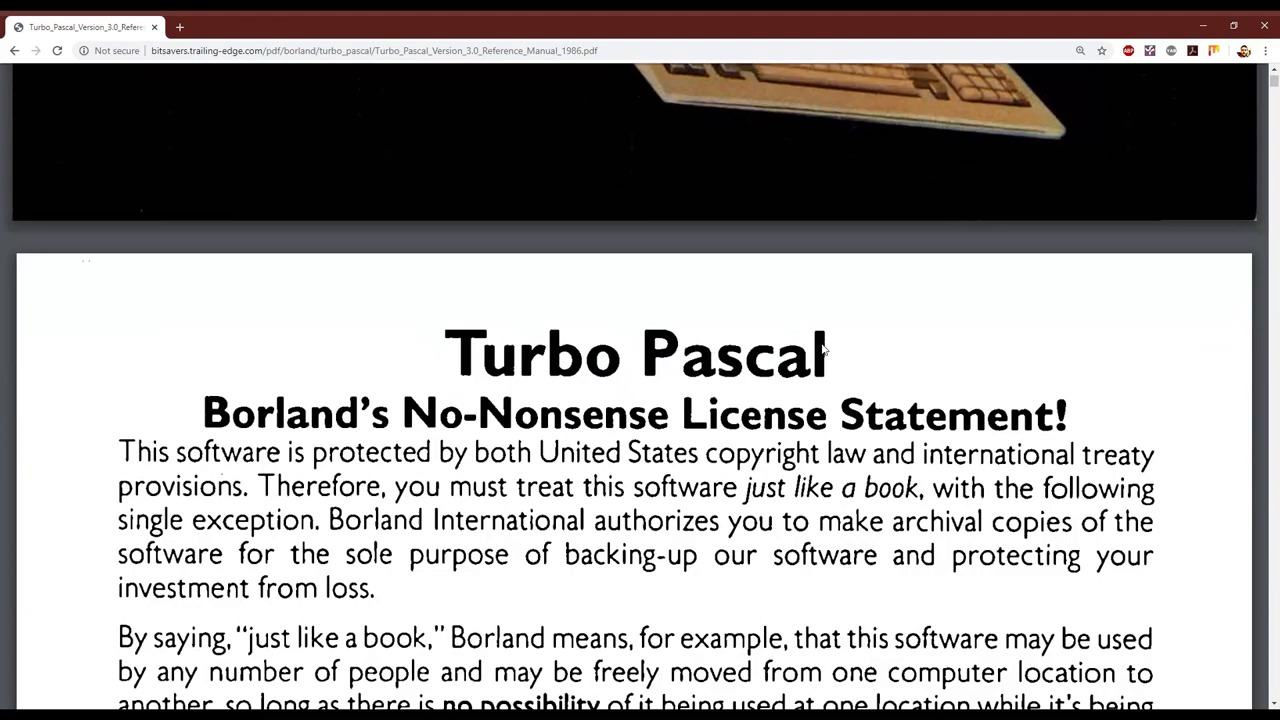
pyautogui.scroll(-3)
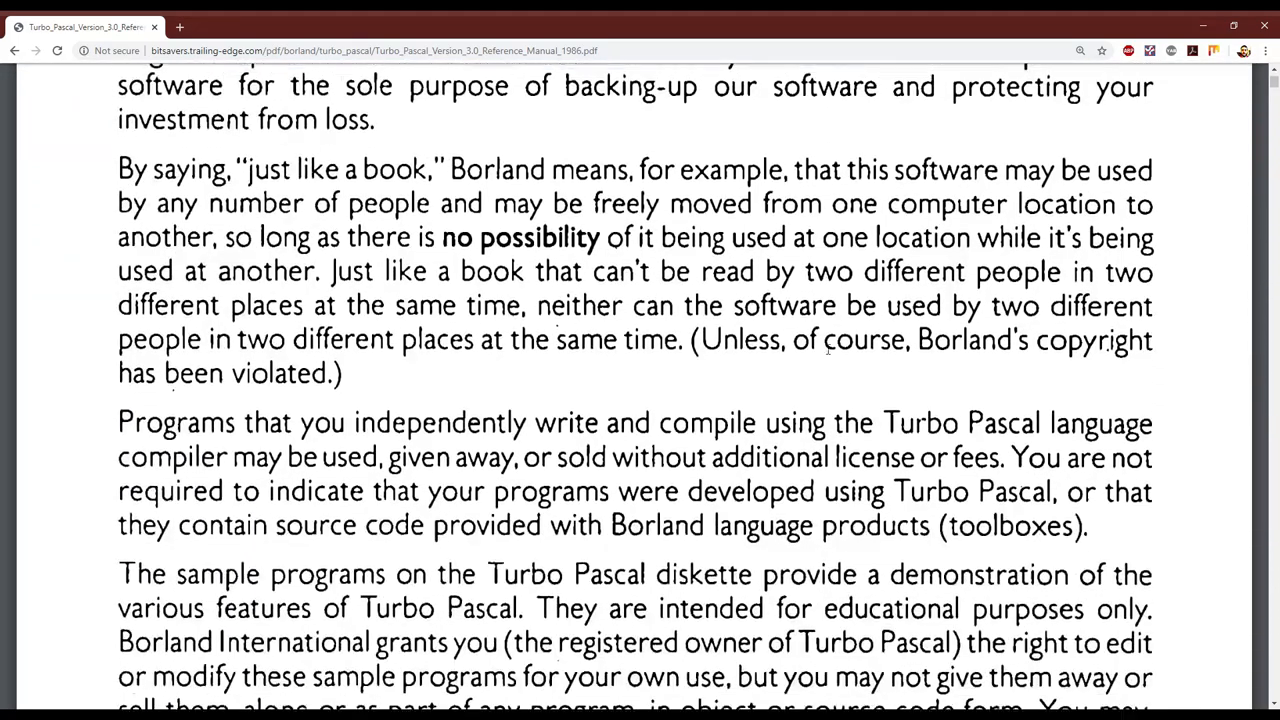
pyautogui.scroll(-3)
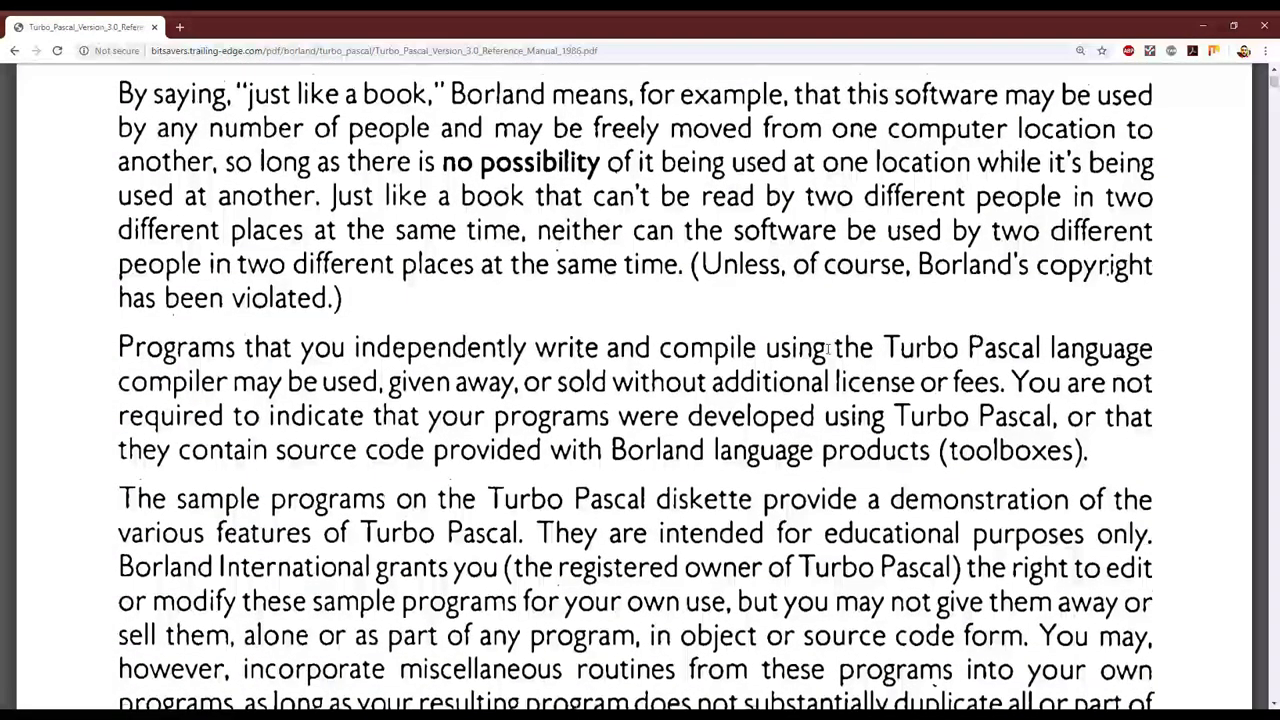
pyautogui.scroll(-3)
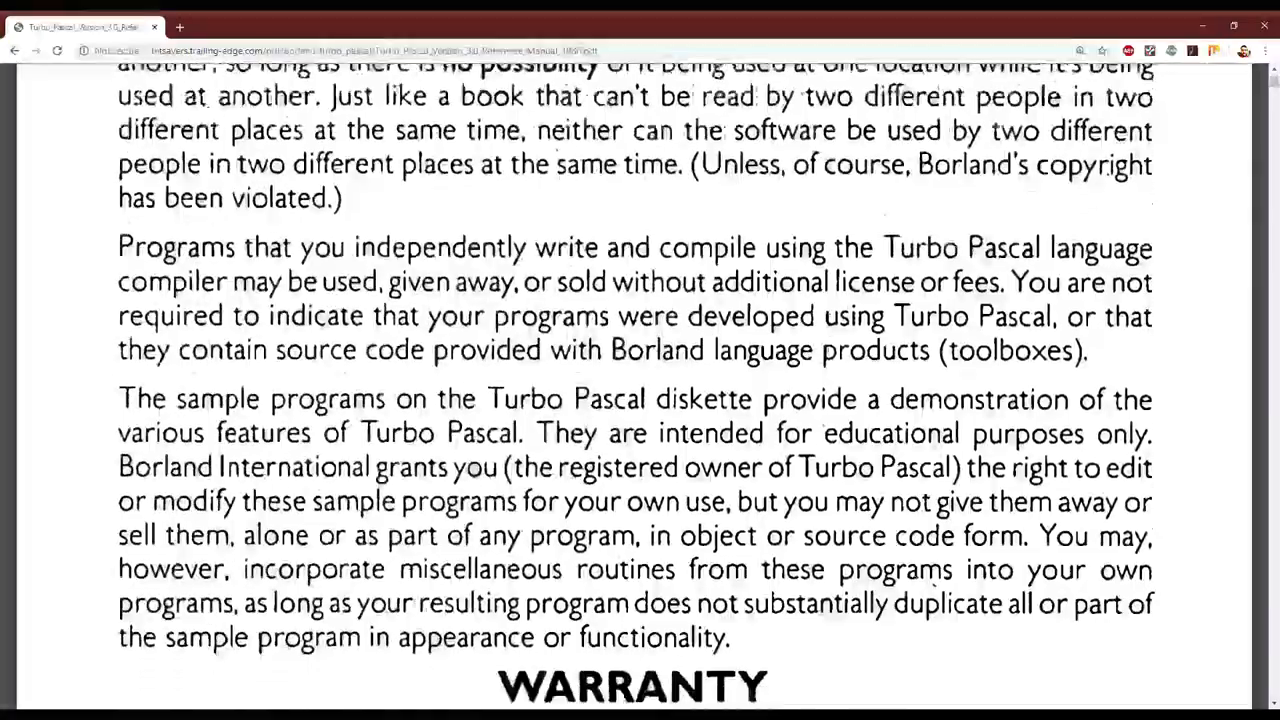
pyautogui.scroll(-3)
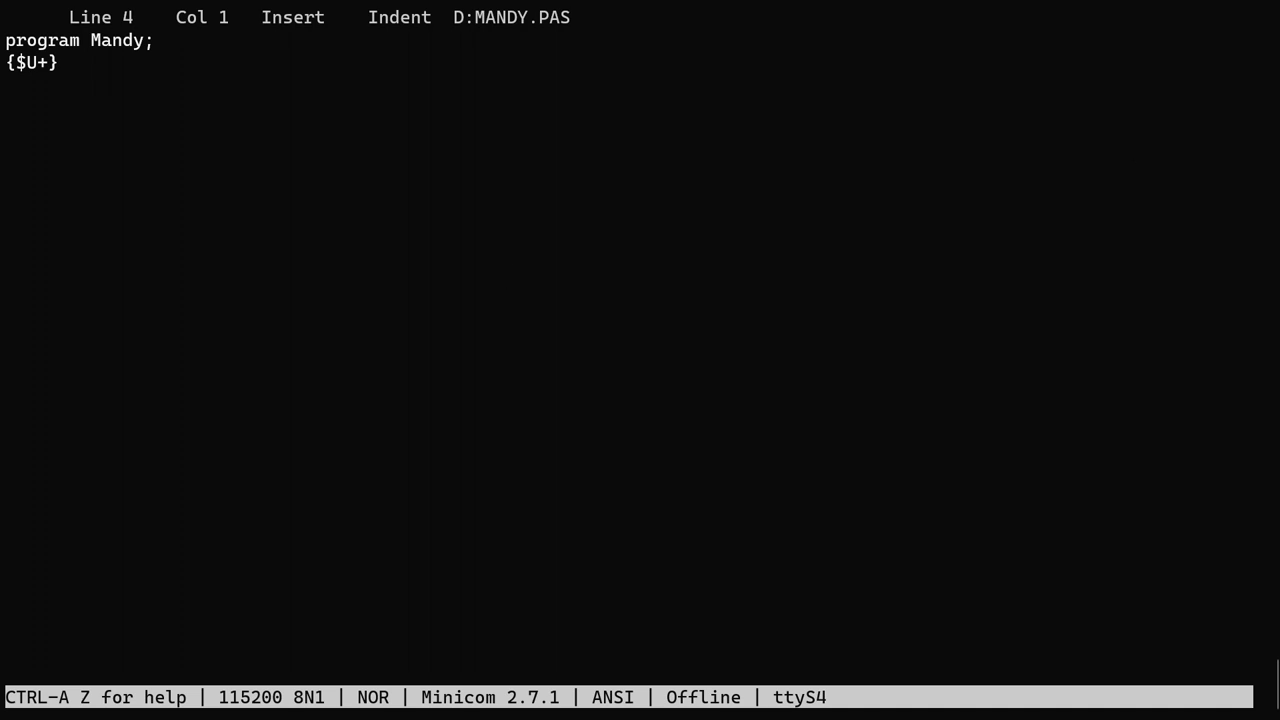
# Declare chars: String[21] and the numeric variables, assign the '.,'~!^:;[/<&?oxOX# ' string, and start the for y loop.
pyautogui.write('var')
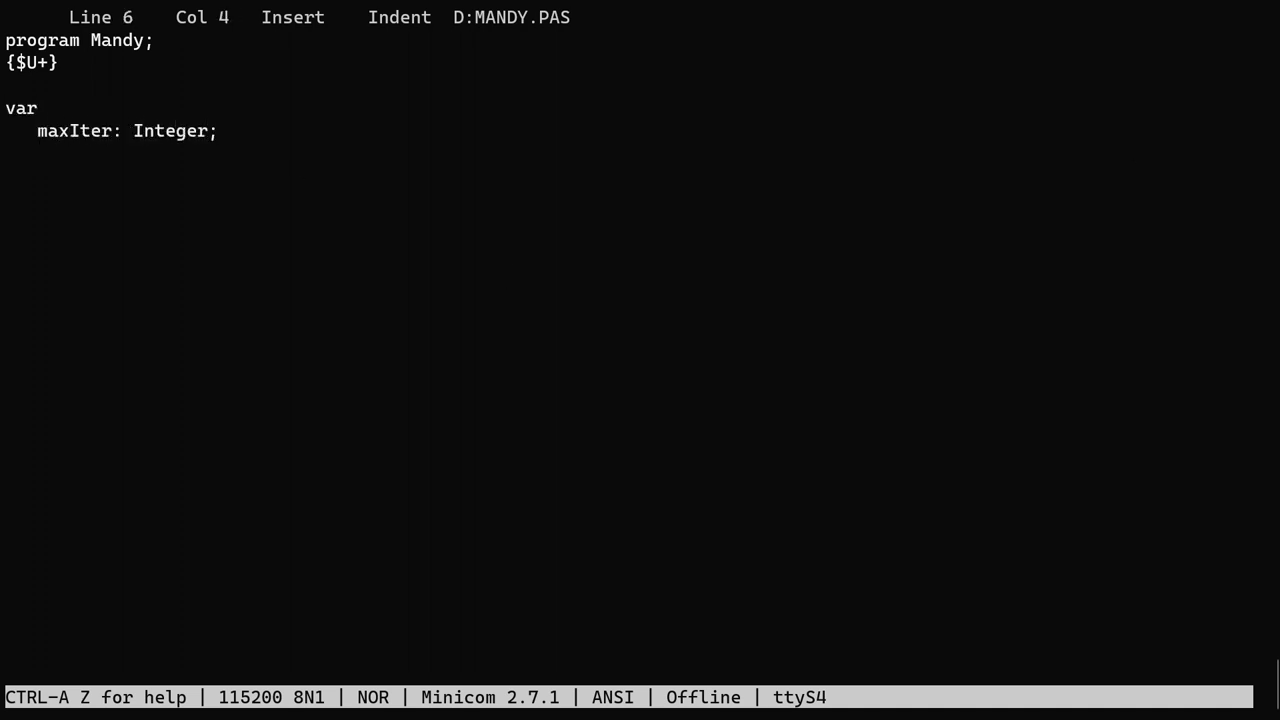
pyautogui.moveTo(728, 184)
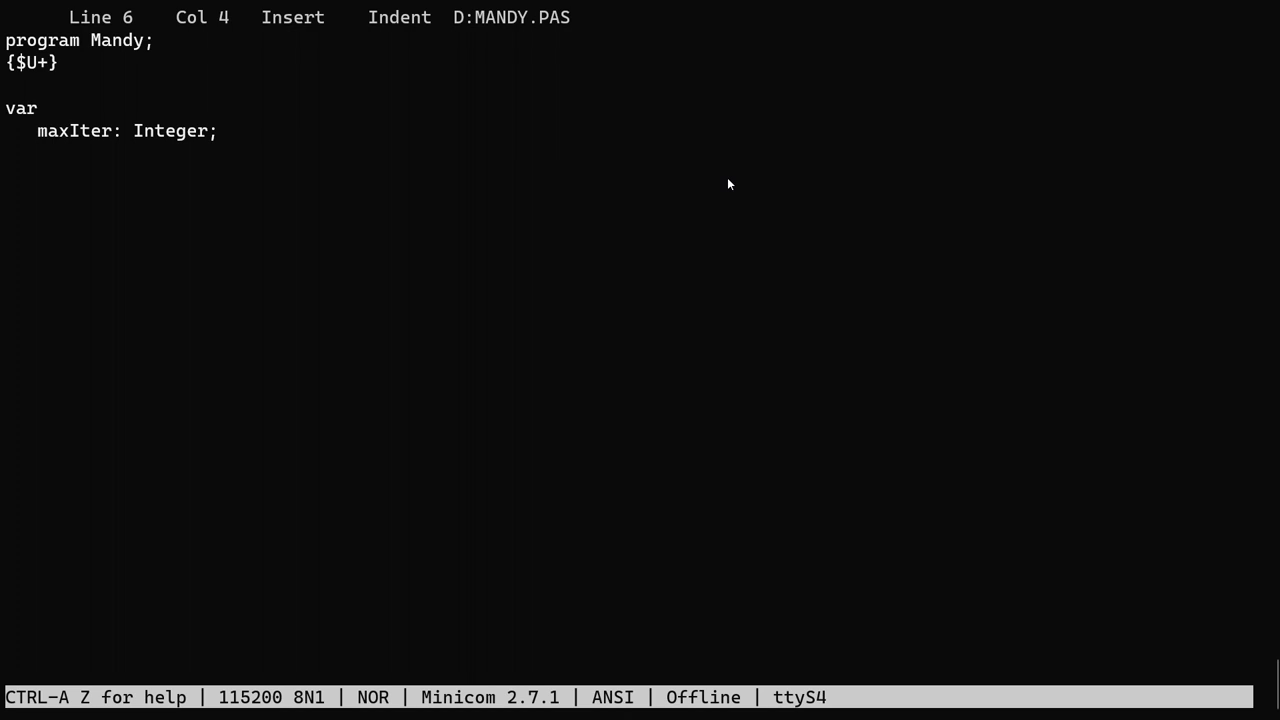
pyautogui.write('chars: String[')
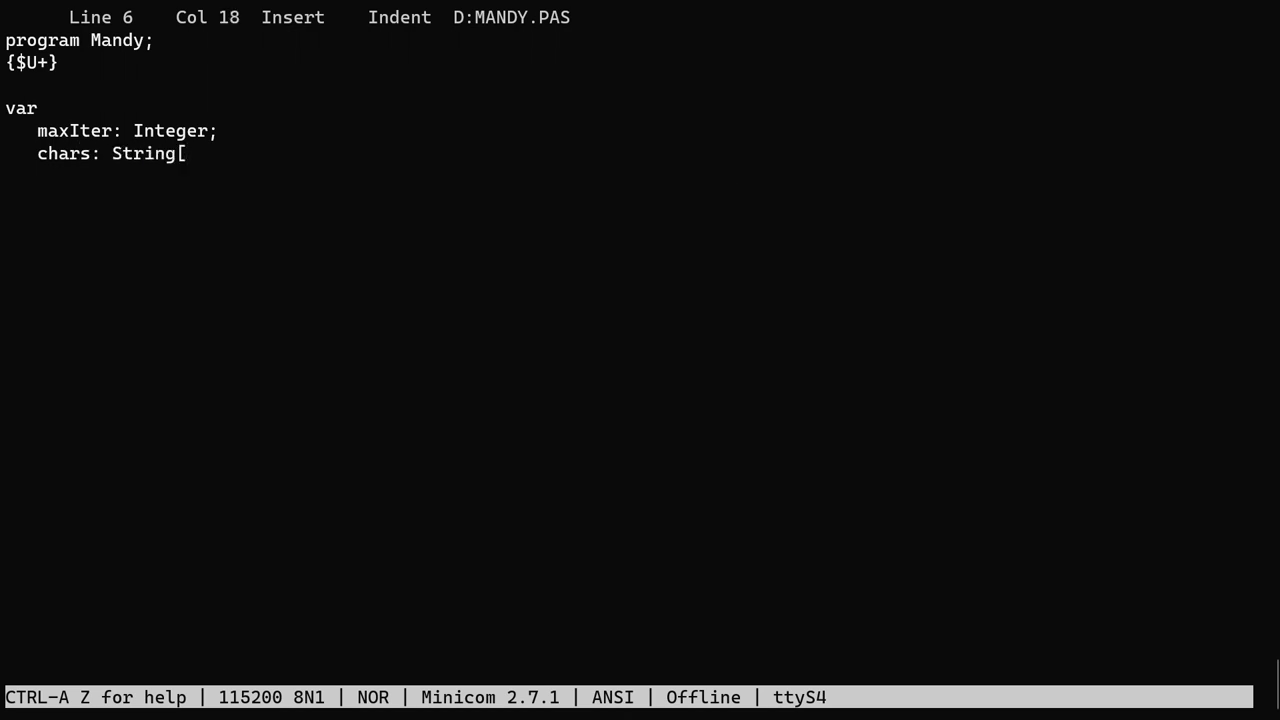
pyautogui.write('21];')
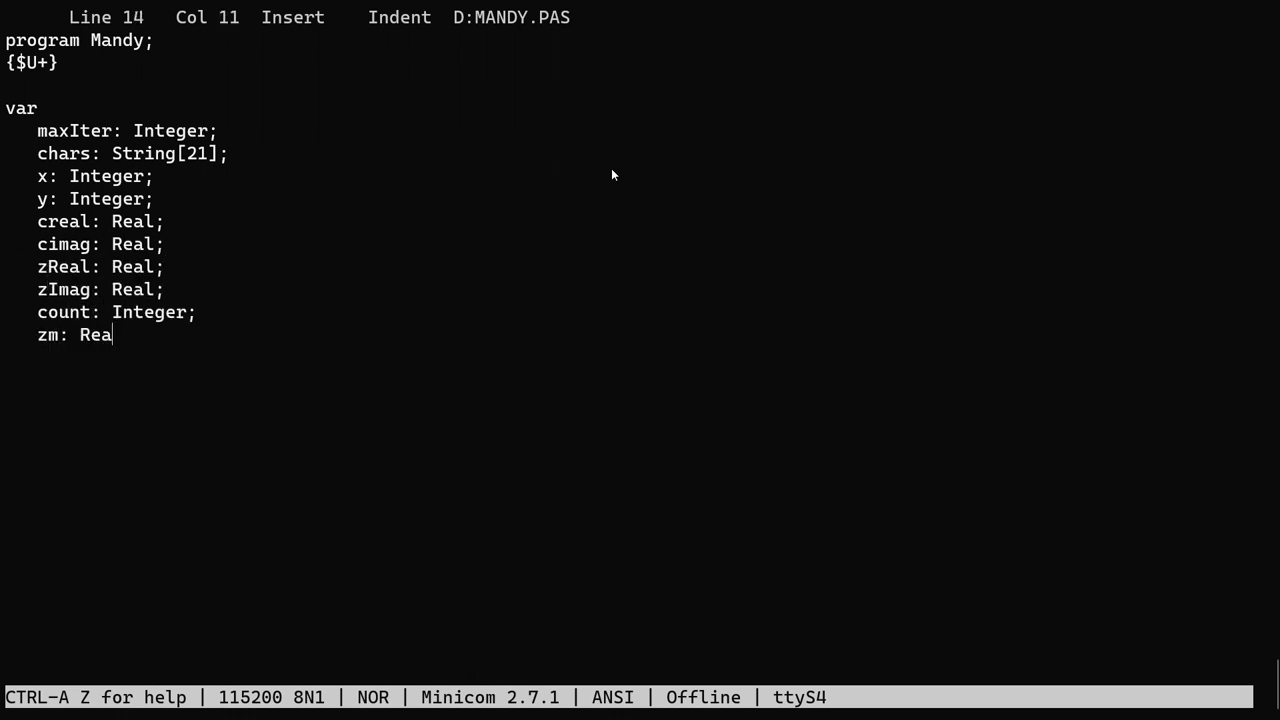
pyautogui.write('l;')
pyautogui.write('begin')
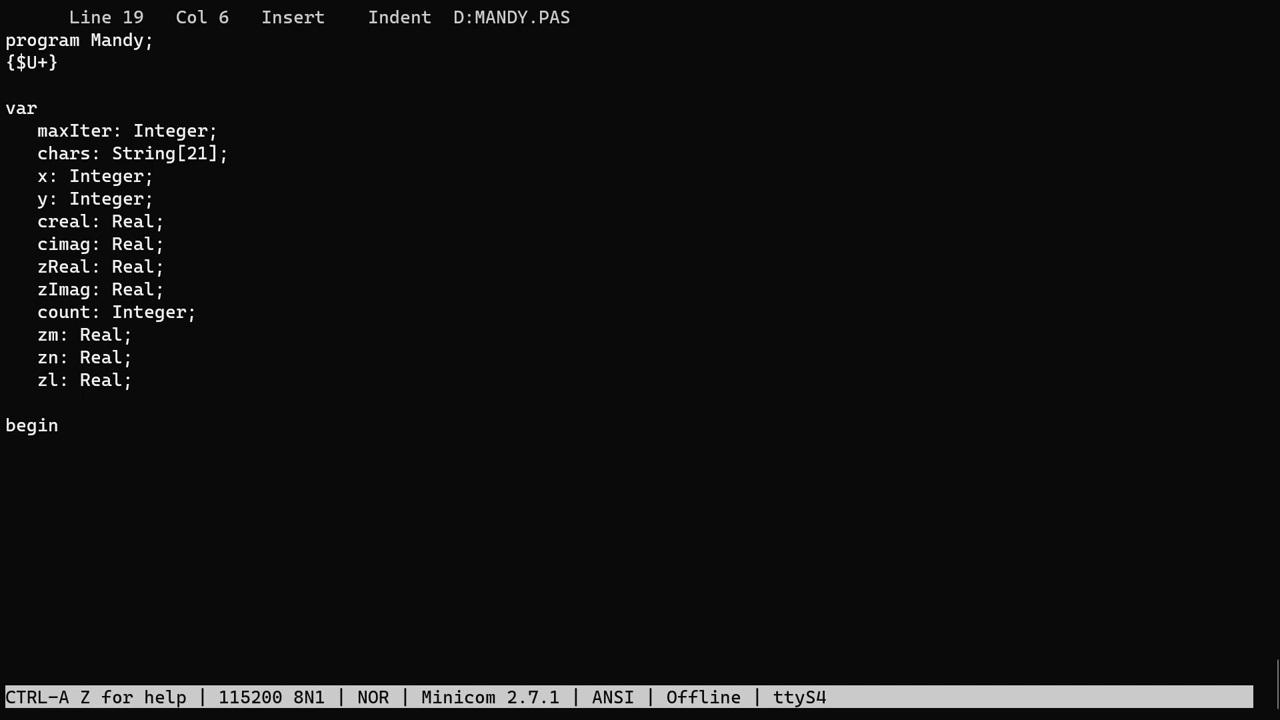
pyautogui.write('chars := "')
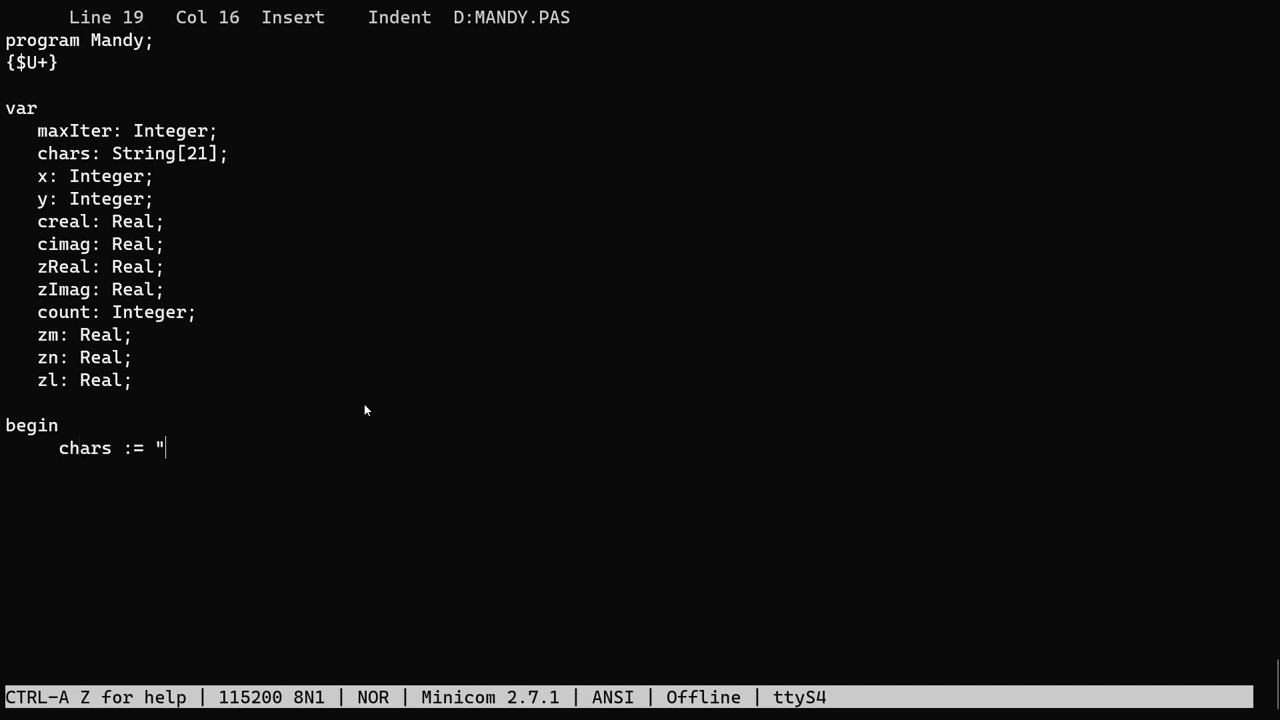
pyautogui.write('.,\'~!^:;[/<&?oxOX#  ";')
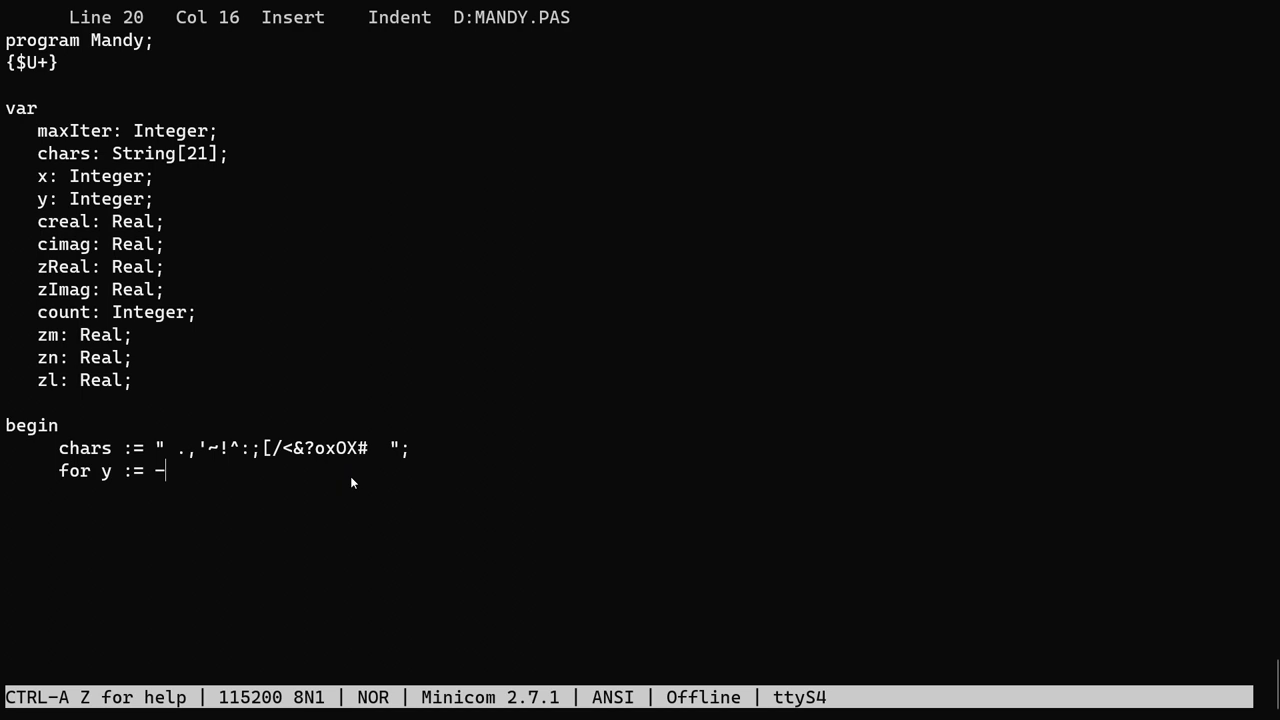
pyautogui.write('39 to 39 do')
pyautogui.write('zm ')
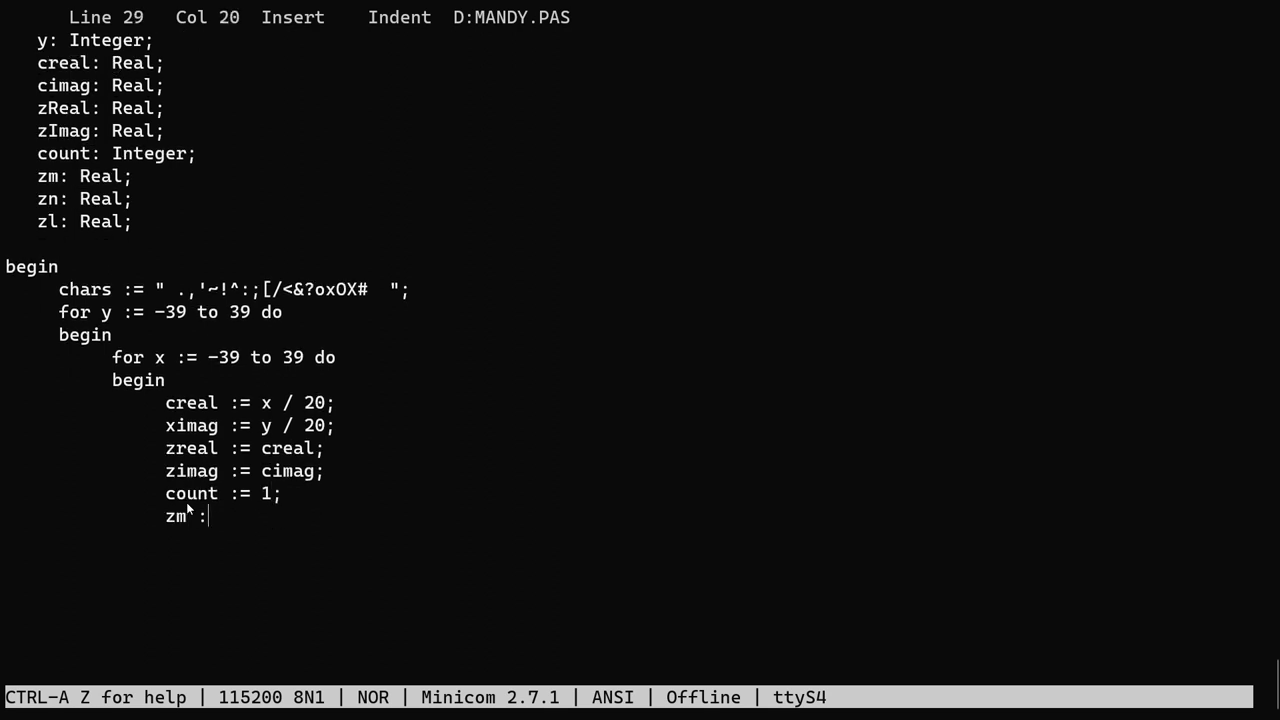
# Compute zReal and zImag squares and add the escape test breaking when the sum exceeds 4.
pyautogui.write(':= zReal * zReal;')
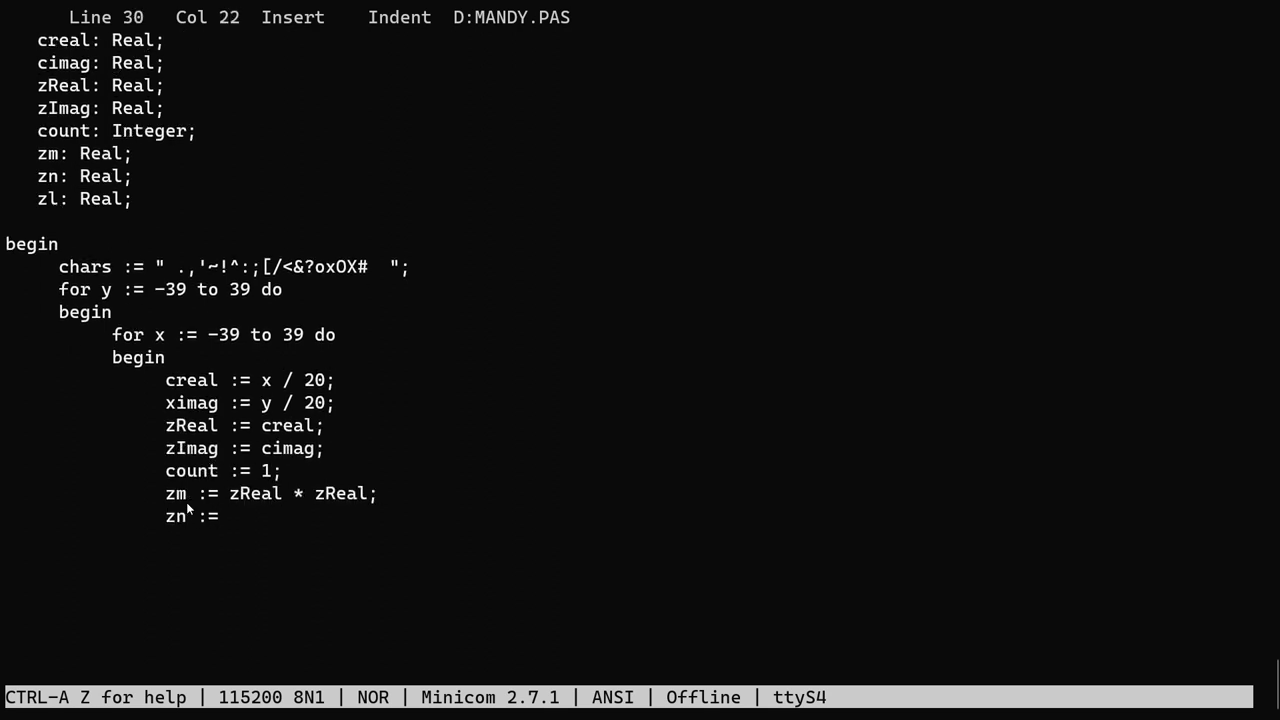
pyautogui.write('zn := zImag * zImag;')
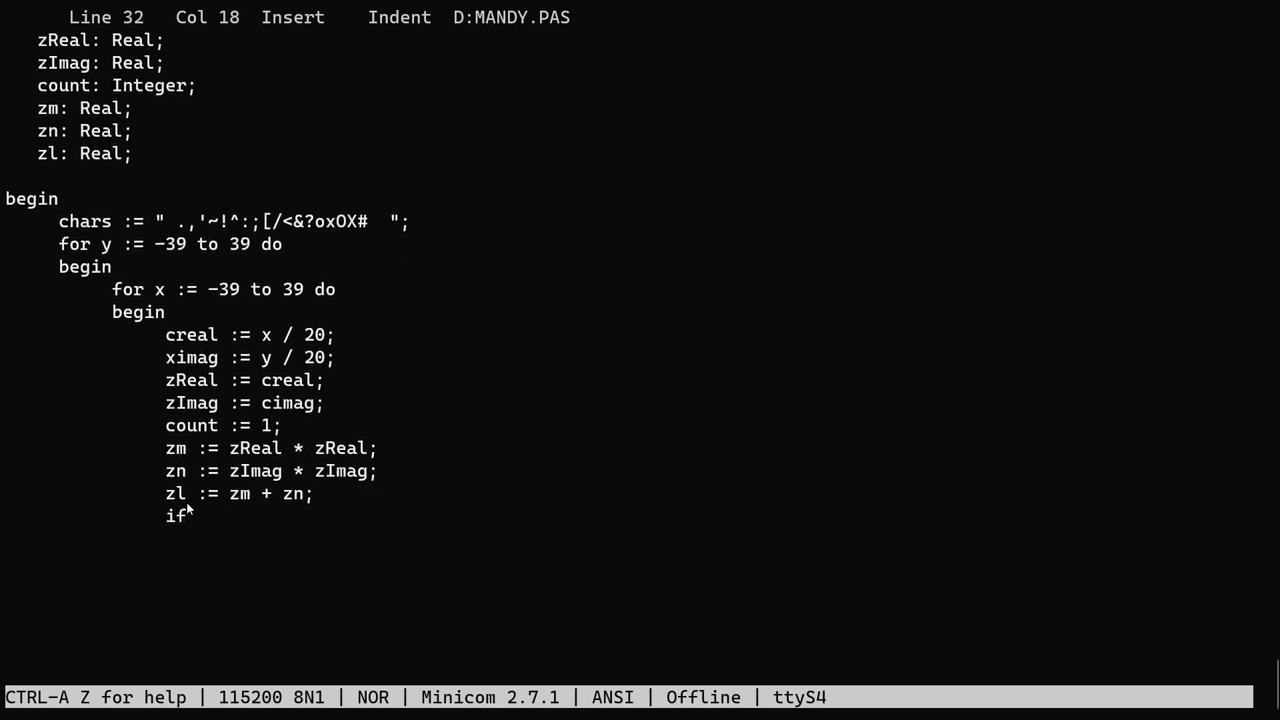
pyautogui.write('(zl > 4) then break;')
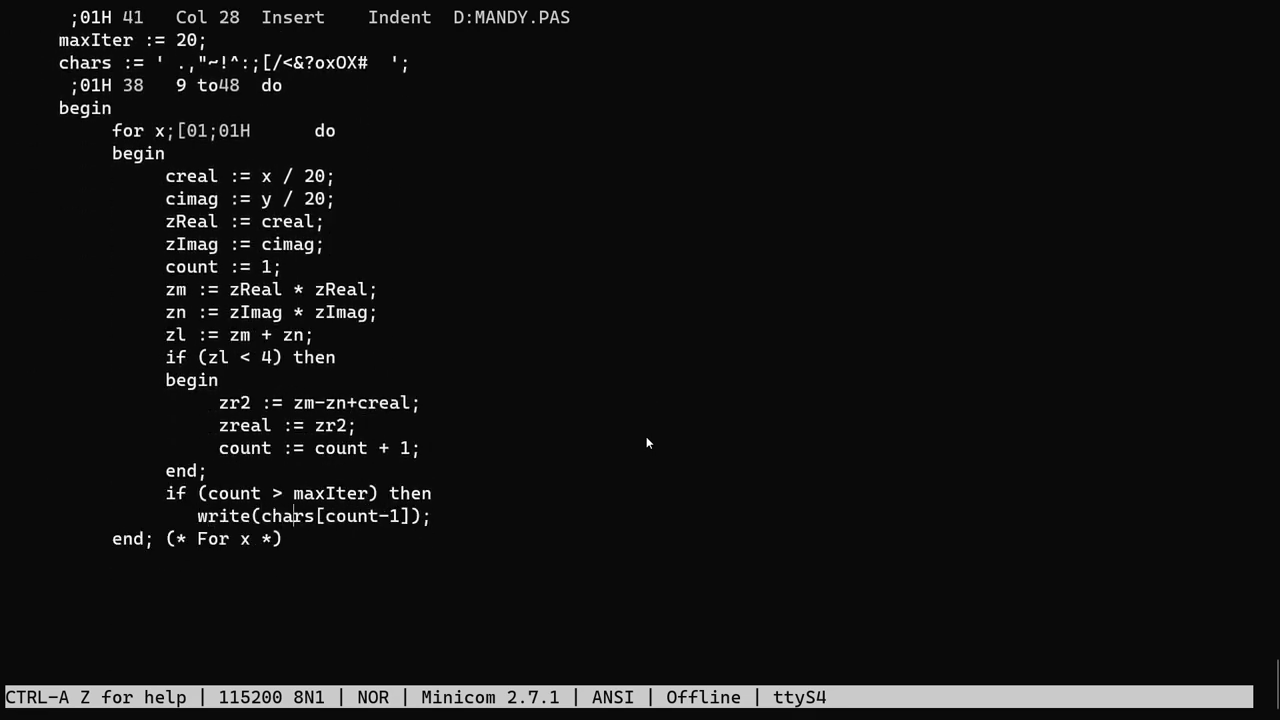
# Rework the inner iteration loop into a repeat…until block.
pyautogui.scroll(-3)
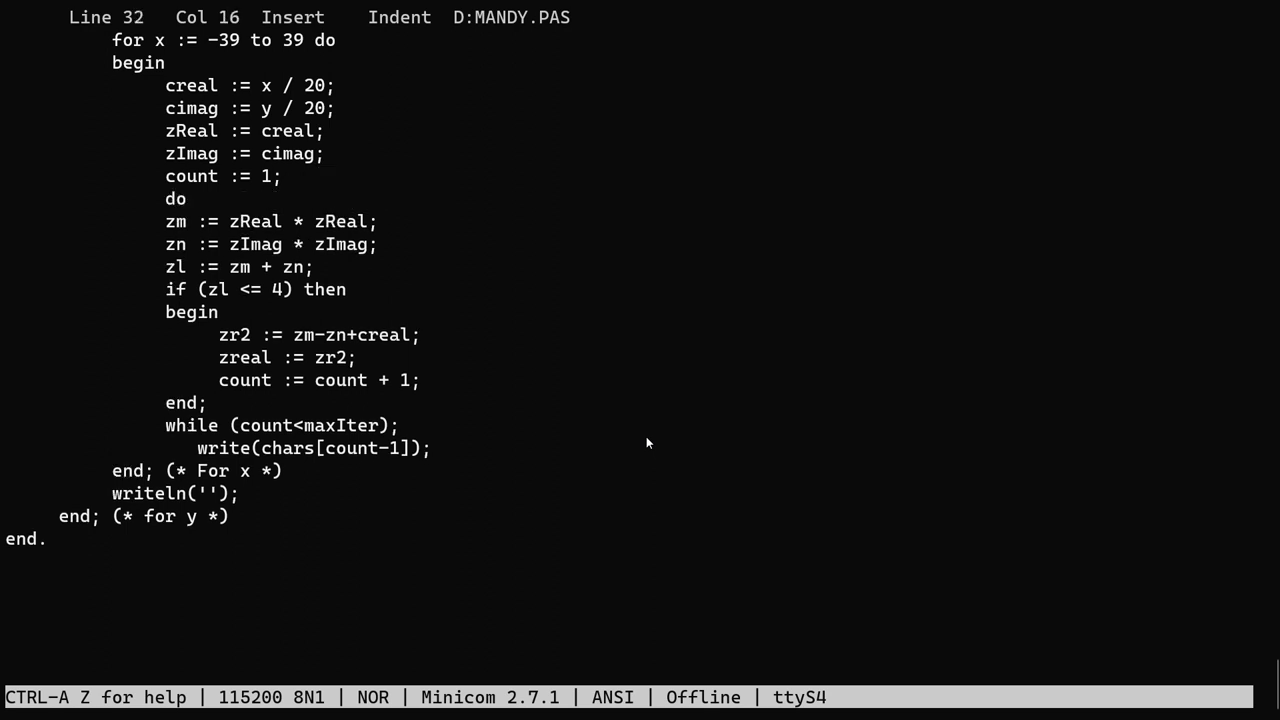
pyautogui.press('Up')
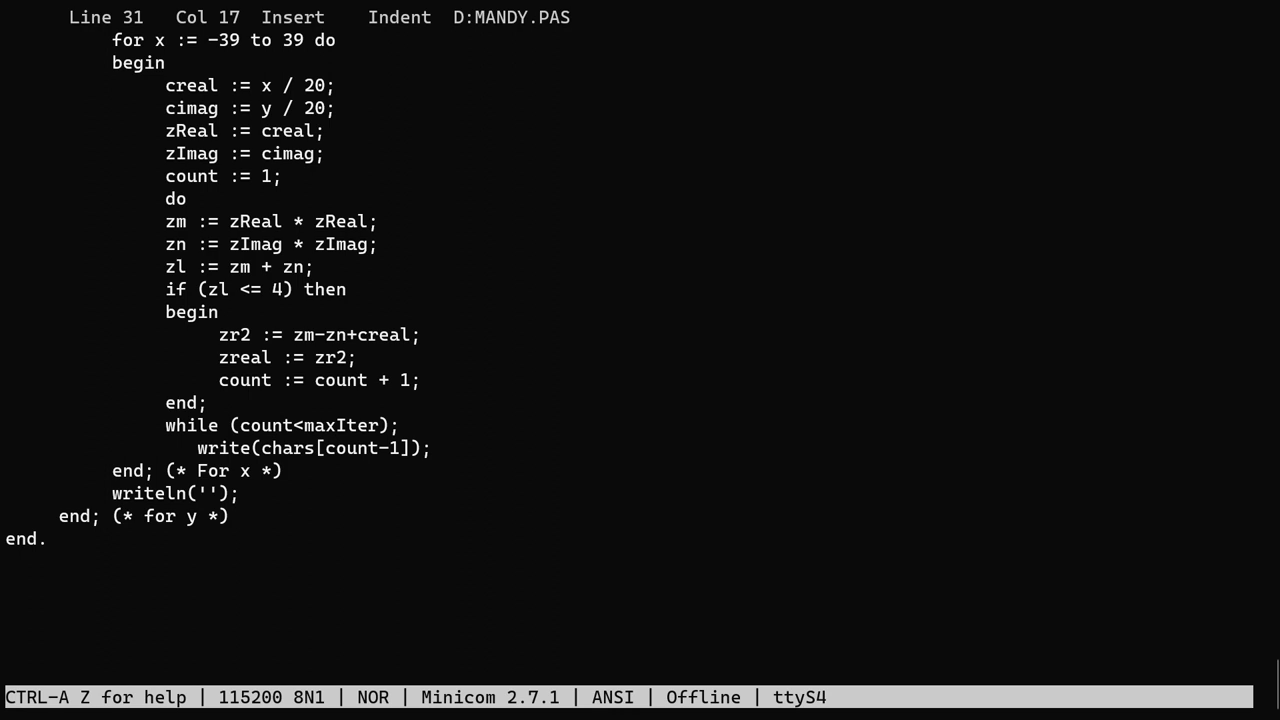
pyautogui.write('repeat')
pyautogui.write('zImag := zReal * zImag *2+cimag;')
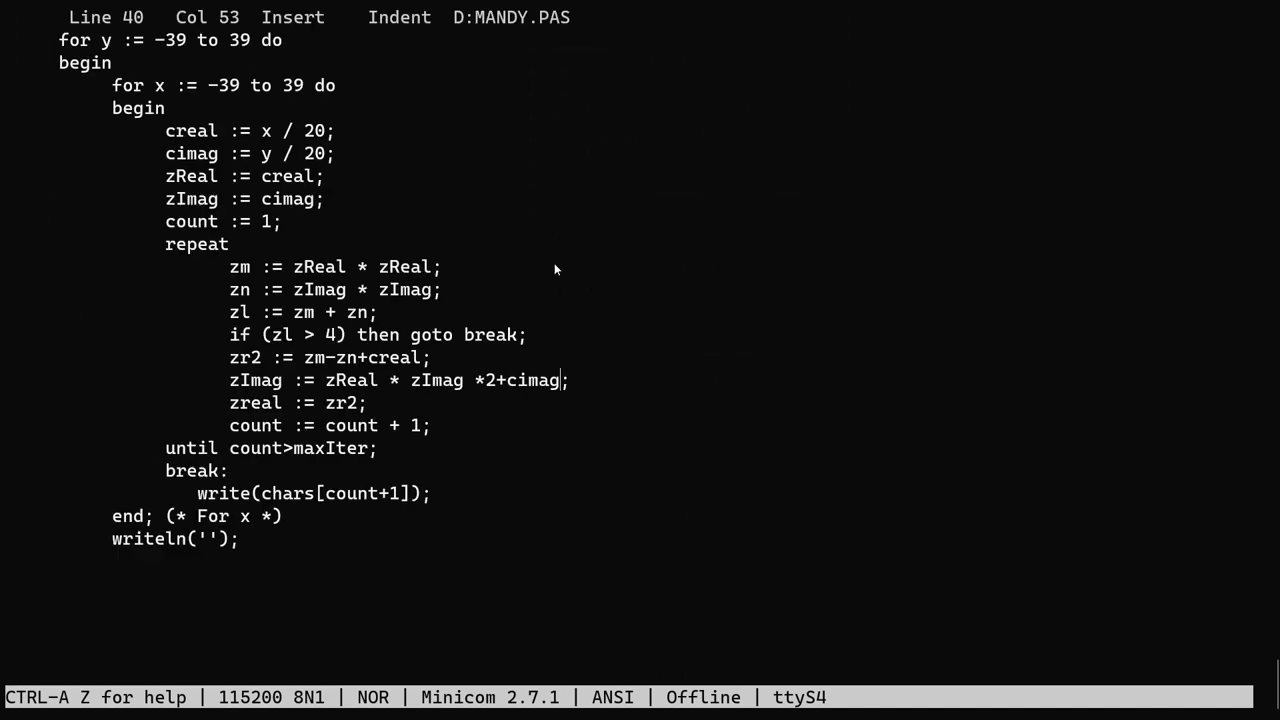
pyautogui.moveTo(880, 370)
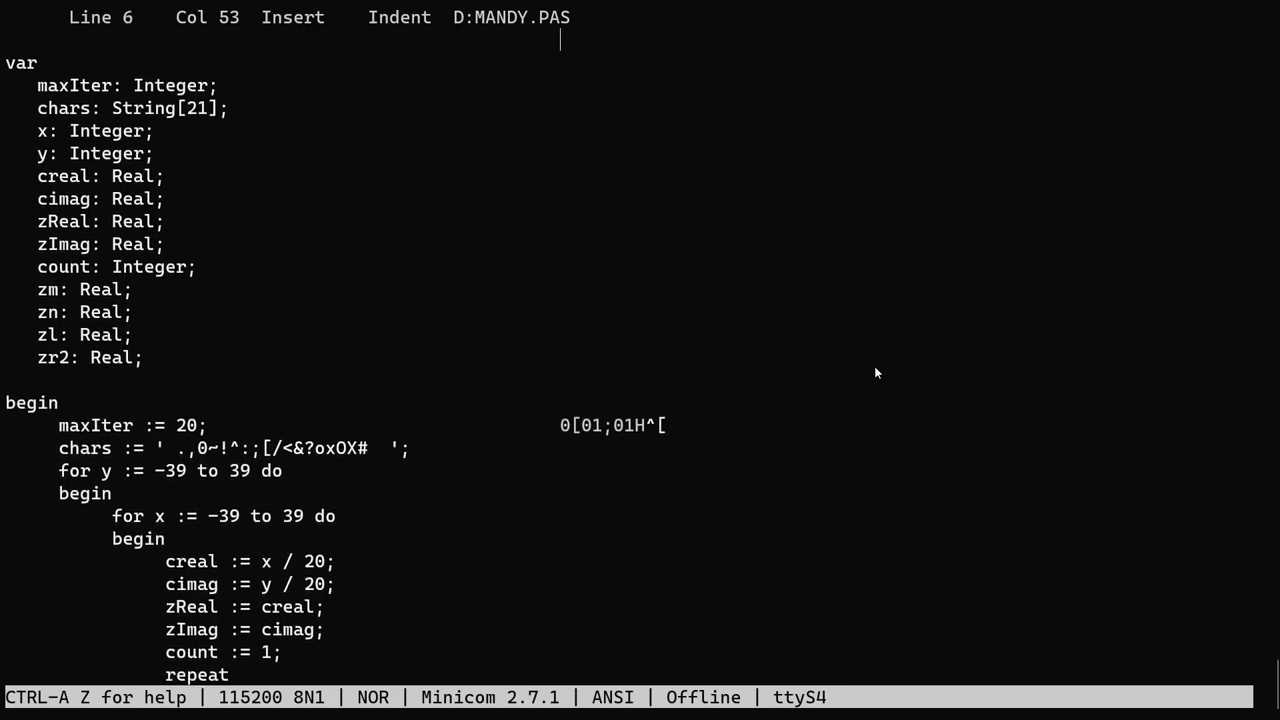
# Scroll down the terminal as MANDY.PAS compiles, runs and draws the ASCII Mandelbrot set.
pyautogui.scroll(-3)
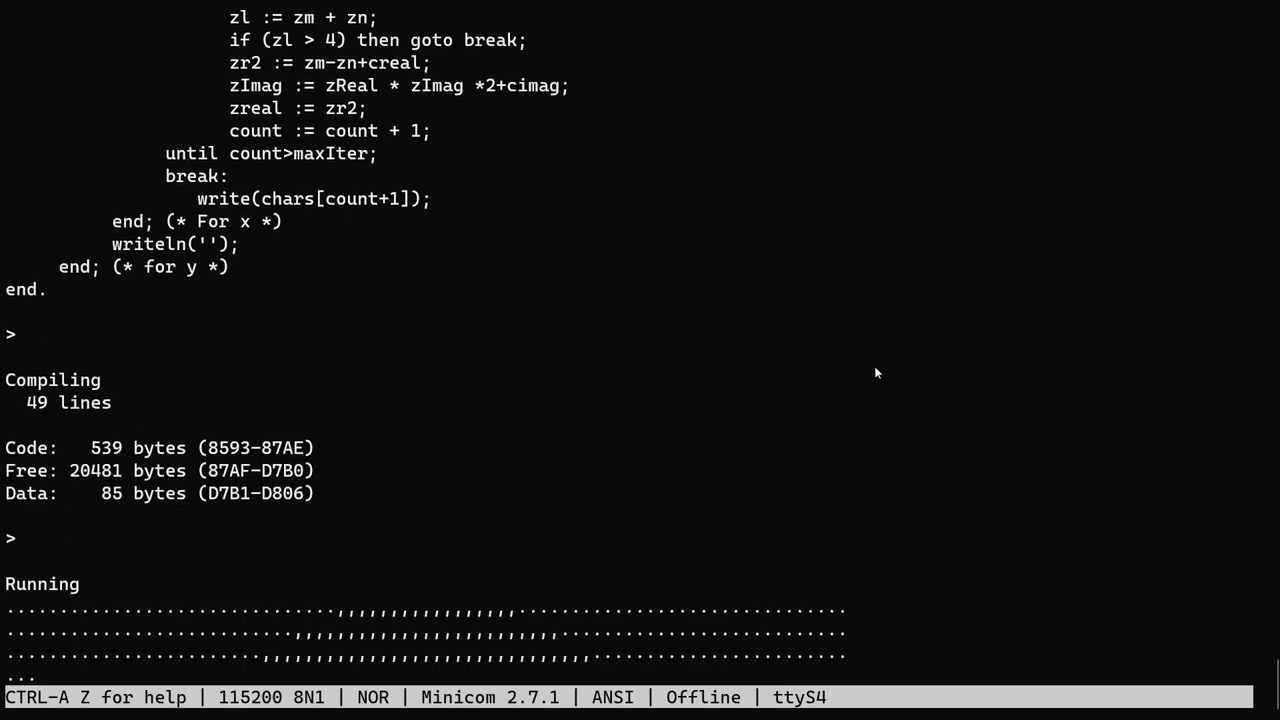
pyautogui.scroll(-3)
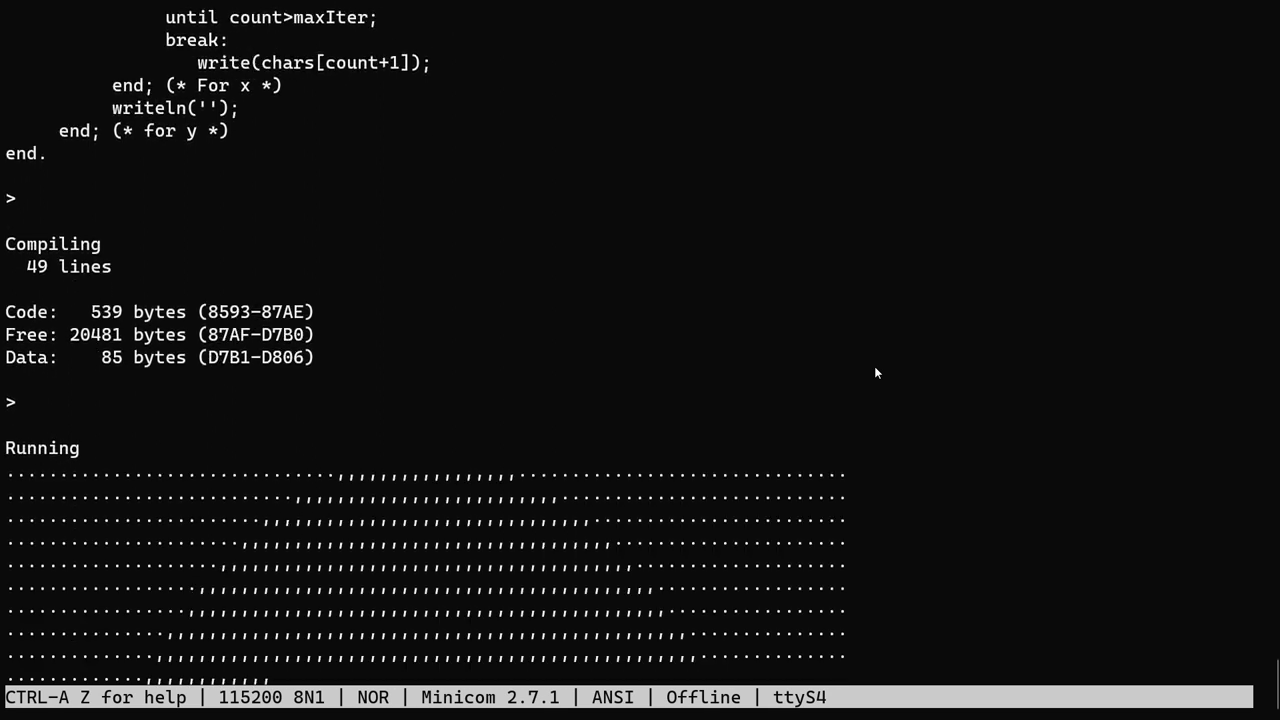
pyautogui.scroll(-3)
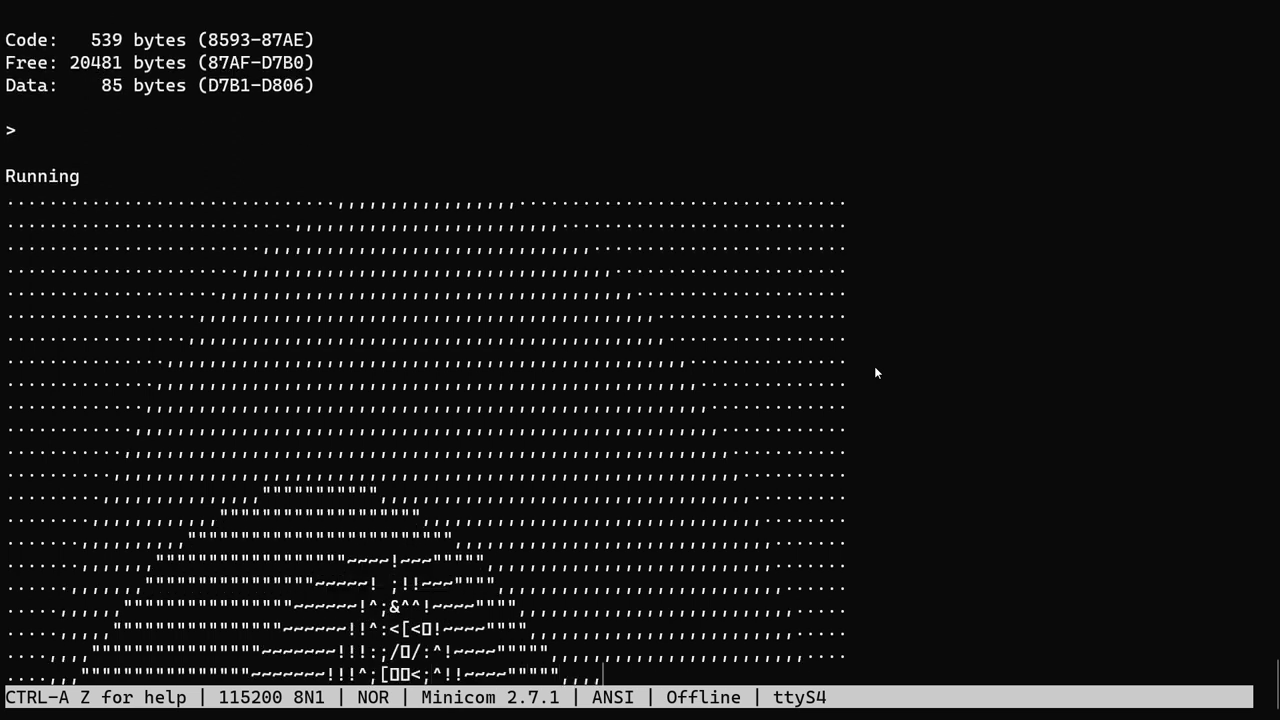
pyautogui.scroll(-3)
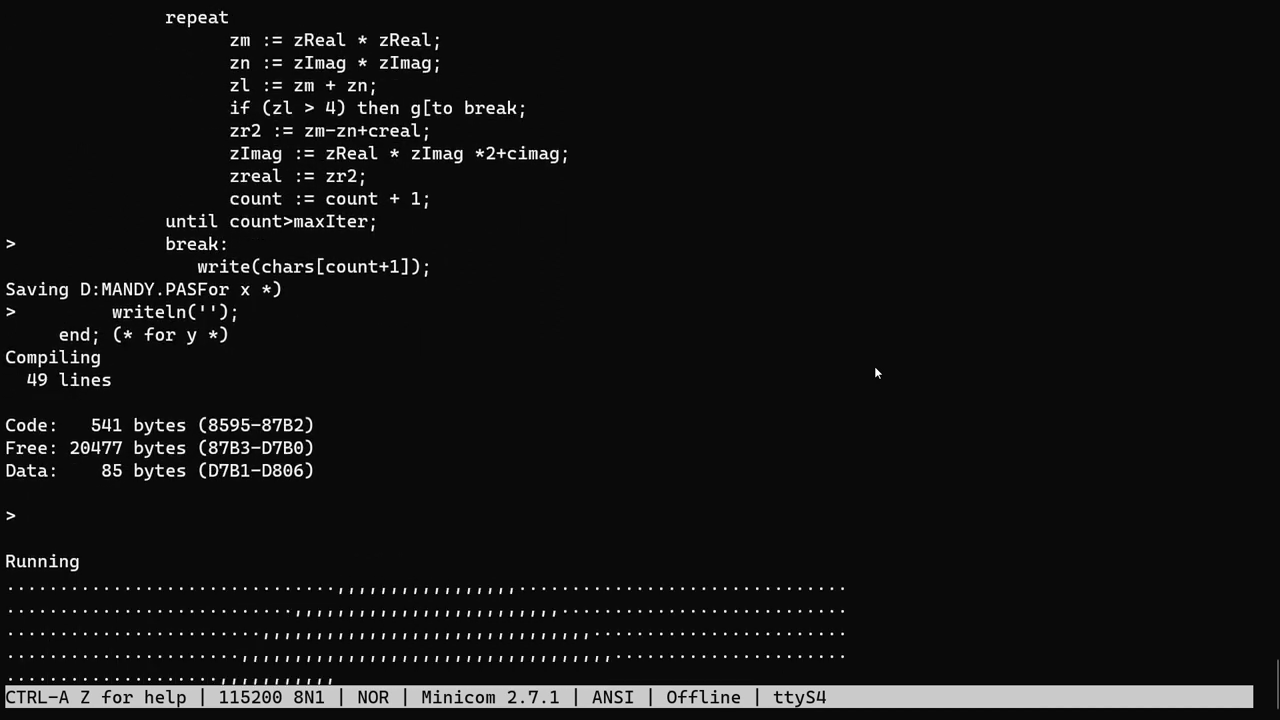
pyautogui.scroll(-3)
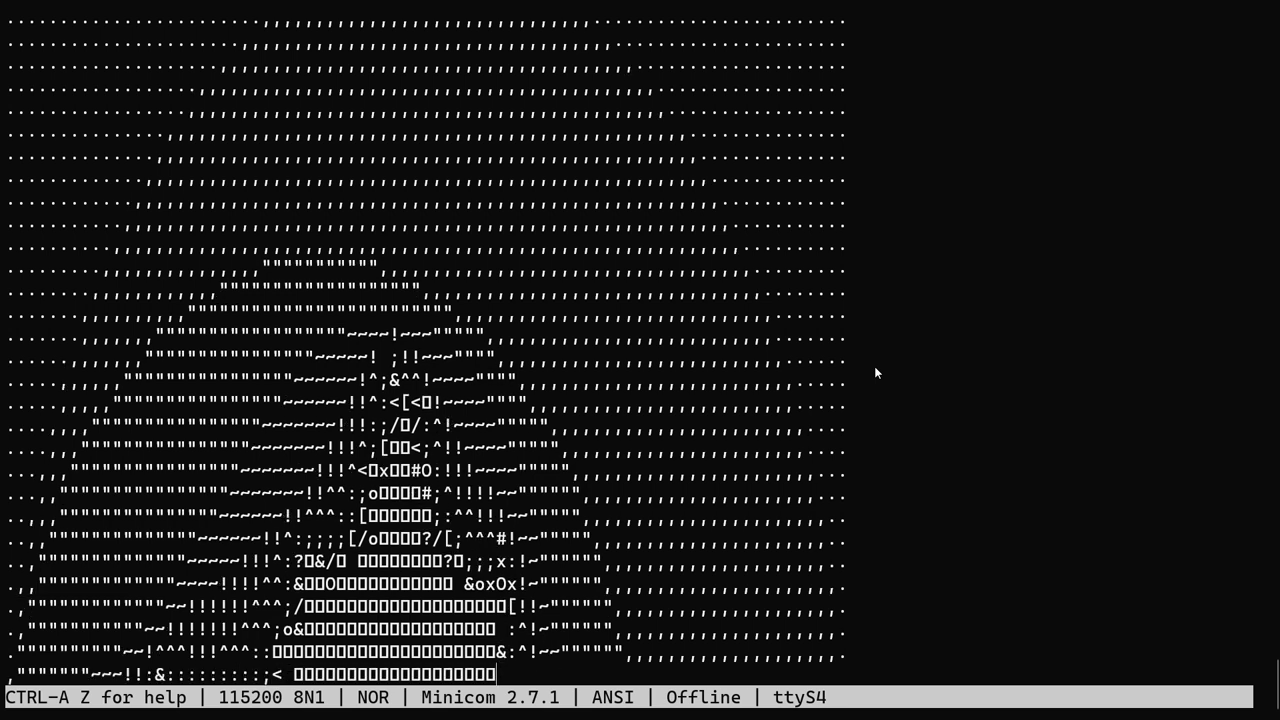
# Scroll through the completed ASCII Mandelbrot render to review the full image.
pyautogui.scroll(-3)
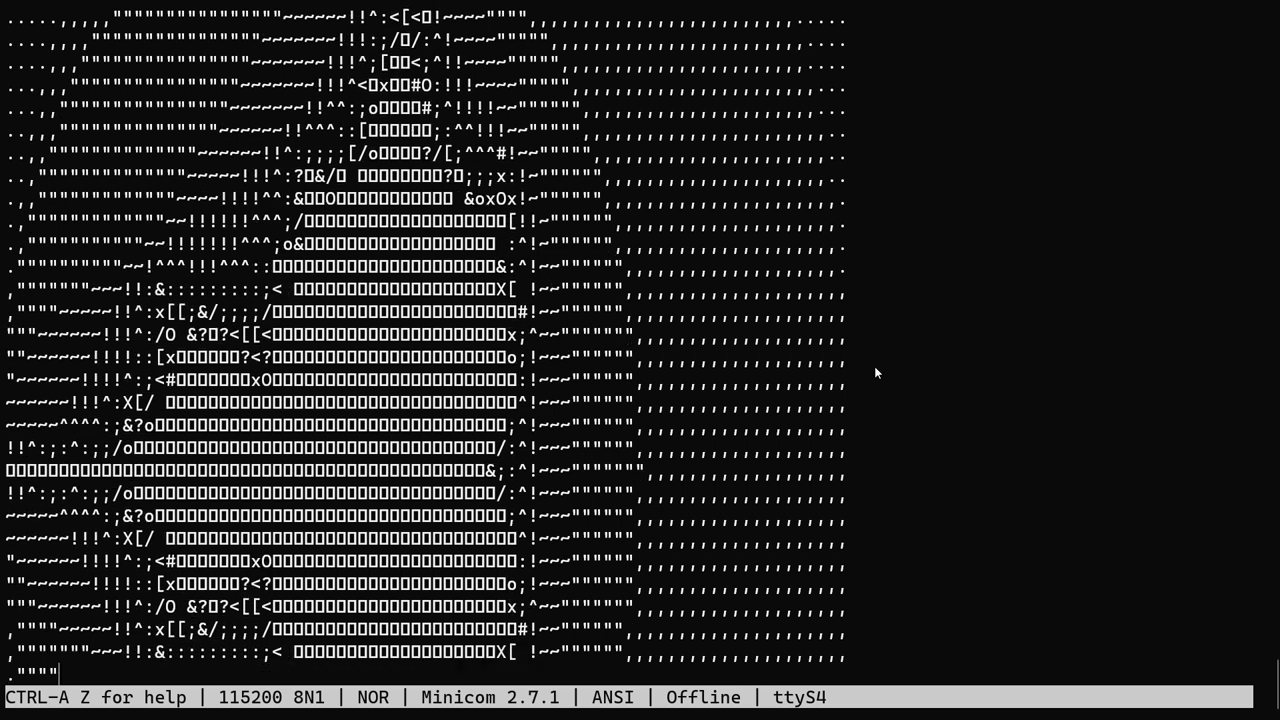
pyautogui.scroll(-3)
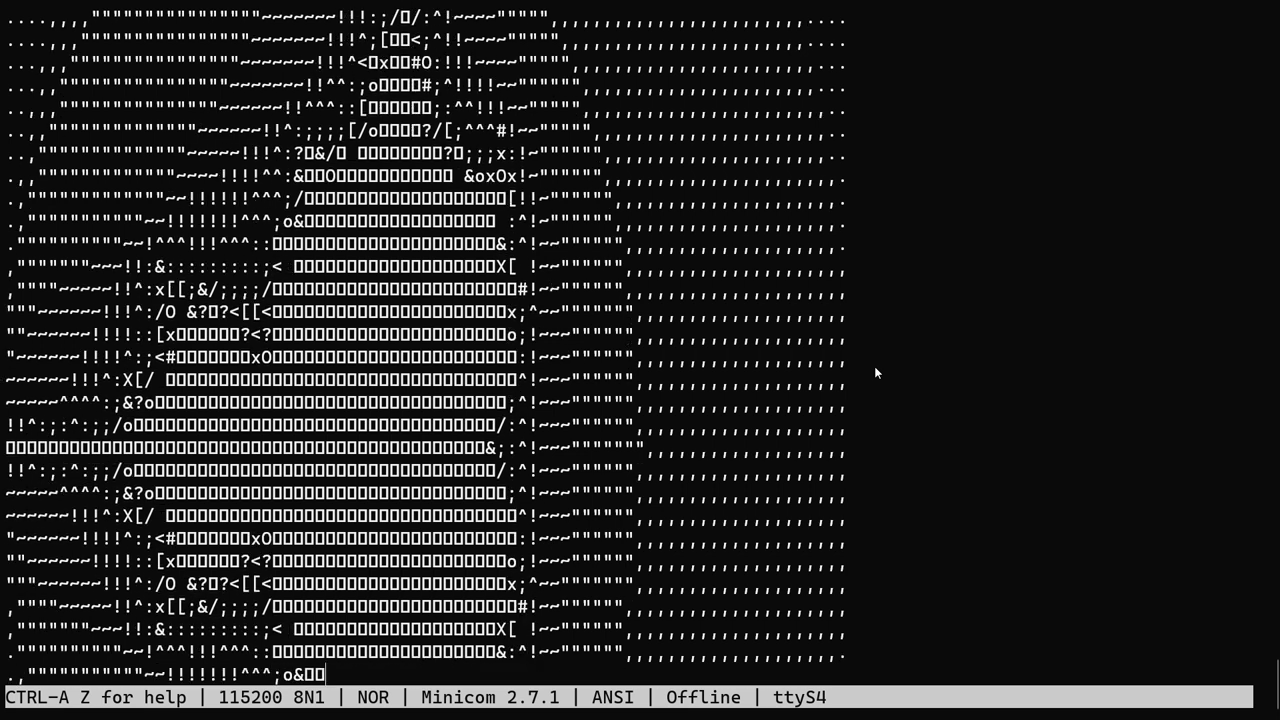
pyautogui.scroll(-3)
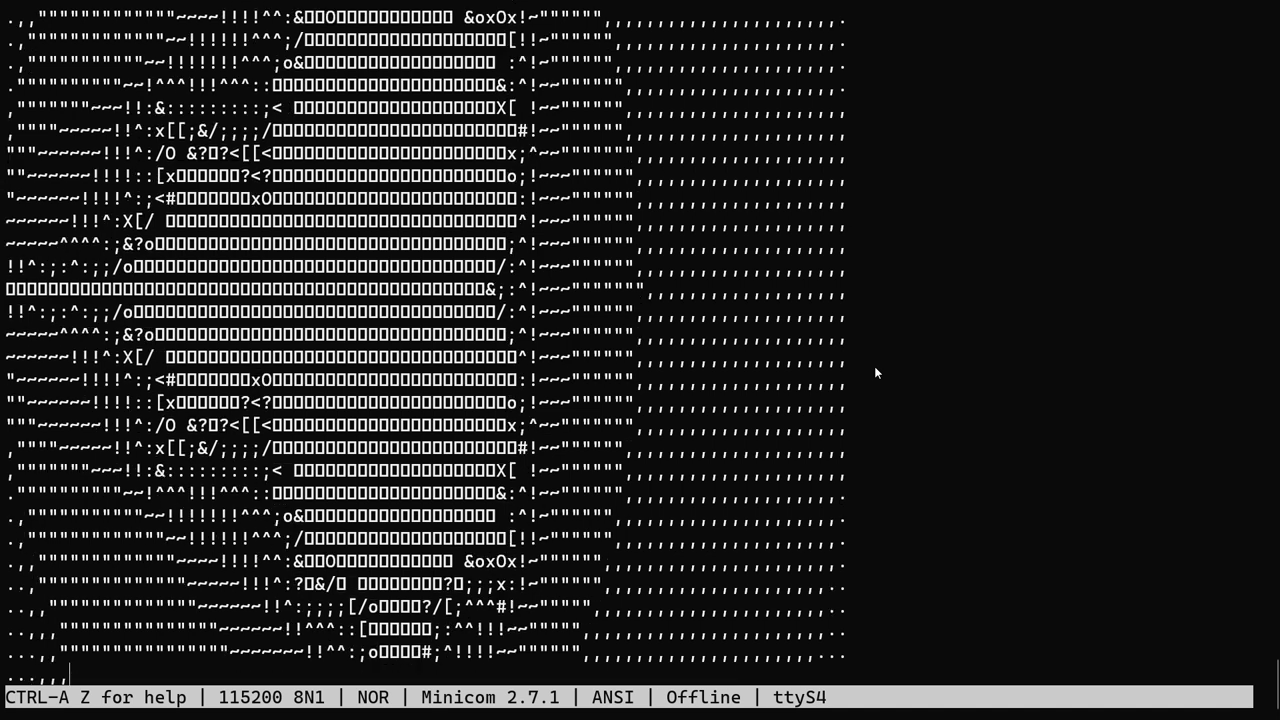
pyautogui.scroll(-3)
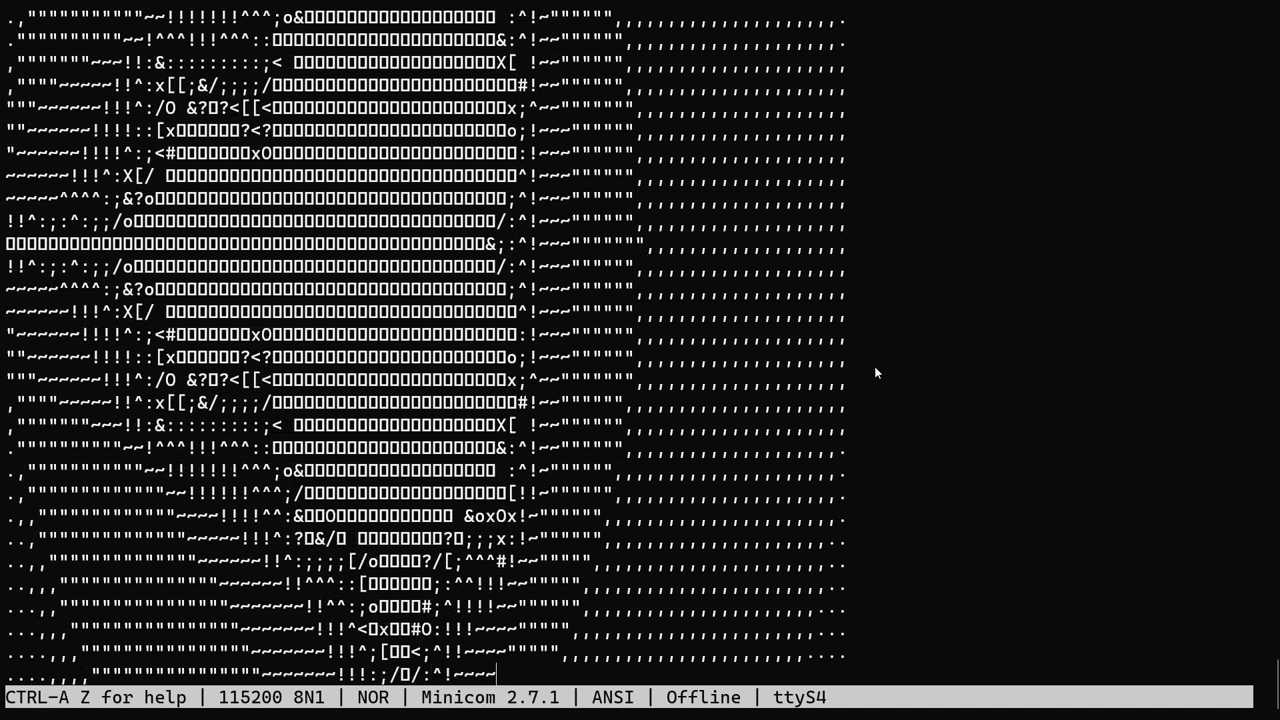
pyautogui.scroll(-3)
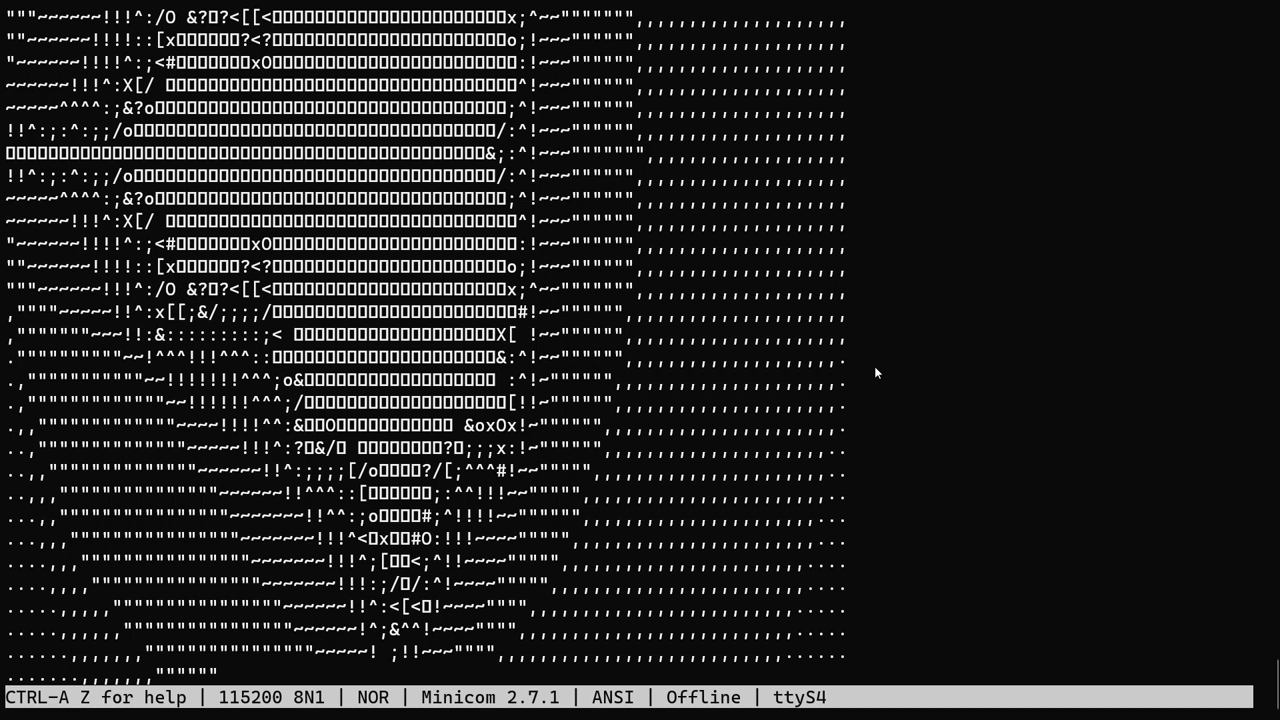
pyautogui.scroll(-3)
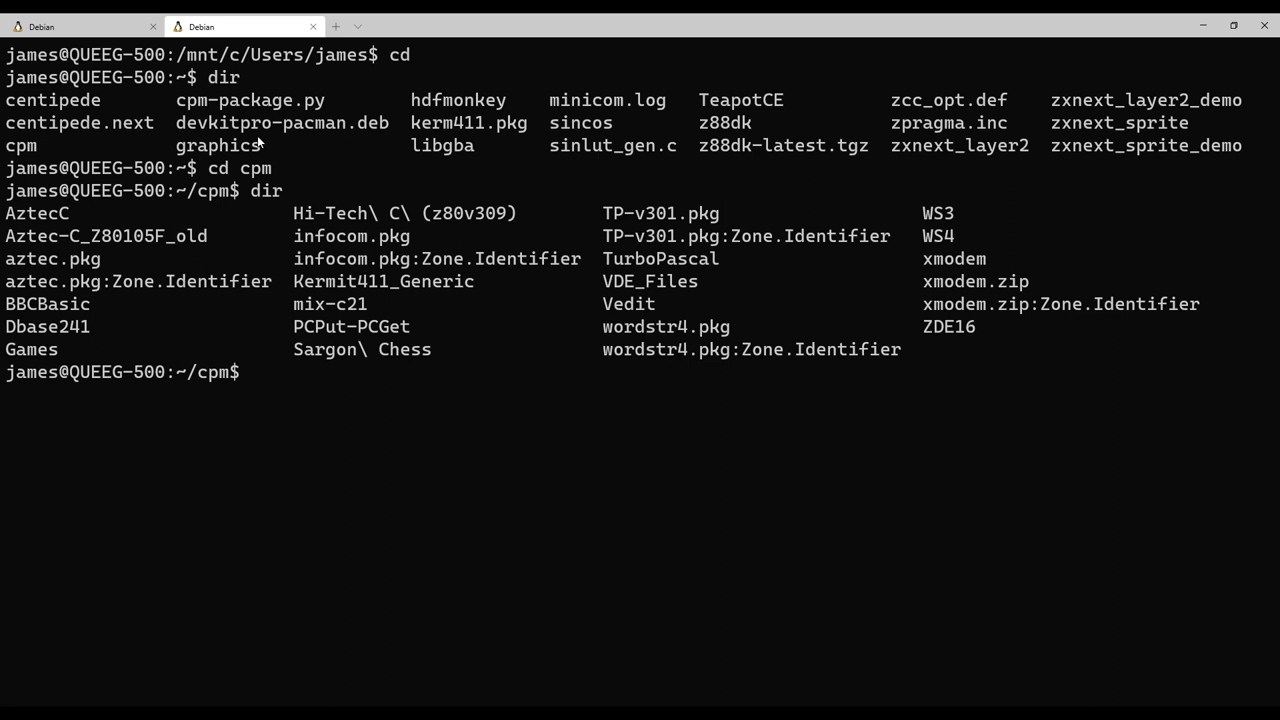
# List the cpm folder and its parent, then copy cpm-package.py into the cpm folder.
pyautogui.write('dir')
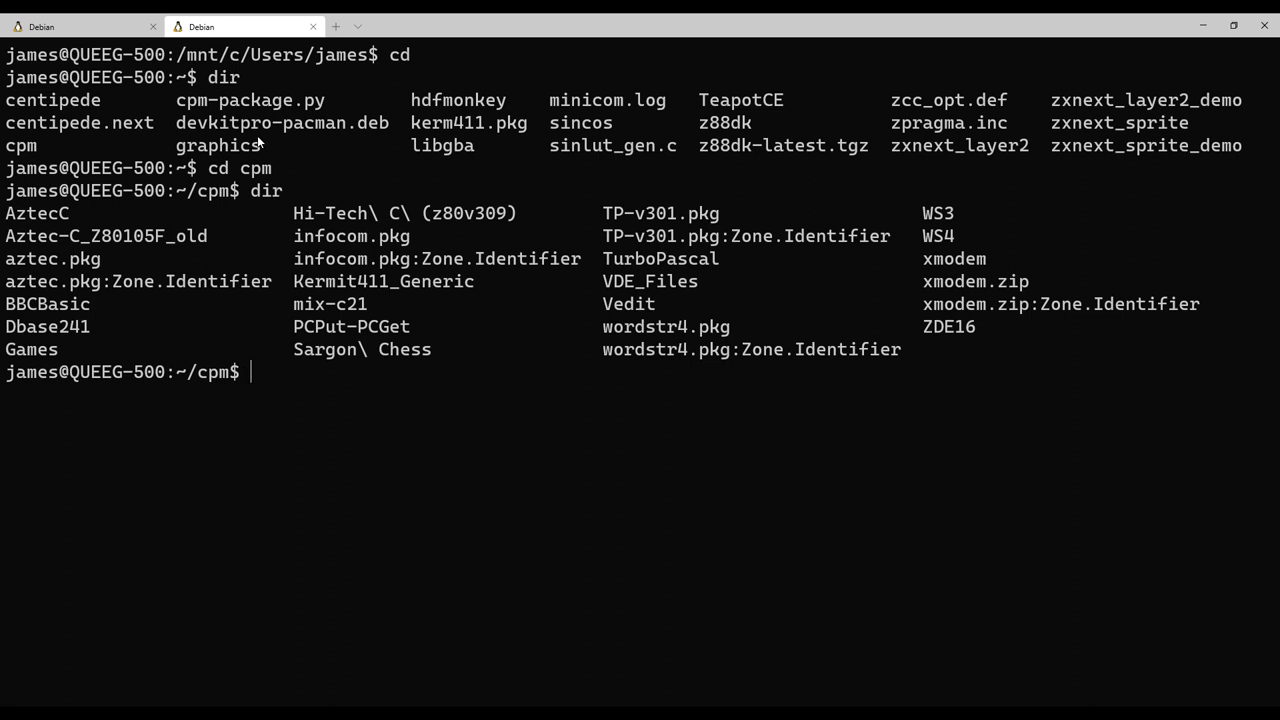
pyautogui.write('ls ..')
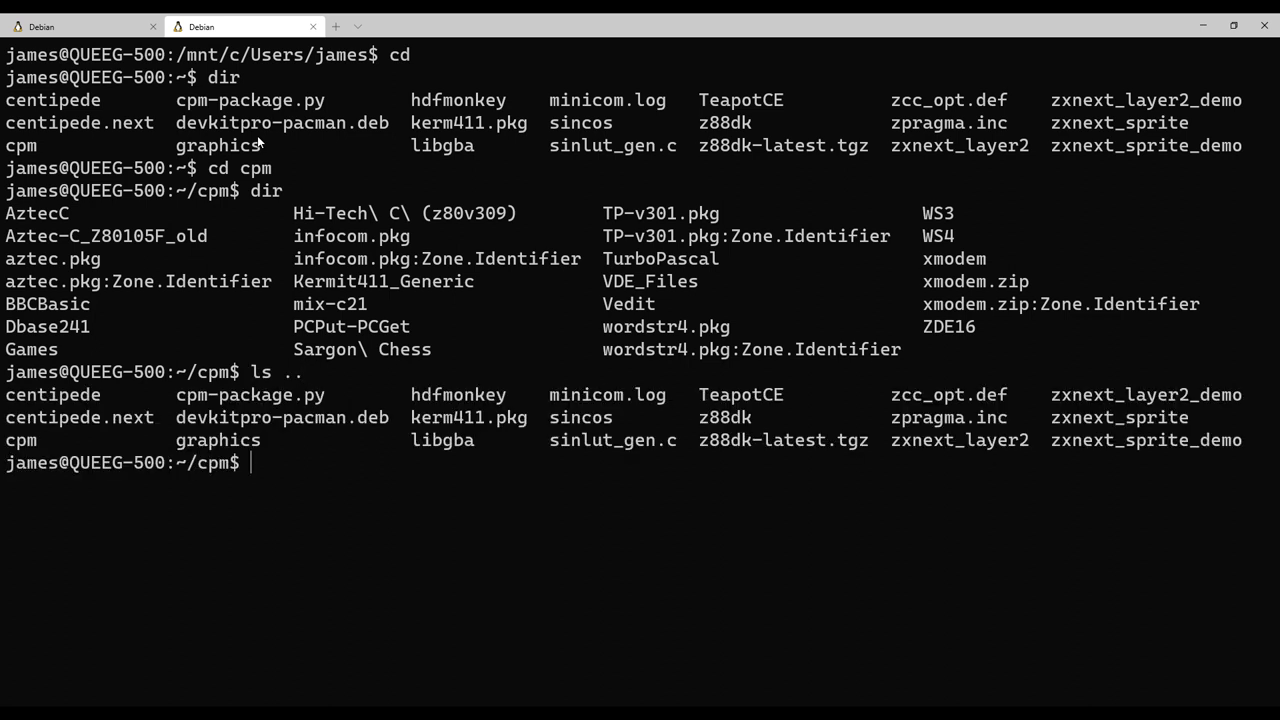
pyautogui.write('cp ../cpm')
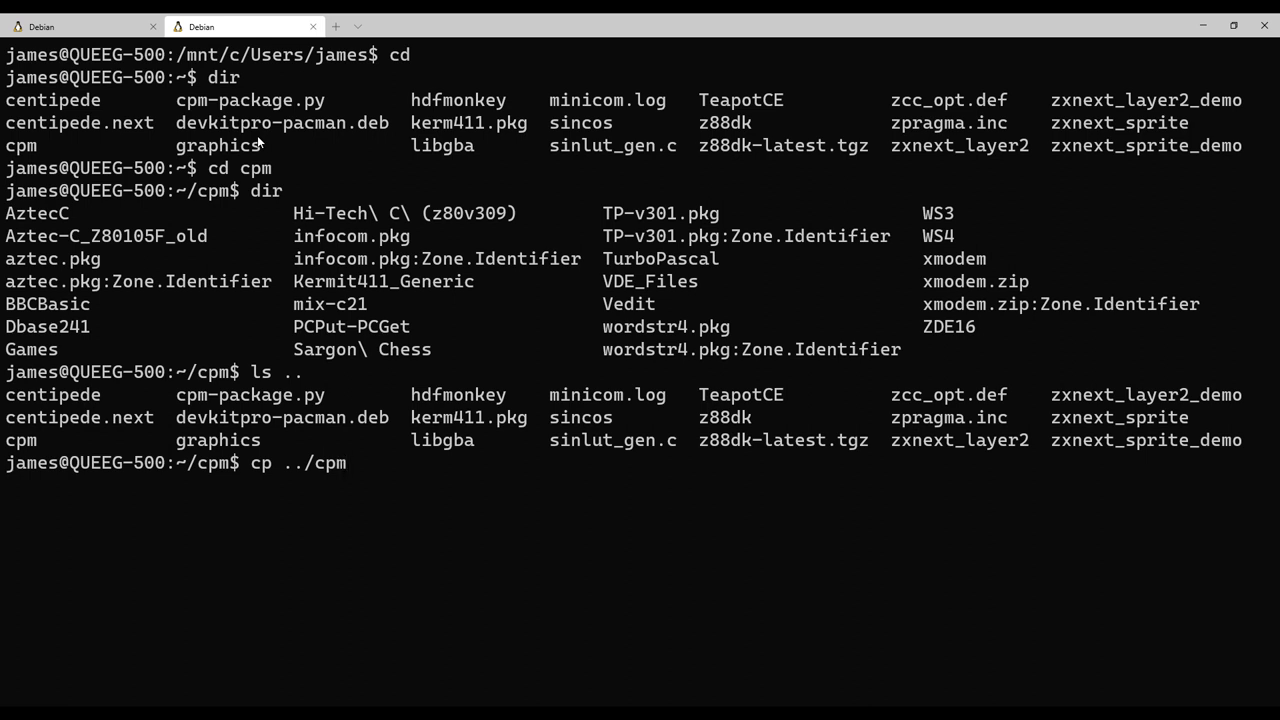
# Run ./cpm-package.py WS4/ws.com > ws.com.pkg and inspect the packaged output with less.
pyautogui.write('./c')
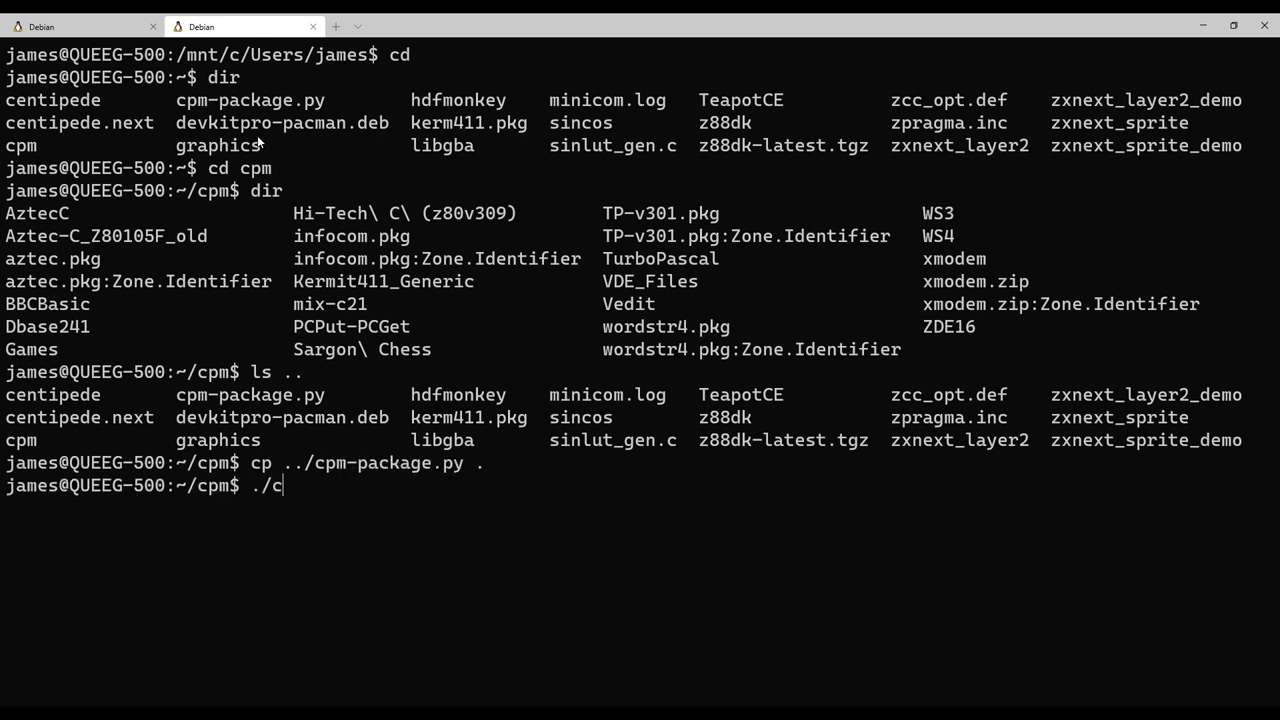
pyautogui.write('pm-package.py')
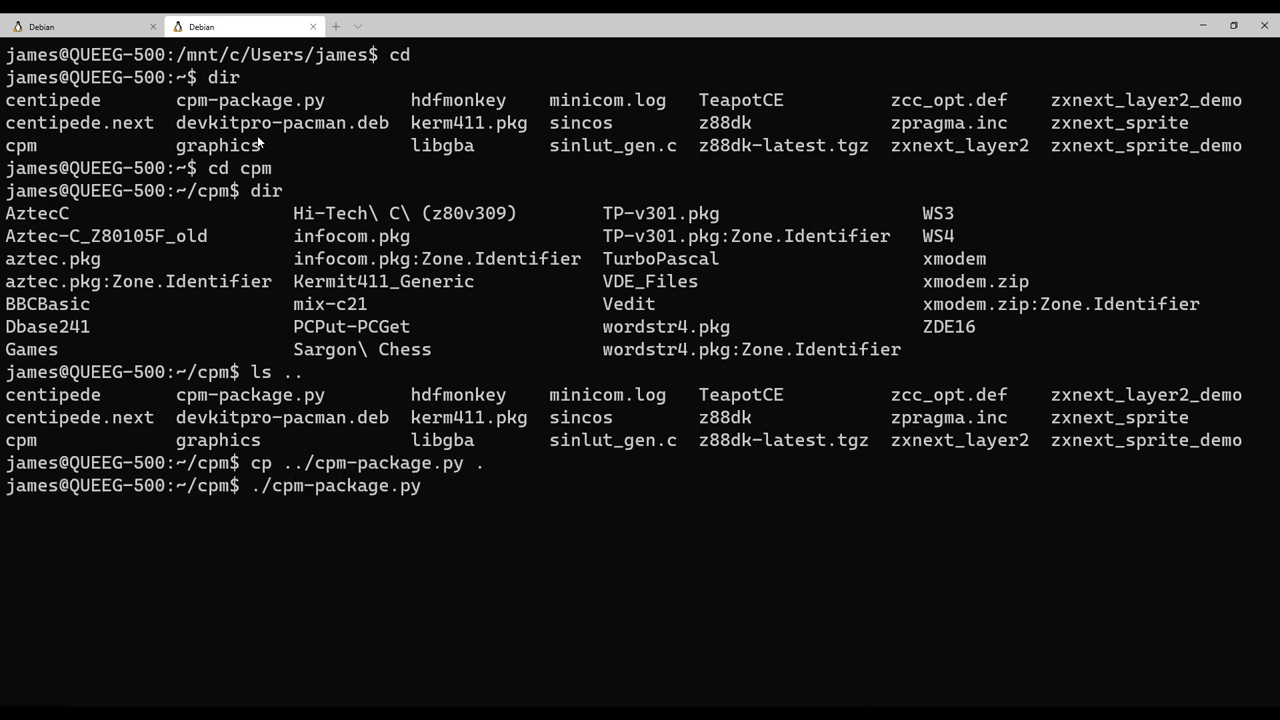
pyautogui.write('WS4')
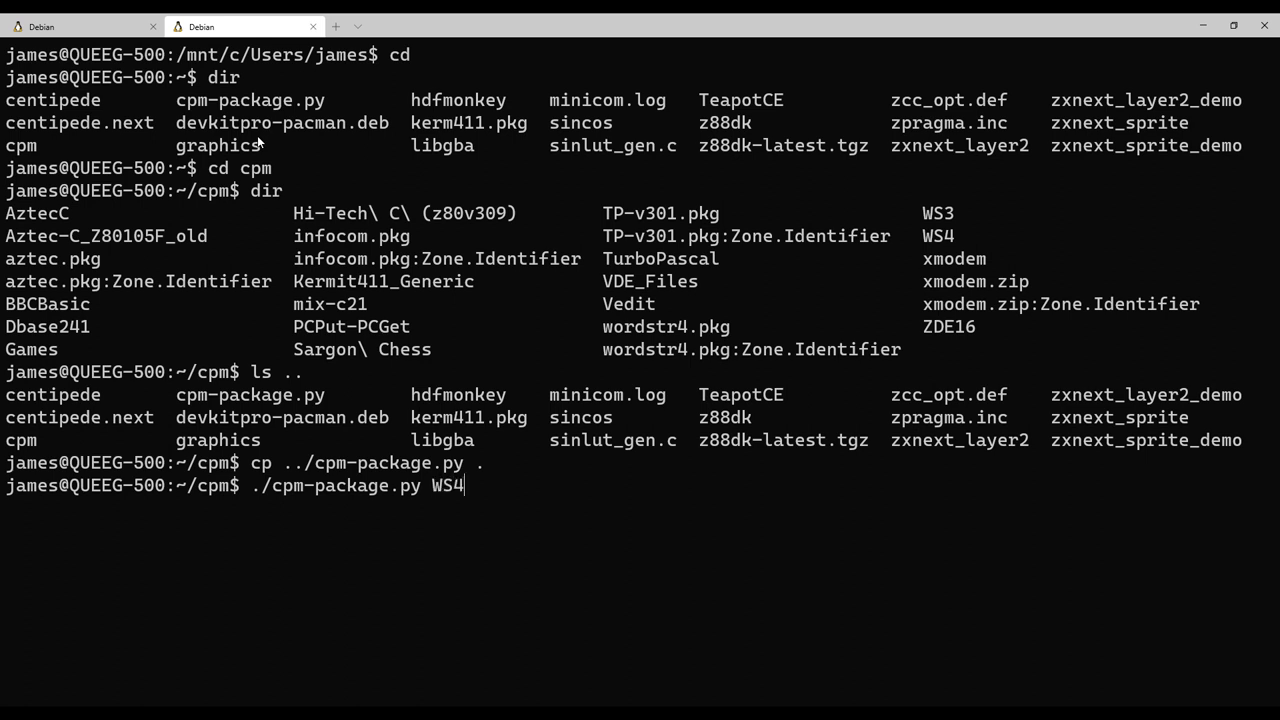
pyautogui.write('/')
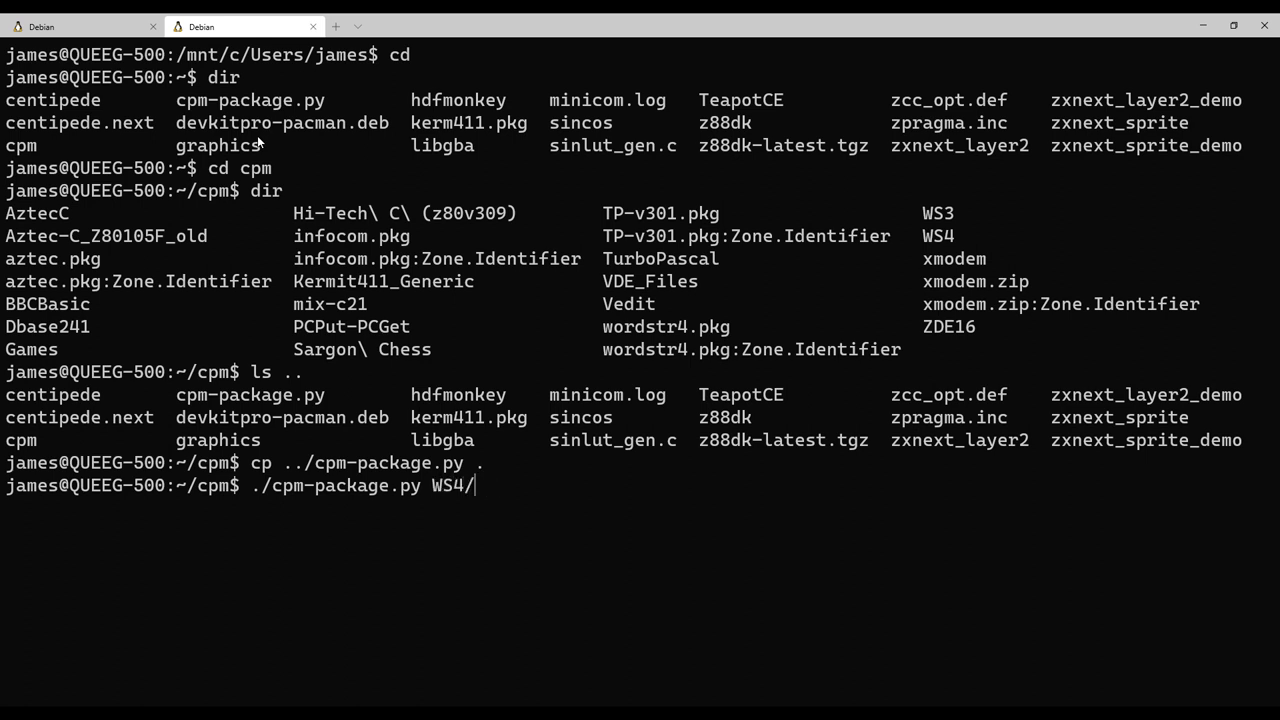
pyautogui.write('W/')
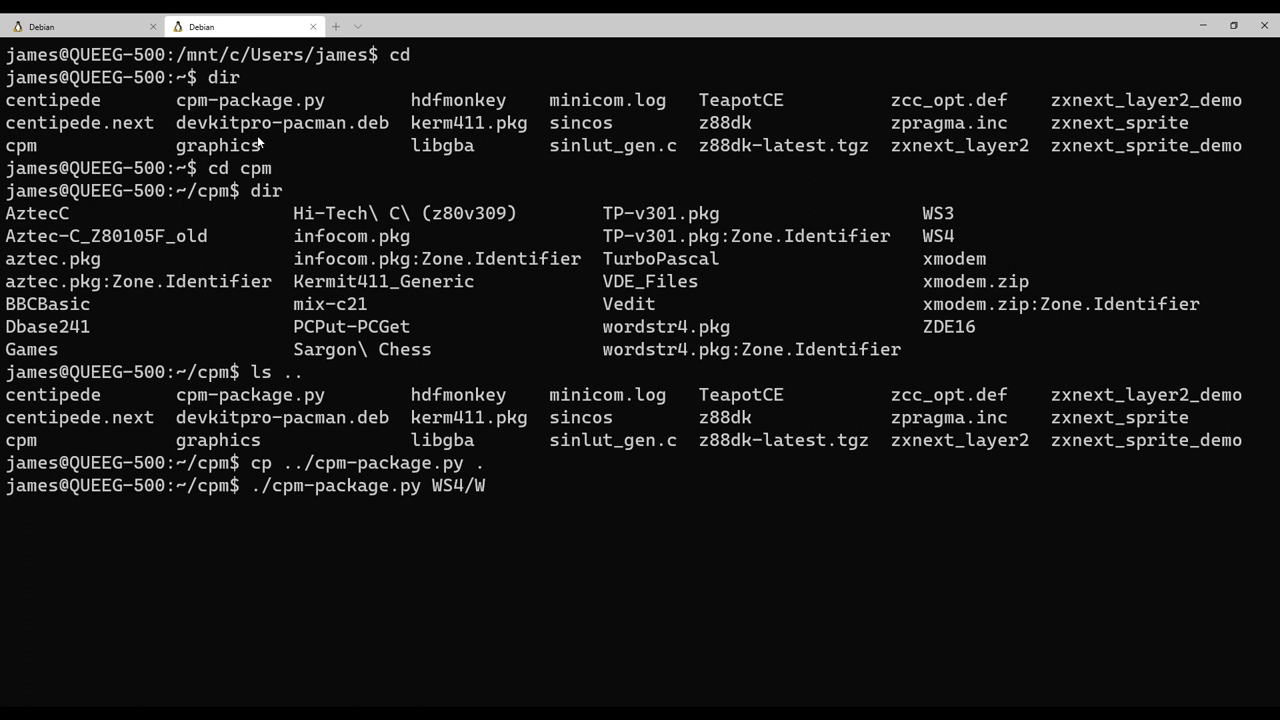
pyautogui.write('ws.com')
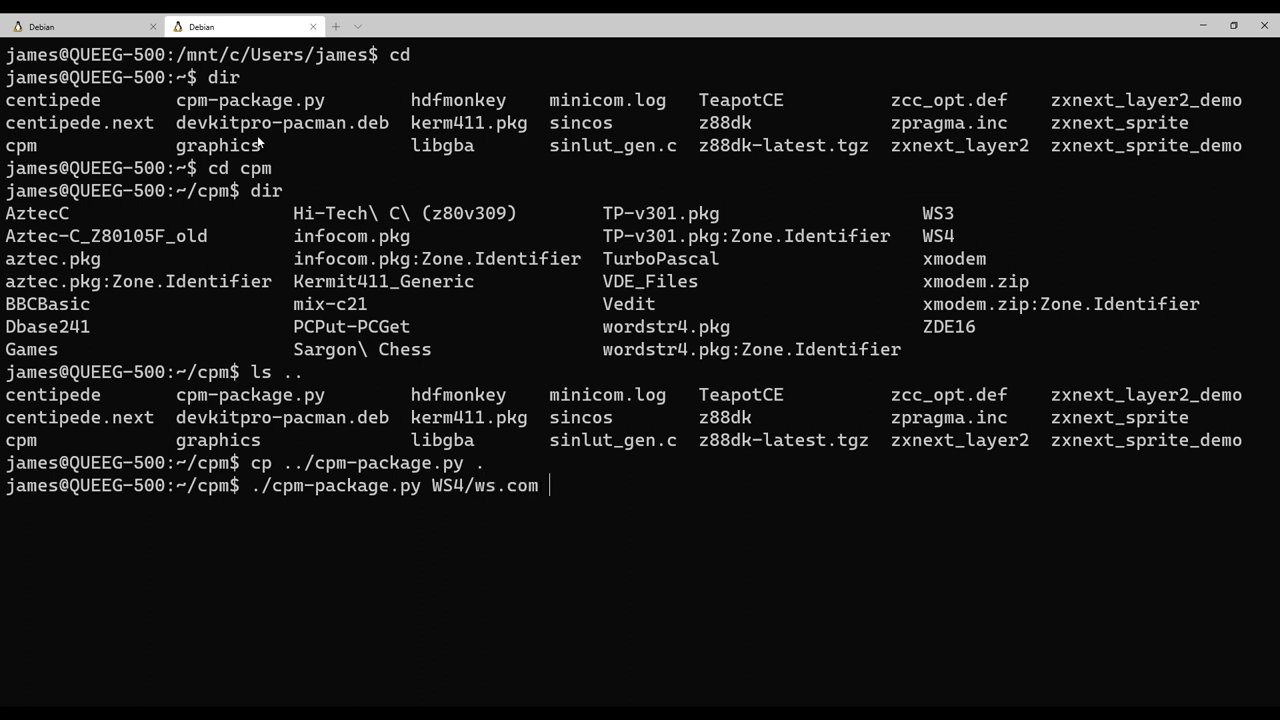
pyautogui.write('> ws.com.pkg')
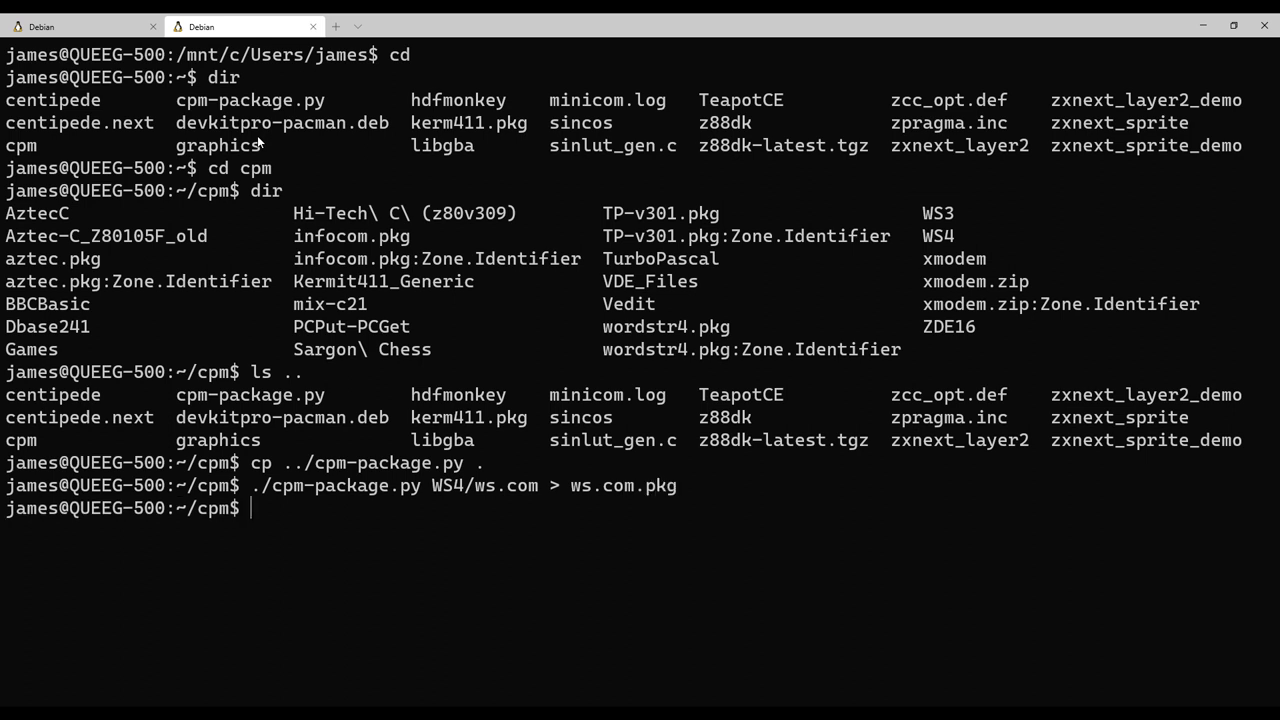
pyautogui.write('less ws')
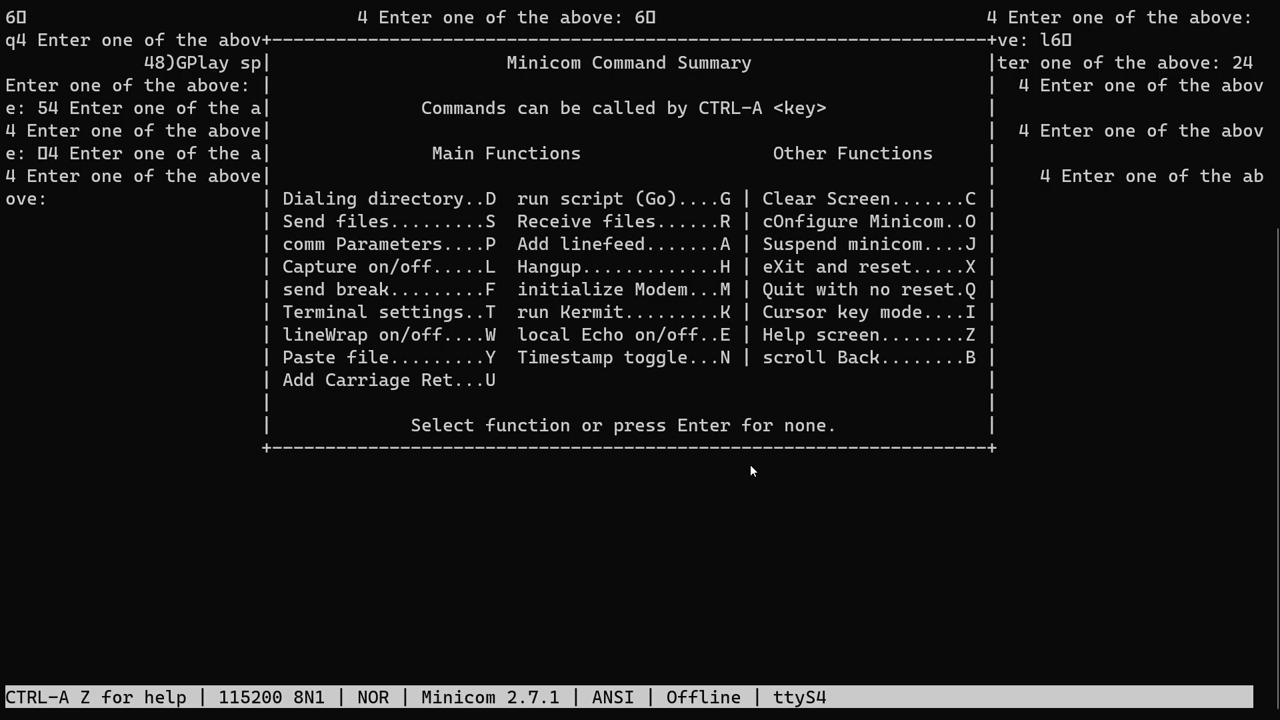
# Confirm at the CP/M prompt to launch Zork I and arrive West of House.
pyautogui.press('Enter')
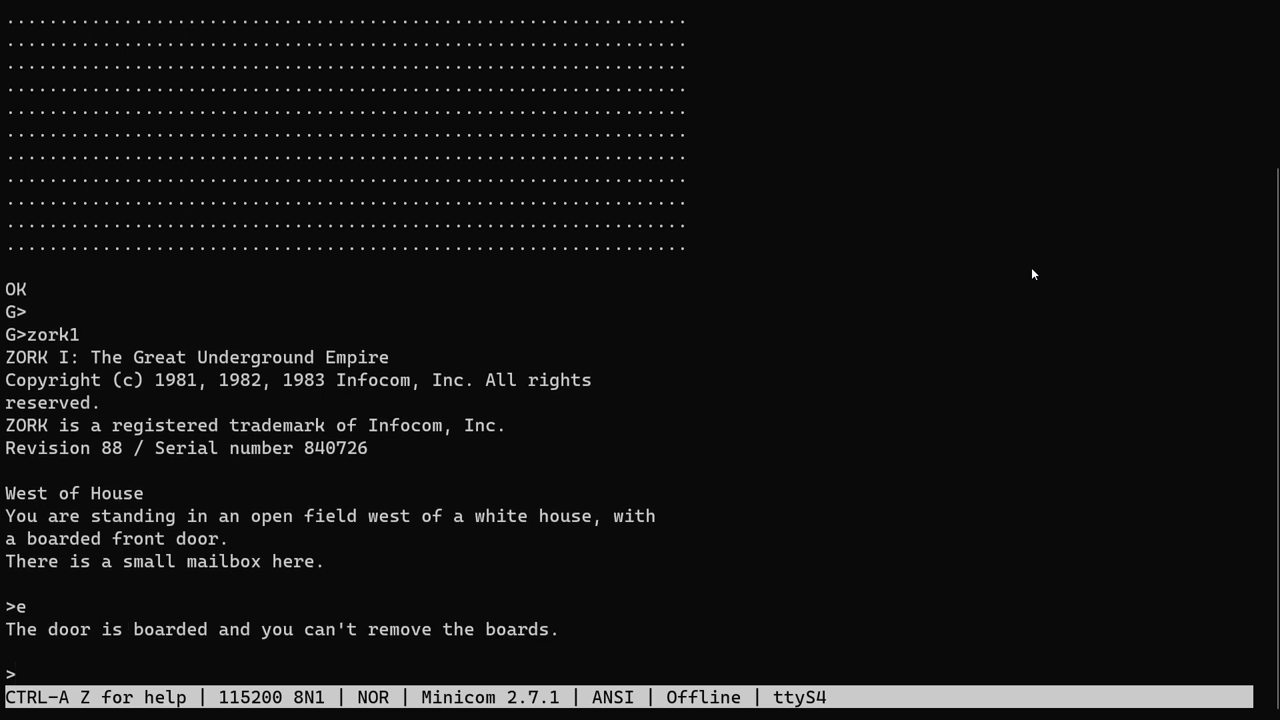
# Move south and east around the house with s and e commands toward the kitchen window.
pyautogui.write('s')
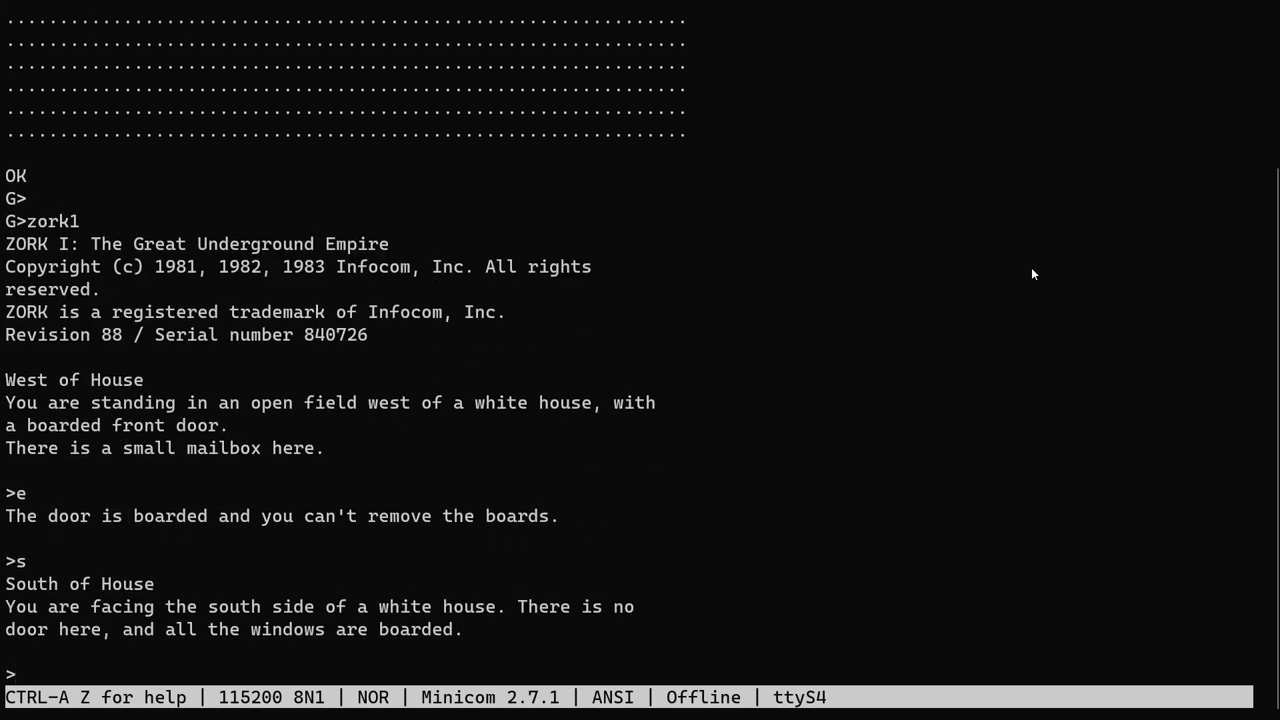
pyautogui.write('s')
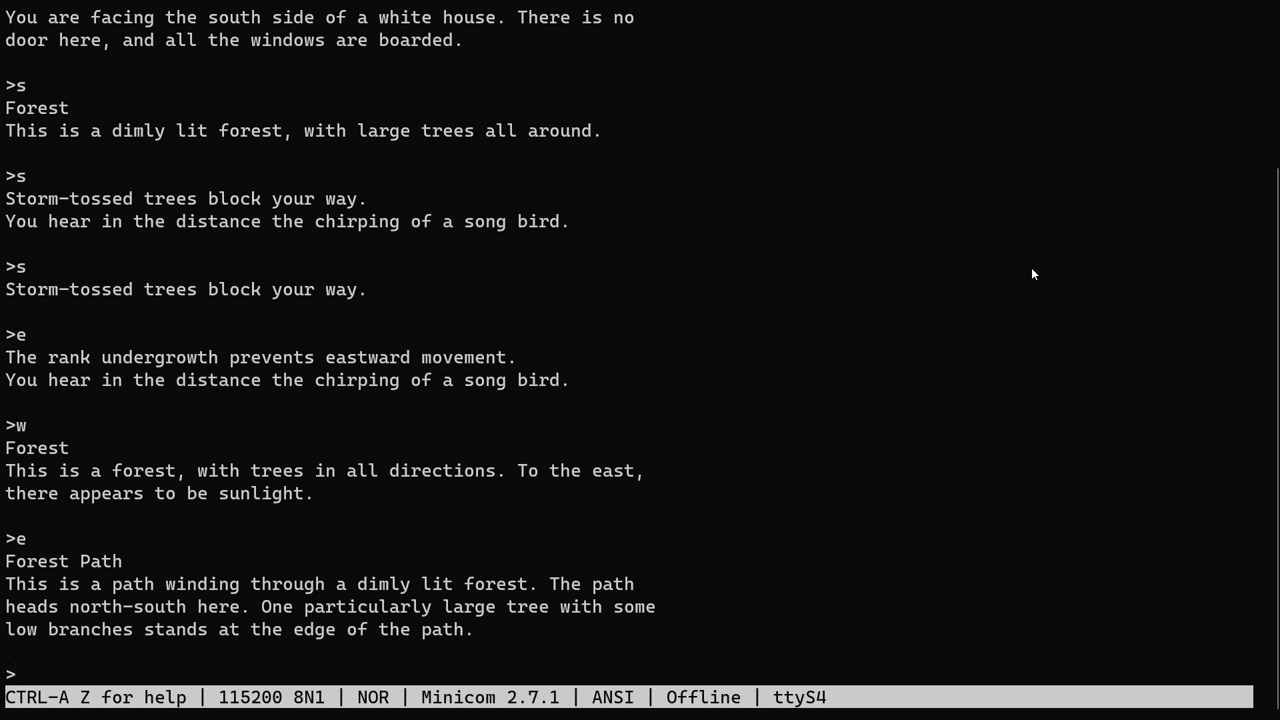
pyautogui.write('s')
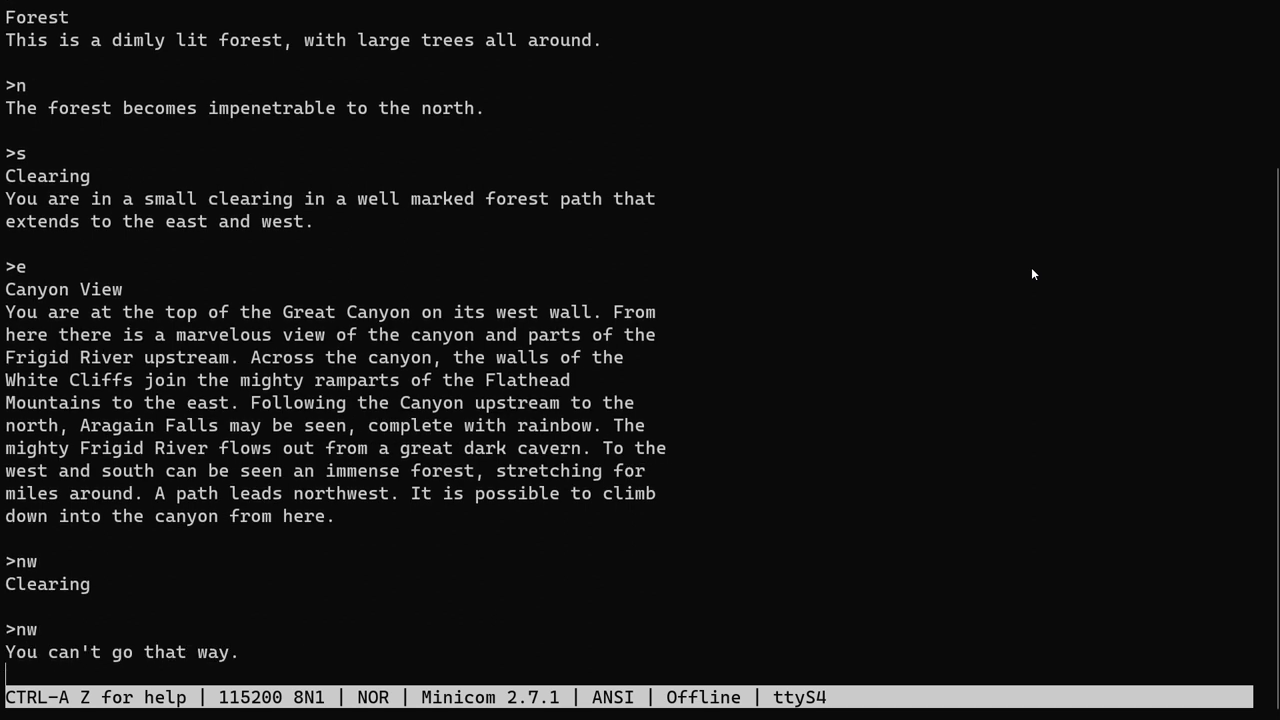
pyautogui.write('e')
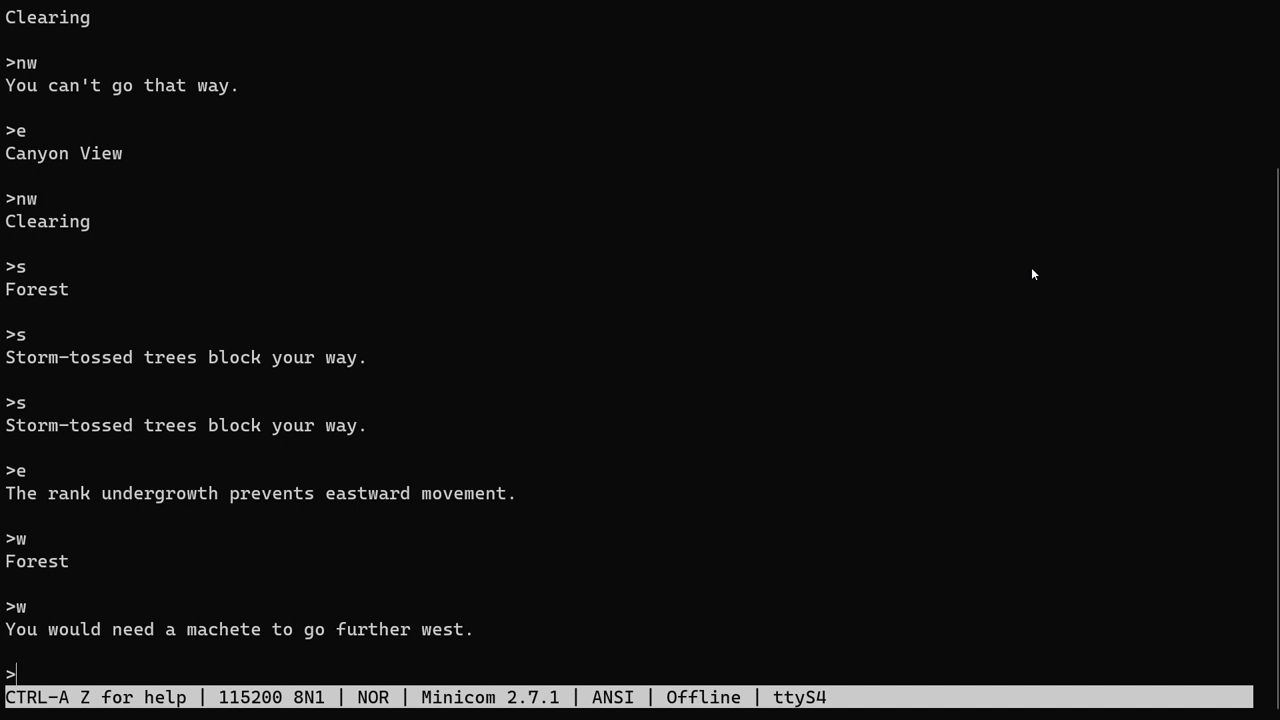
pyautogui.write('s')
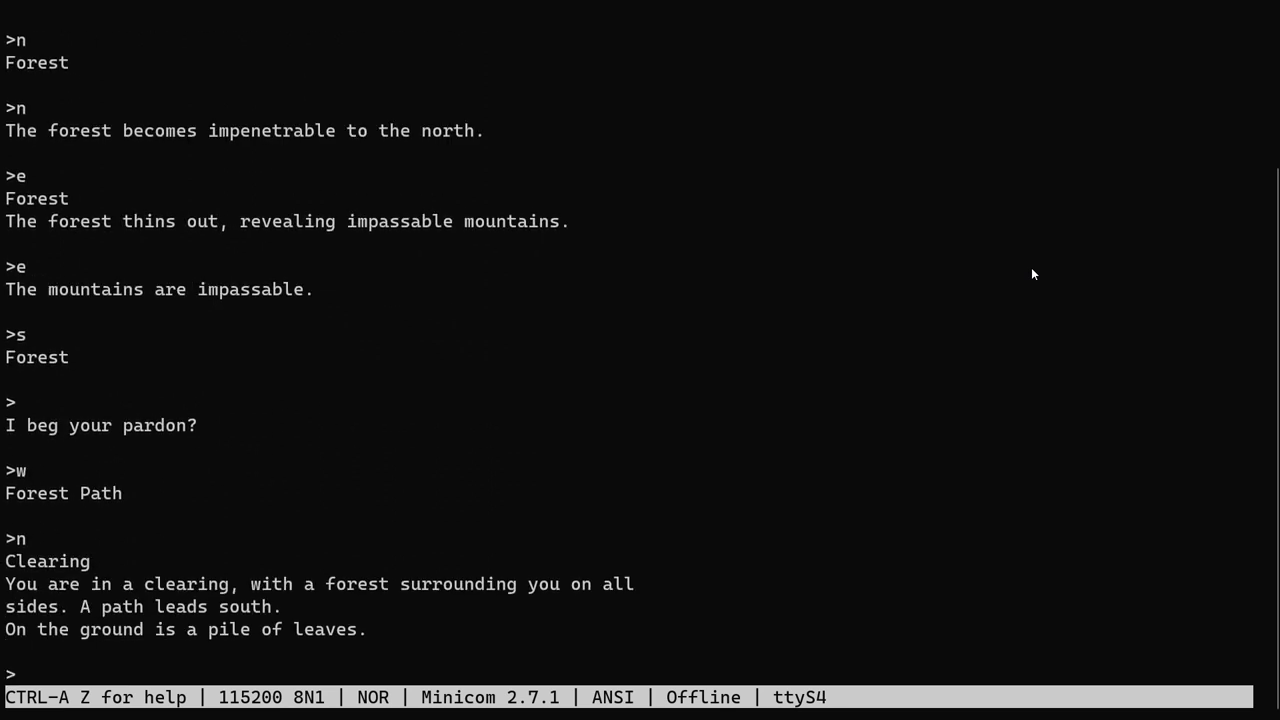
pyautogui.write('s')
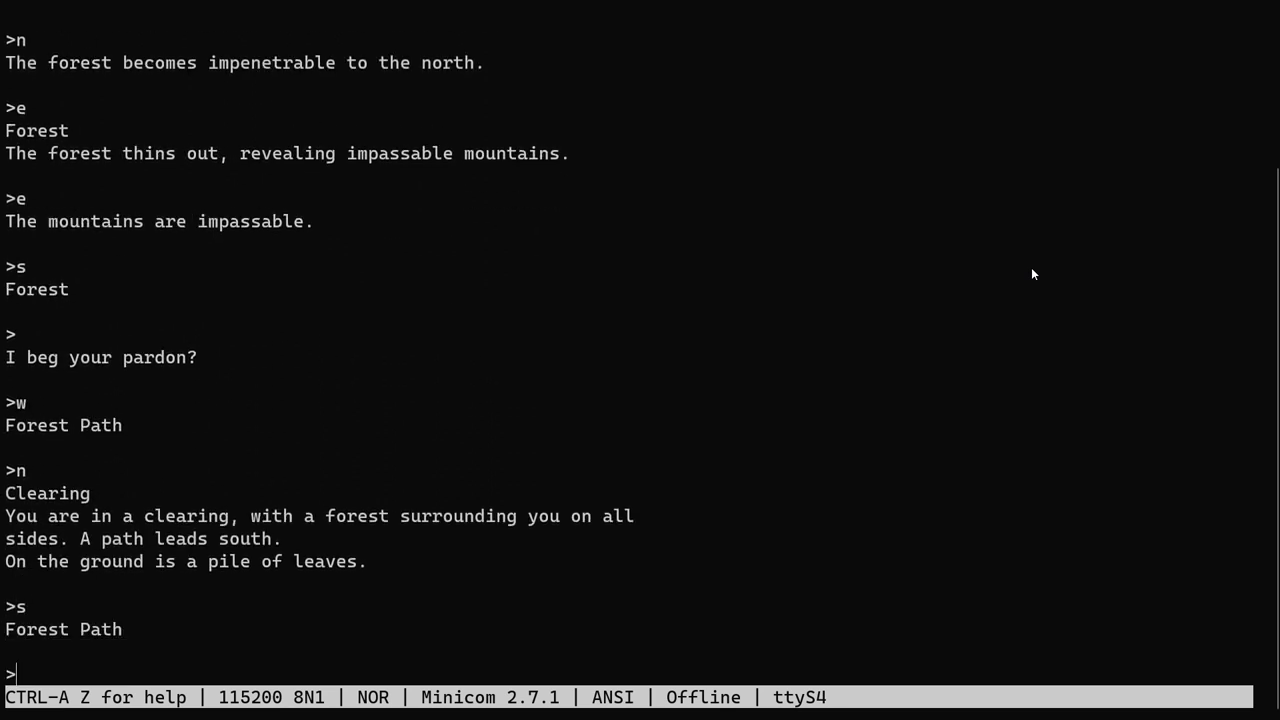
pyautogui.write('s')
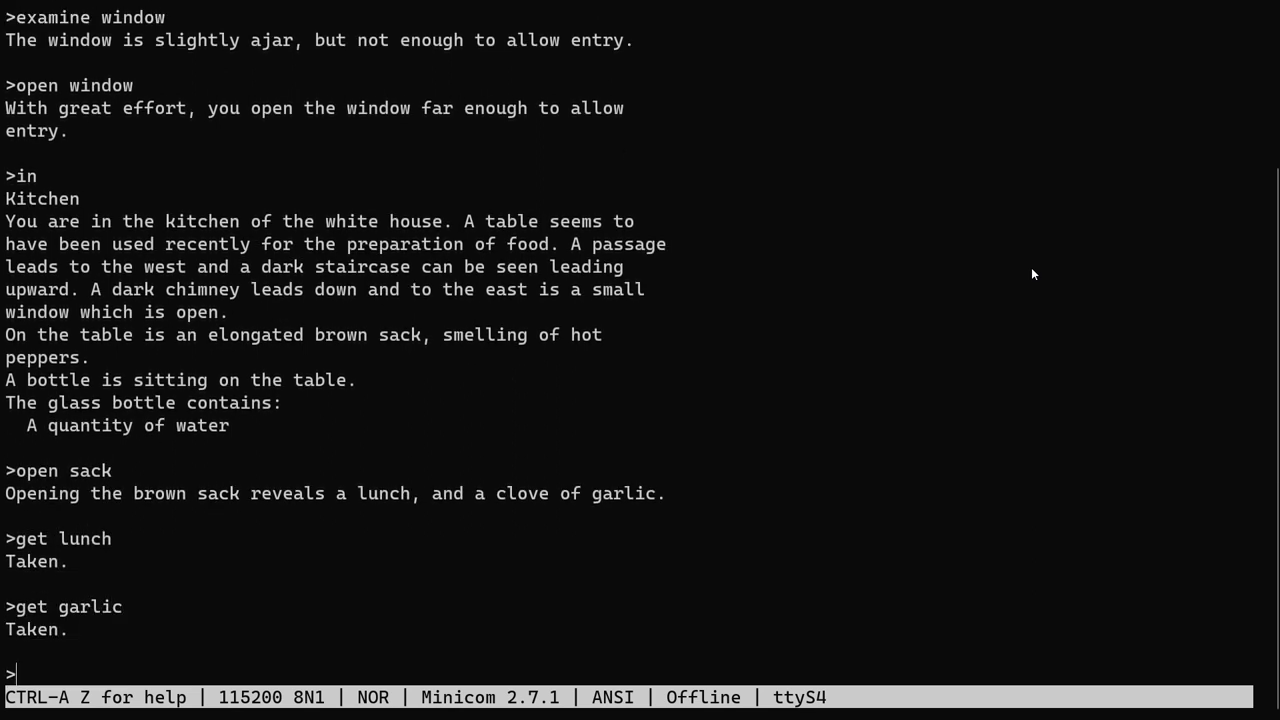
# Get the bottle, ask why about the chimney, then go up and look in the pitch-black room.
pyautogui.write('get bottle')
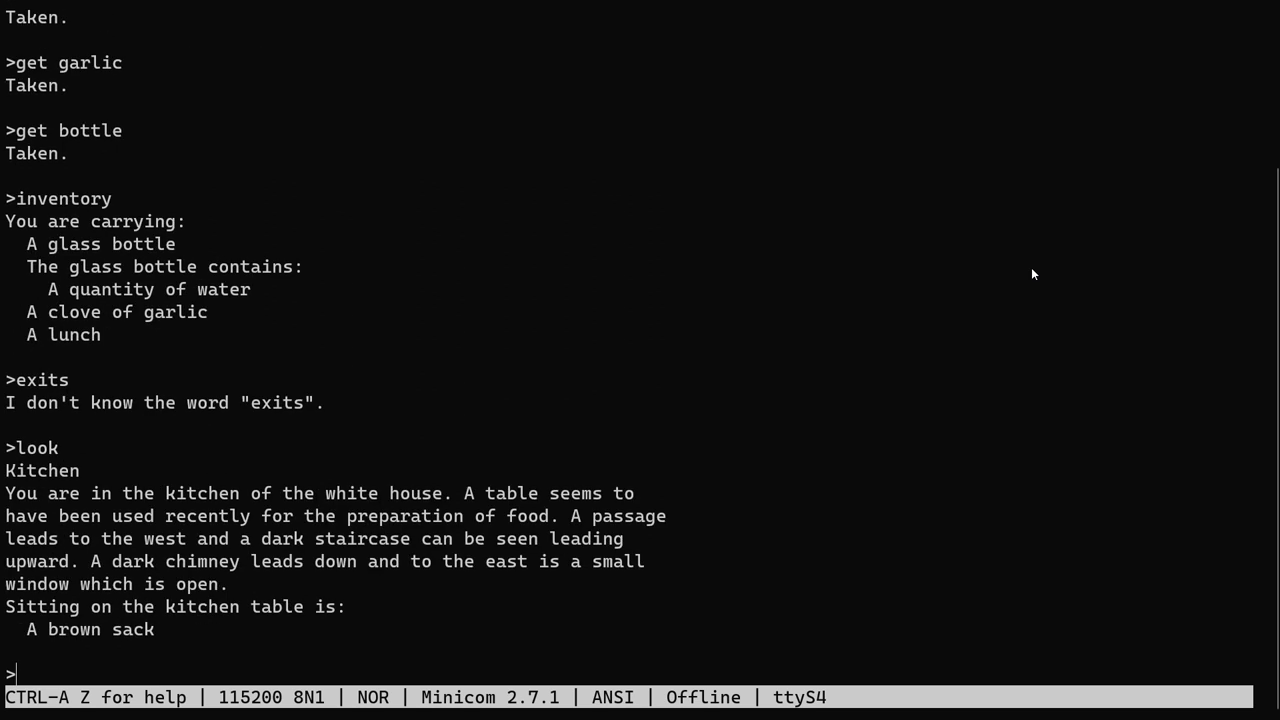
pyautogui.write('why')
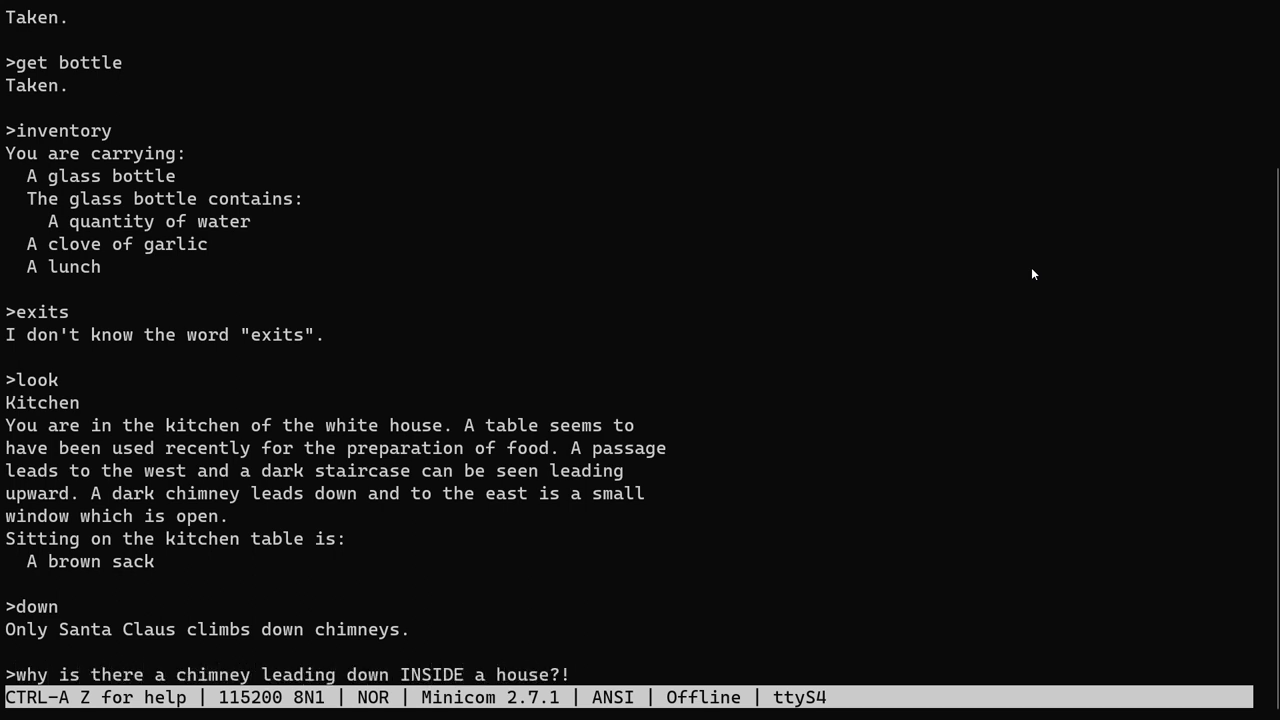
pyautogui.press('Return')
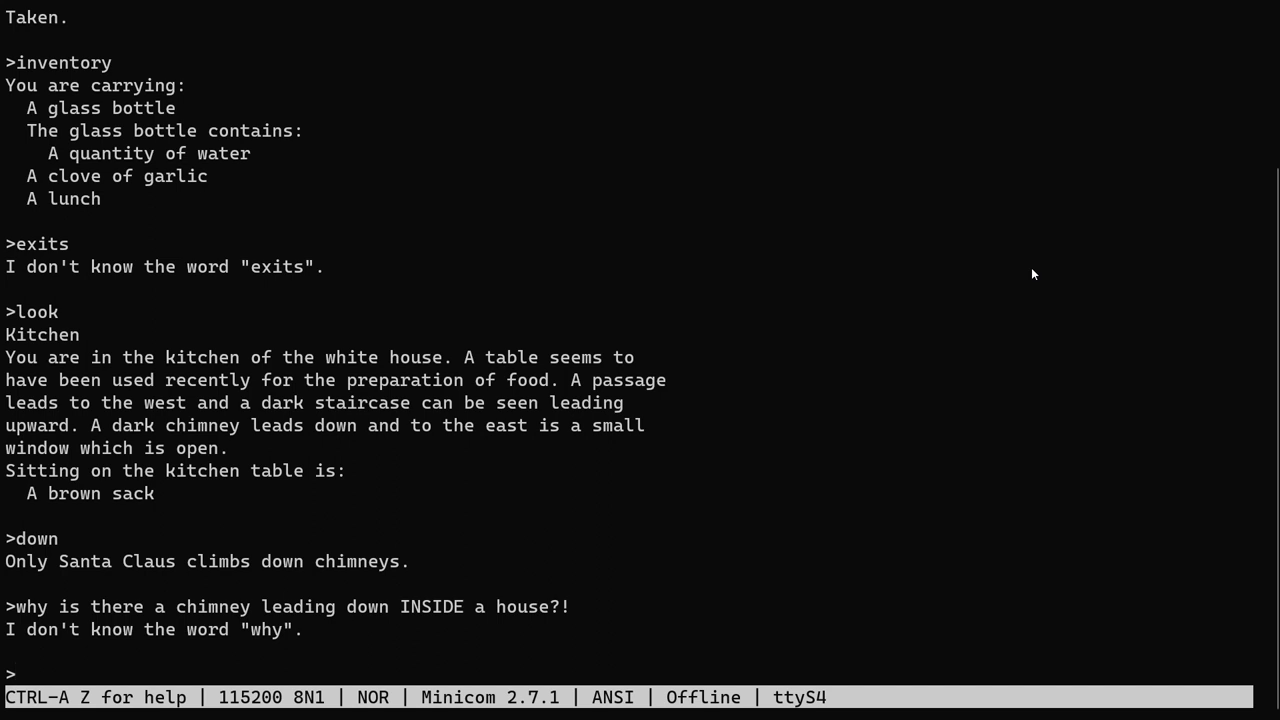
pyautogui.write('up')
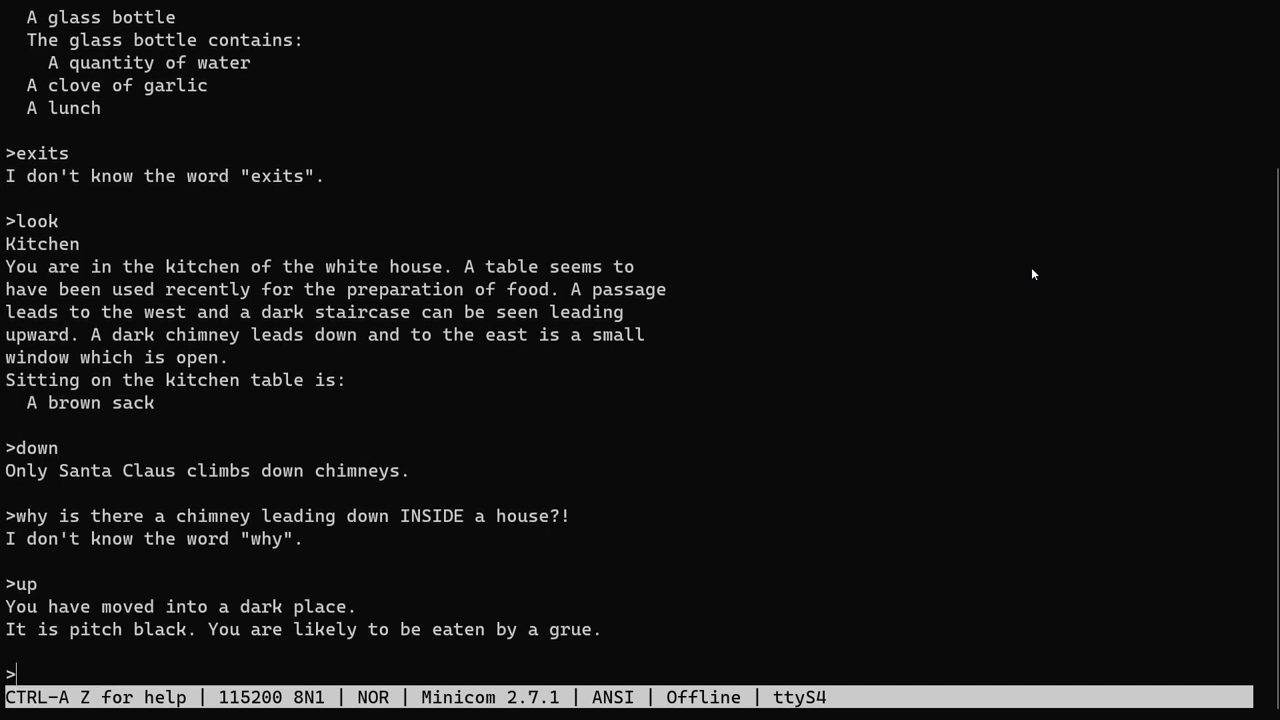
pyautogui.write('look')
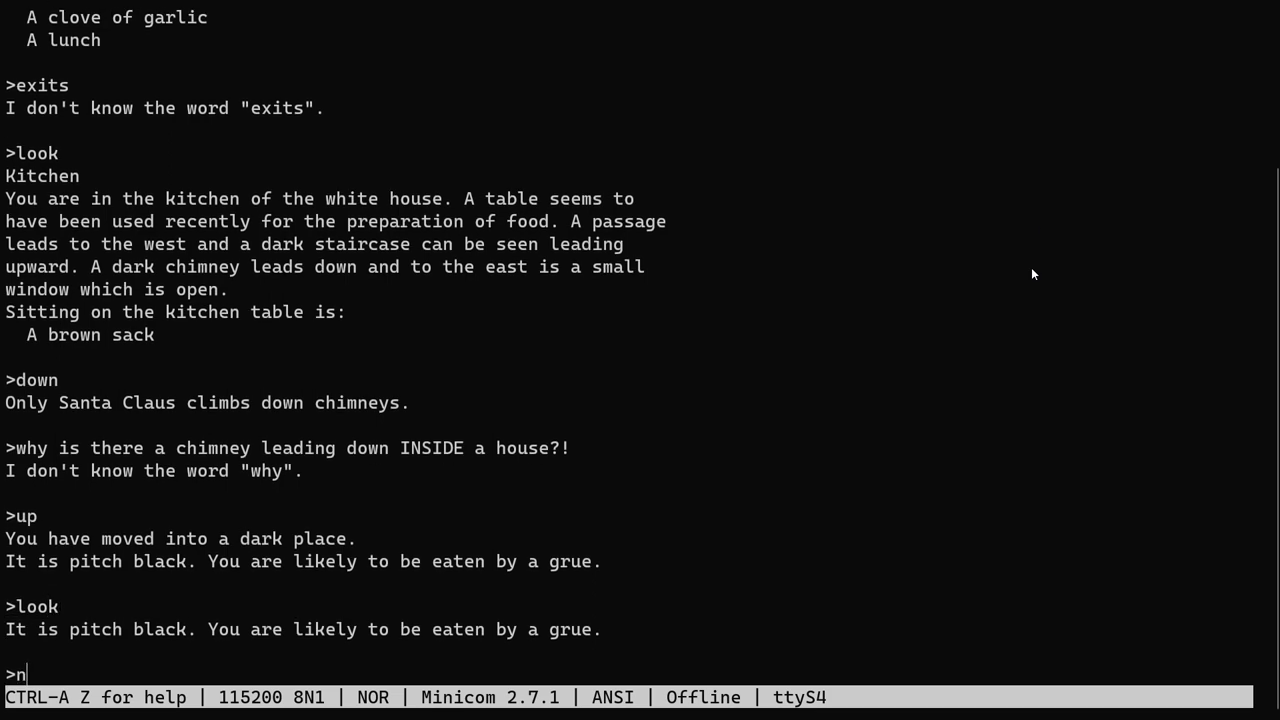